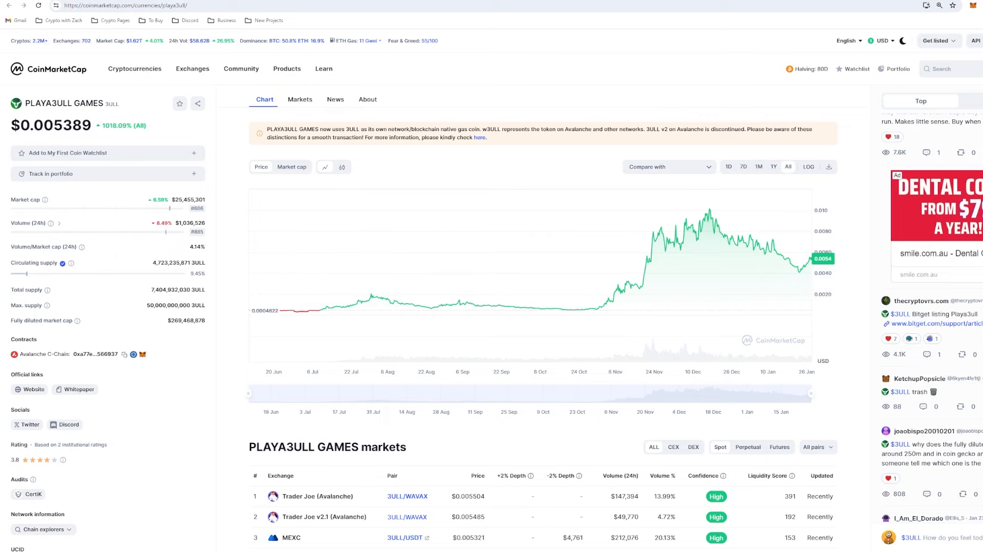
mouse_move(209, 11)
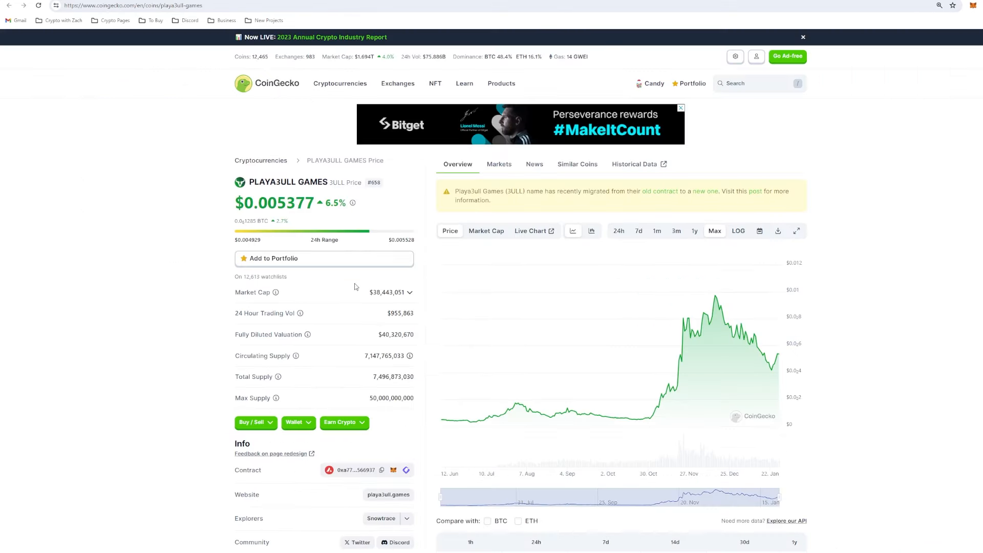
mouse_move(381, 283)
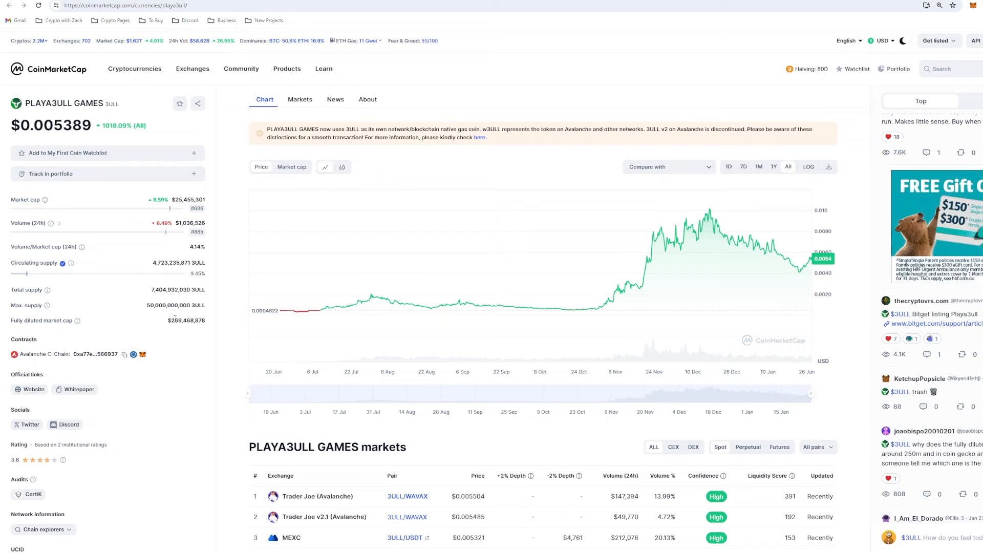
mouse_move(145, 291)
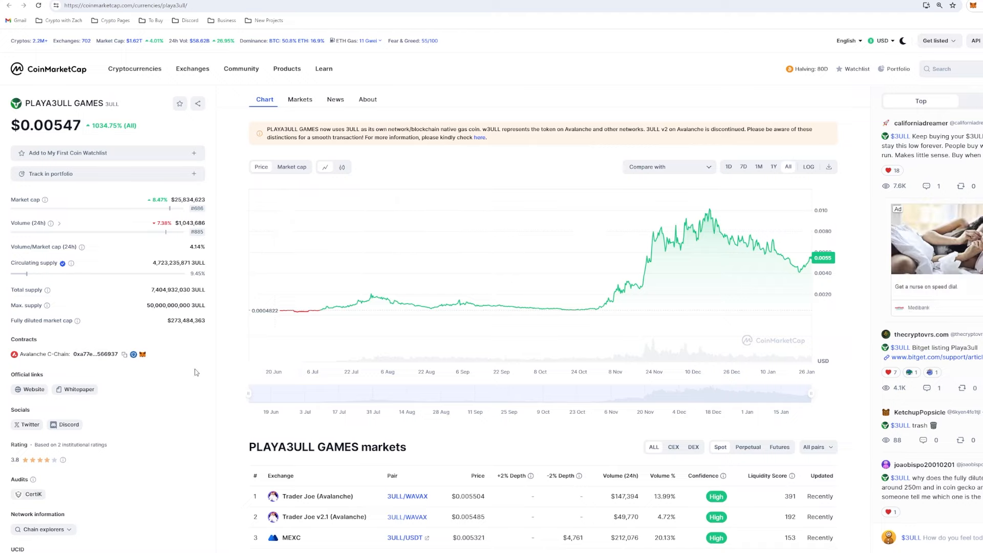
mouse_move(194, 348)
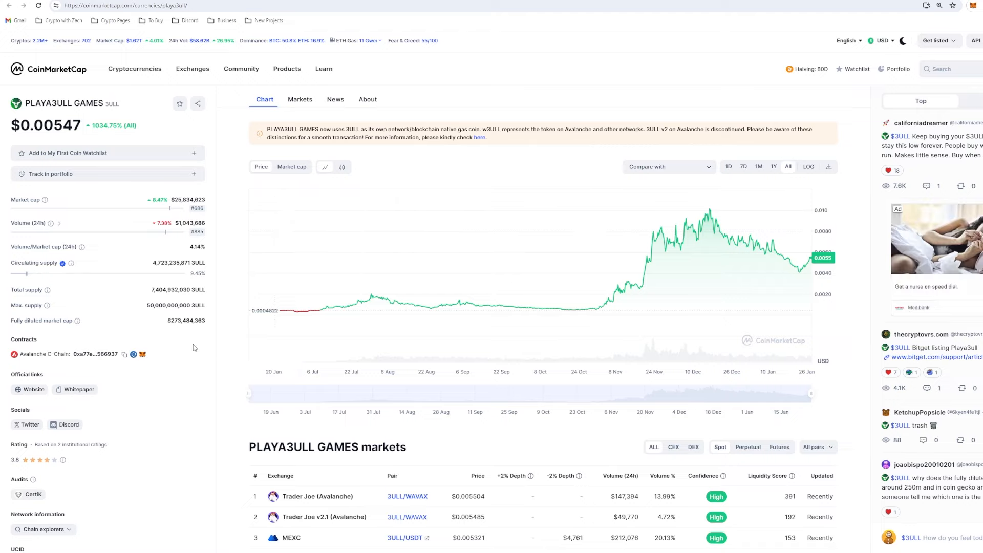
mouse_move(173, 363)
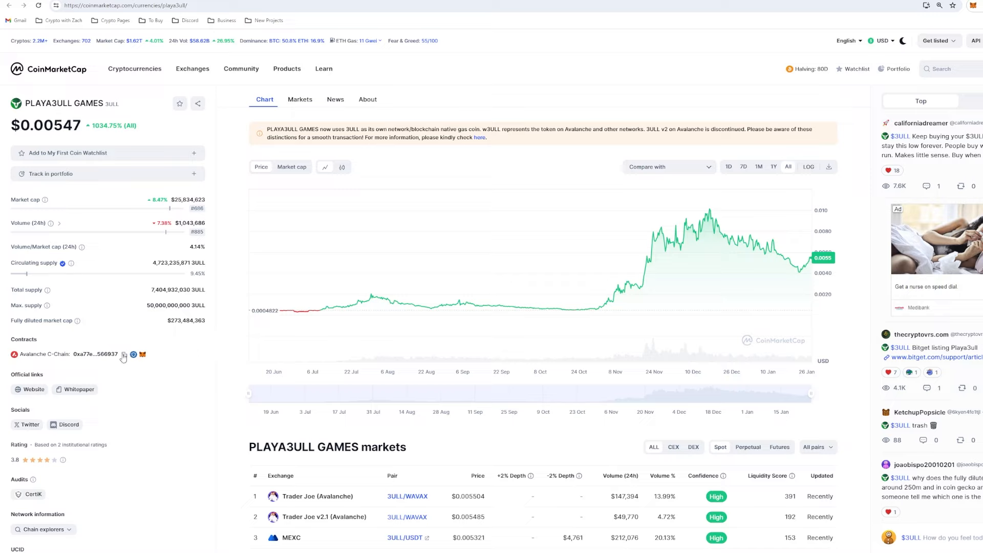
mouse_move(188, 383)
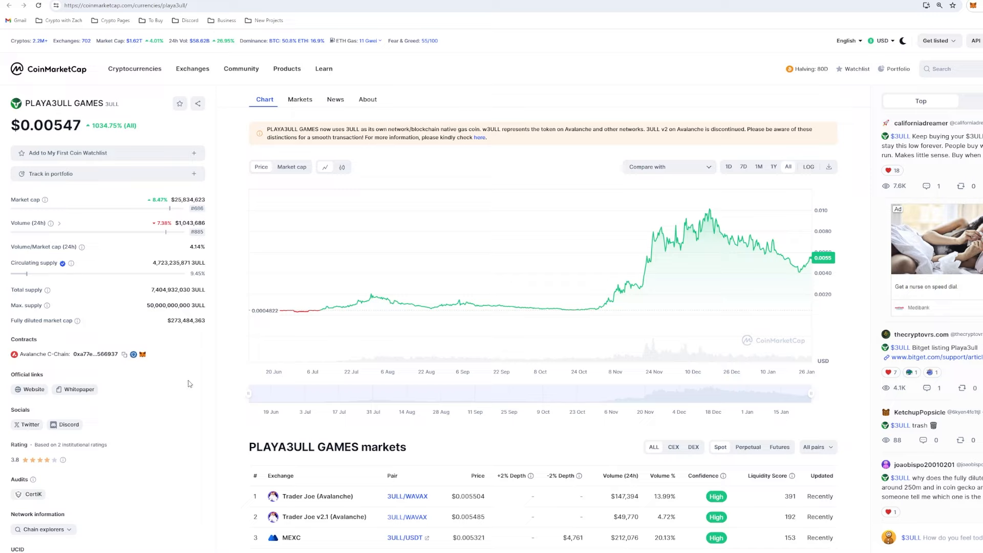
mouse_move(172, 412)
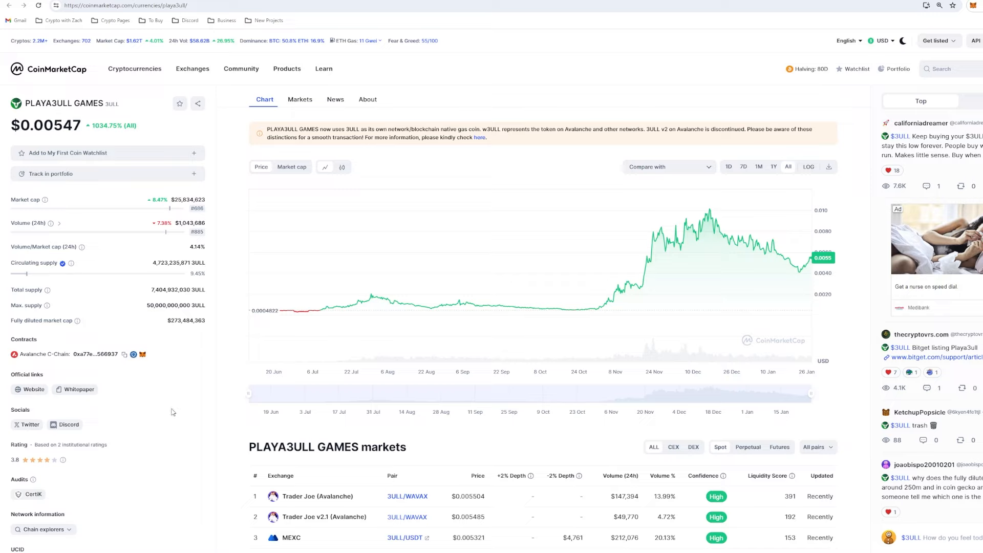
mouse_move(176, 377)
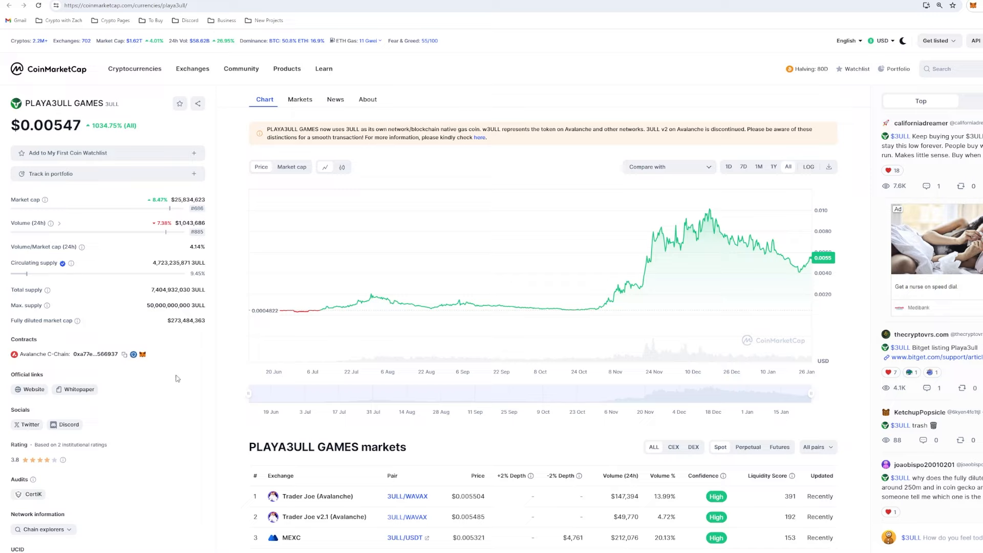
mouse_move(175, 380)
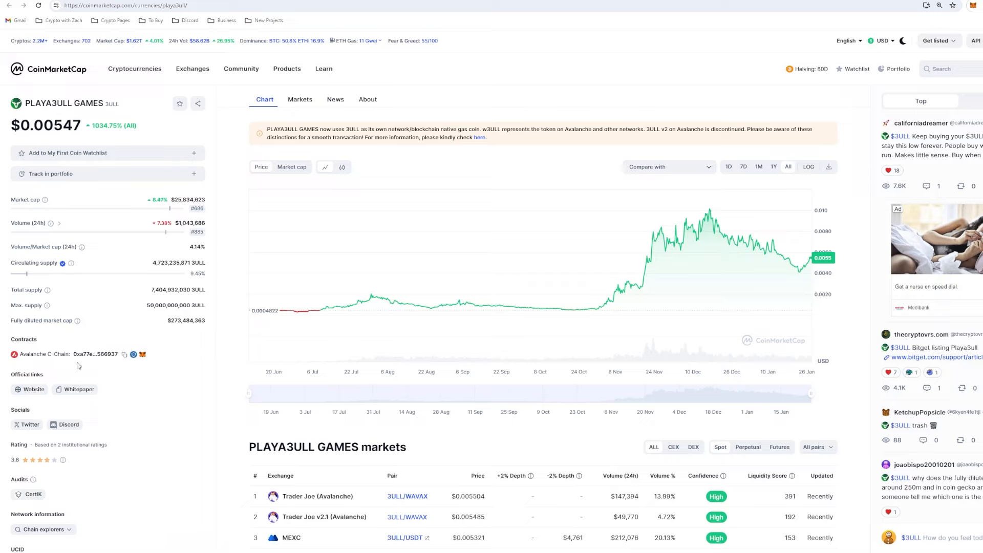
mouse_move(105, 390)
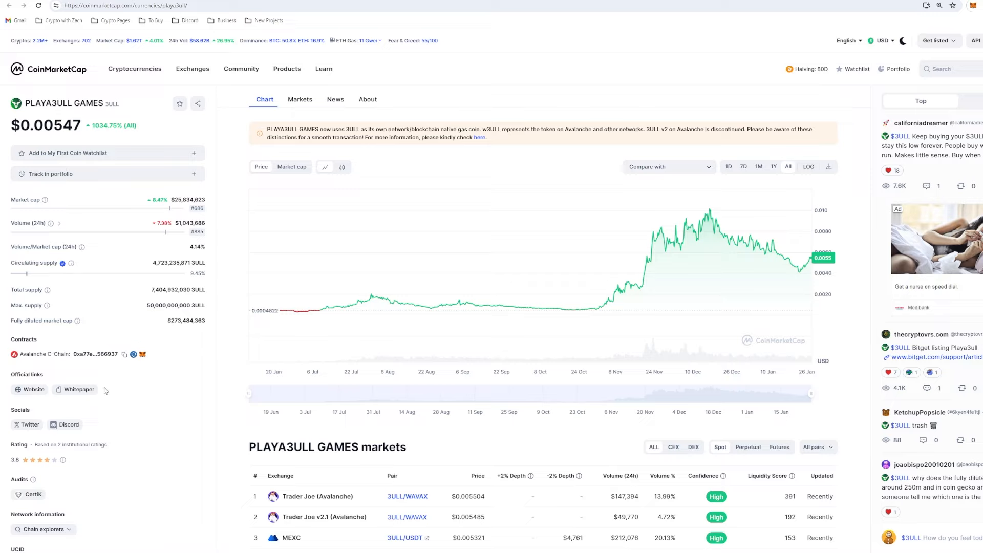
mouse_move(122, 345)
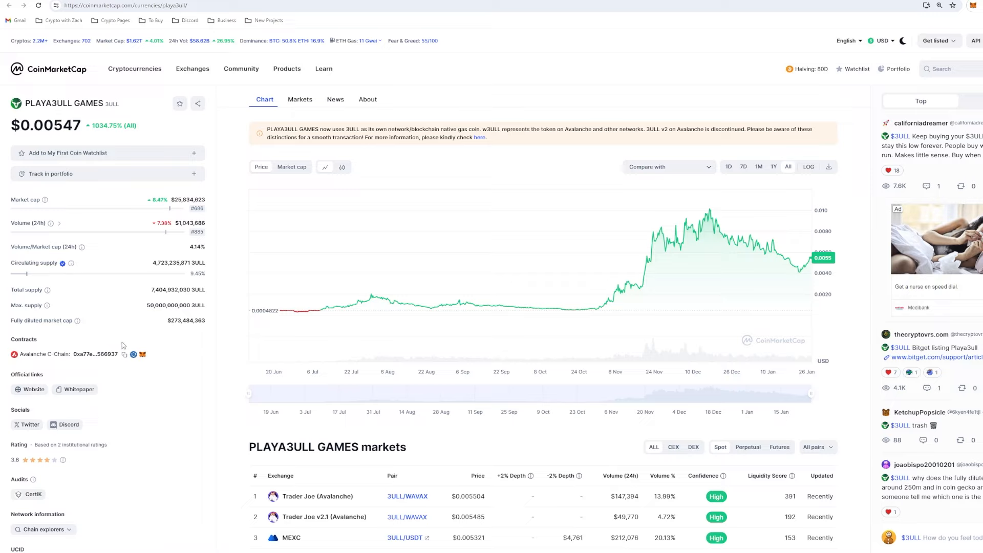
mouse_move(121, 344)
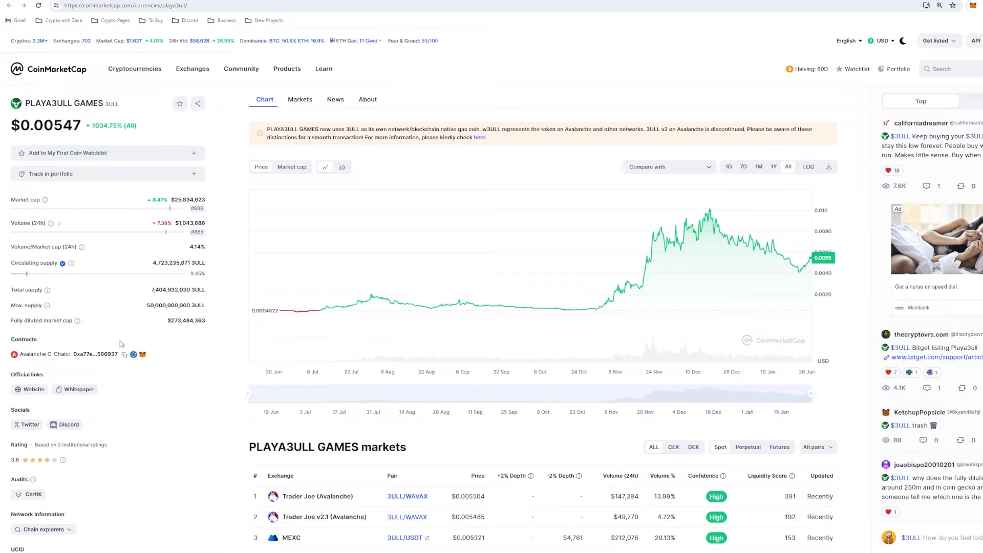
mouse_move(283, 310)
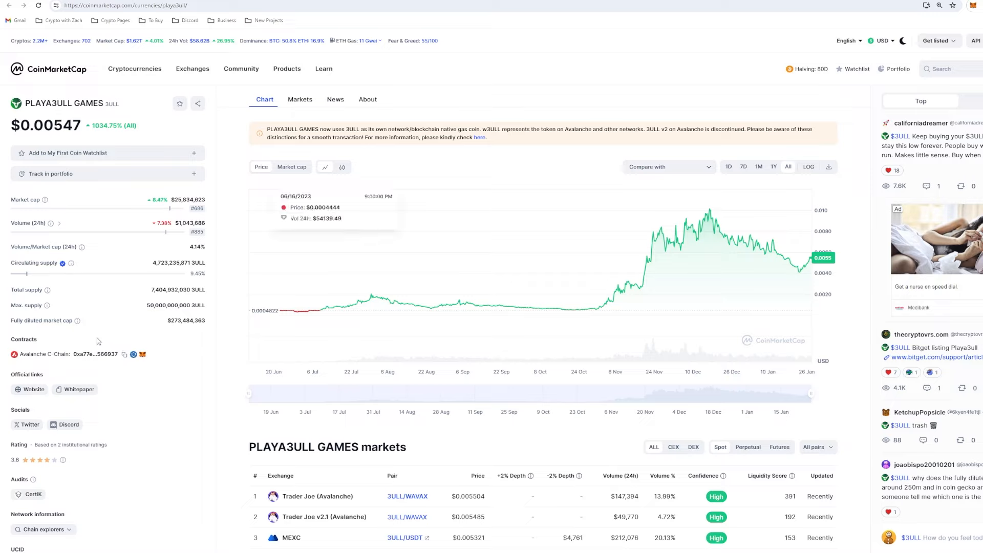
mouse_move(153, 350)
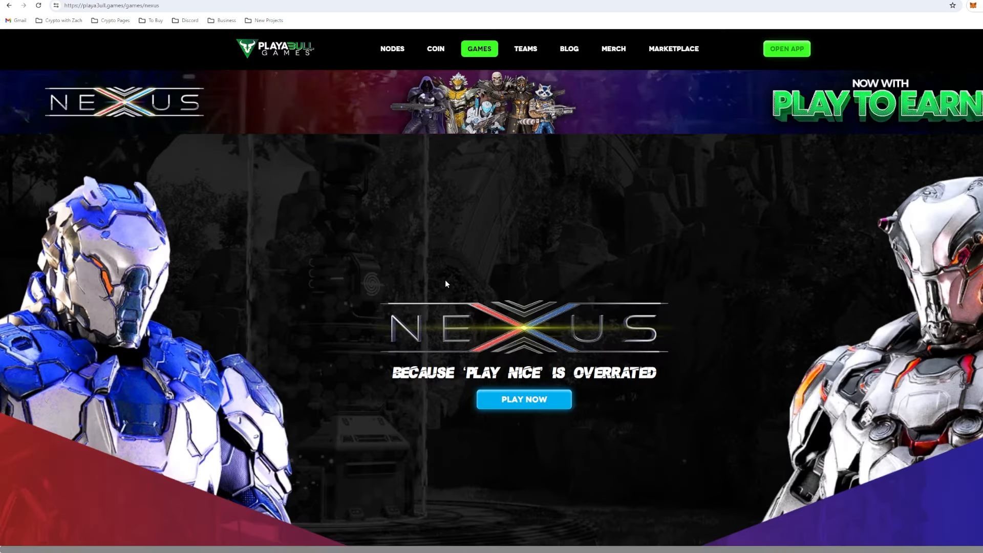
Return to the Playa3ull Games home page via the header logo and read the in-game assets hero
left_click(277, 48)
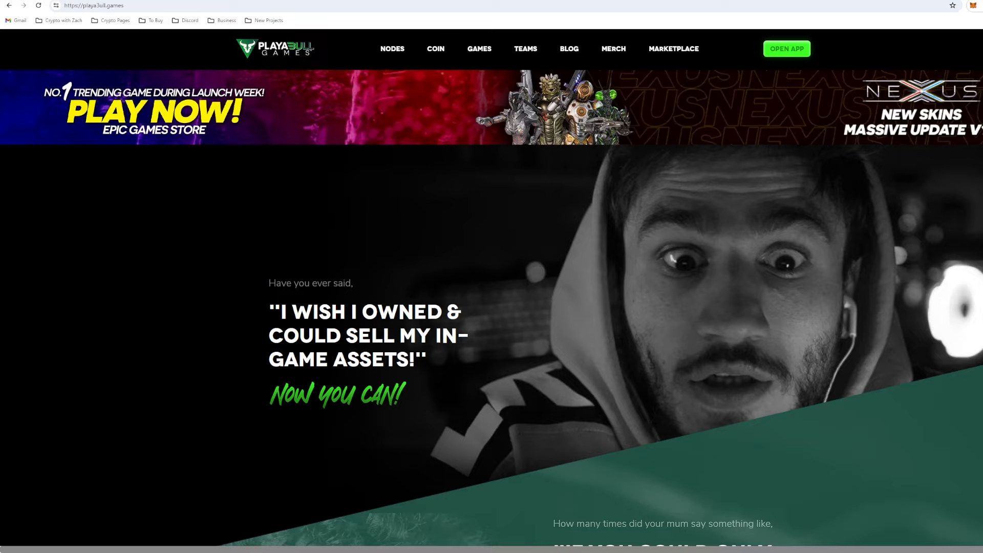
mouse_move(414, 203)
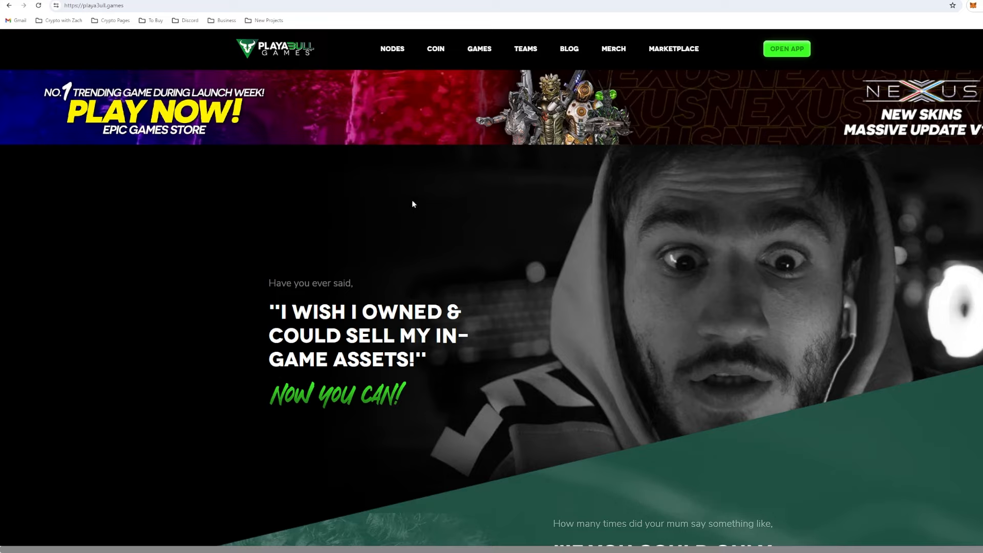
mouse_move(416, 211)
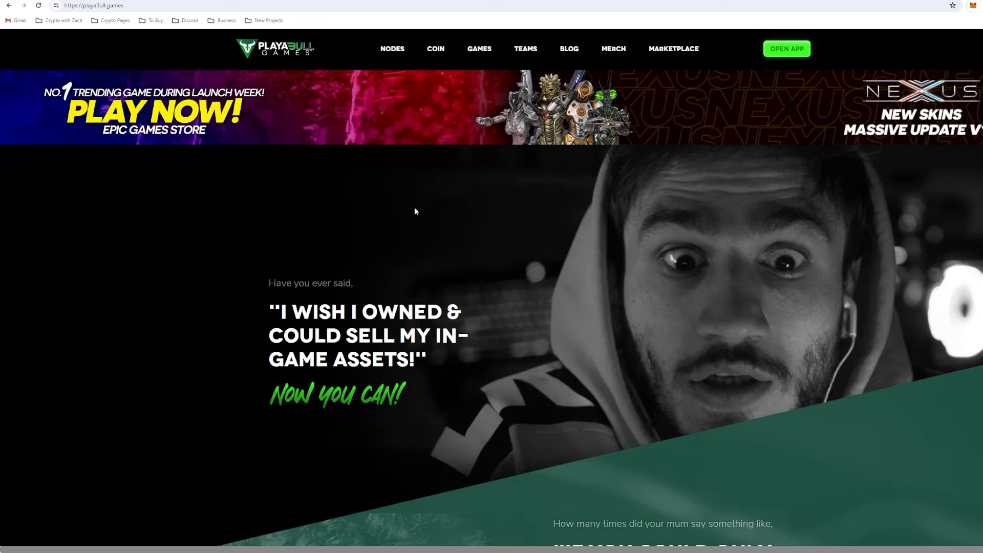
mouse_move(381, 211)
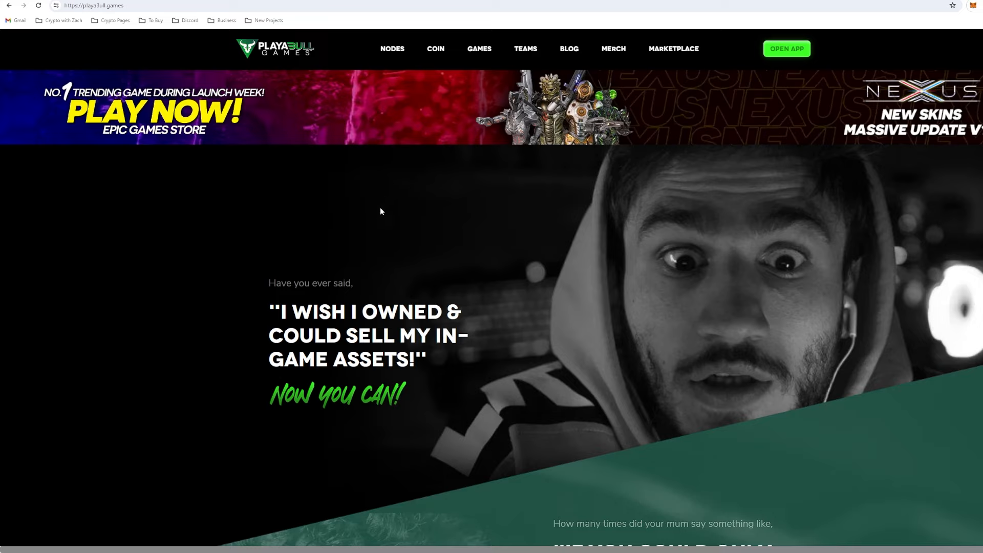
mouse_move(460, 289)
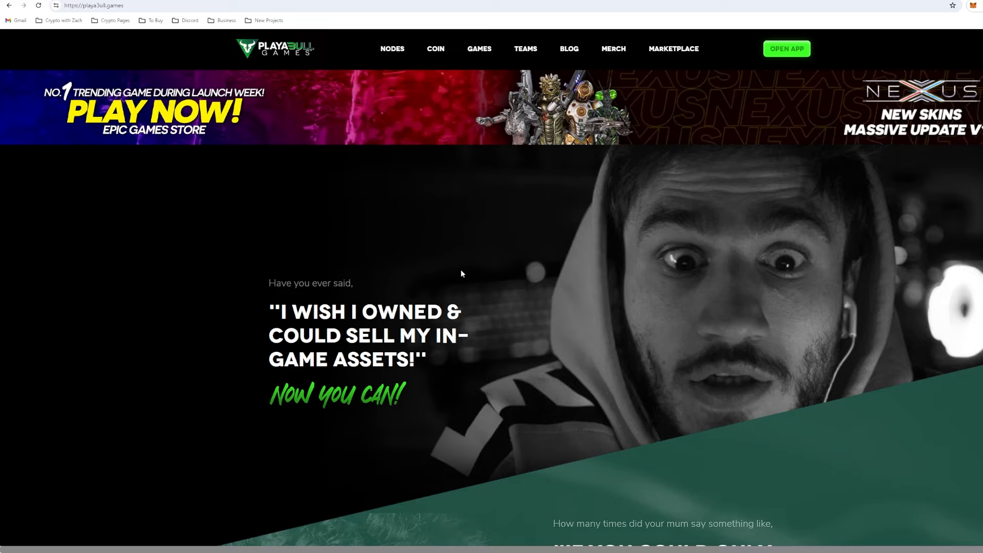
mouse_move(454, 252)
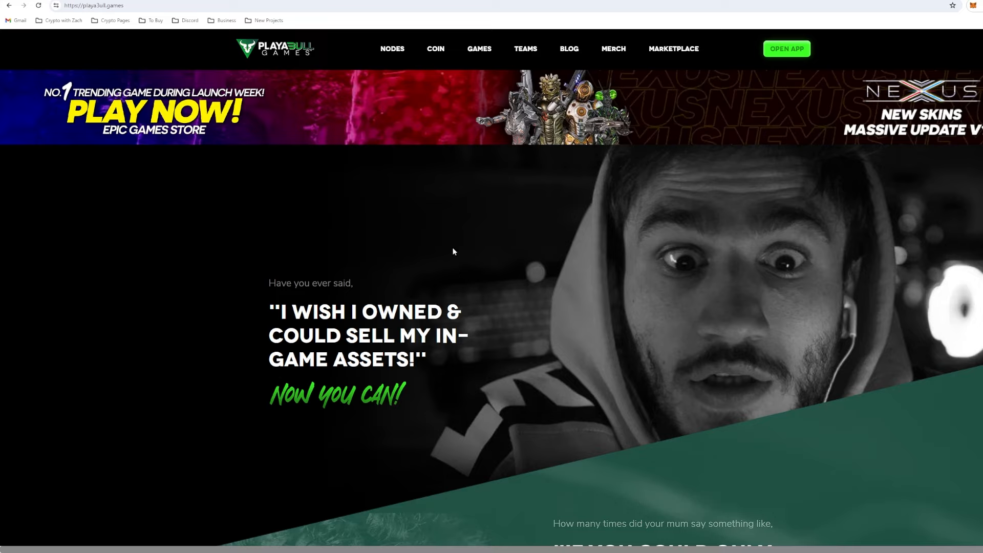
mouse_move(551, 531)
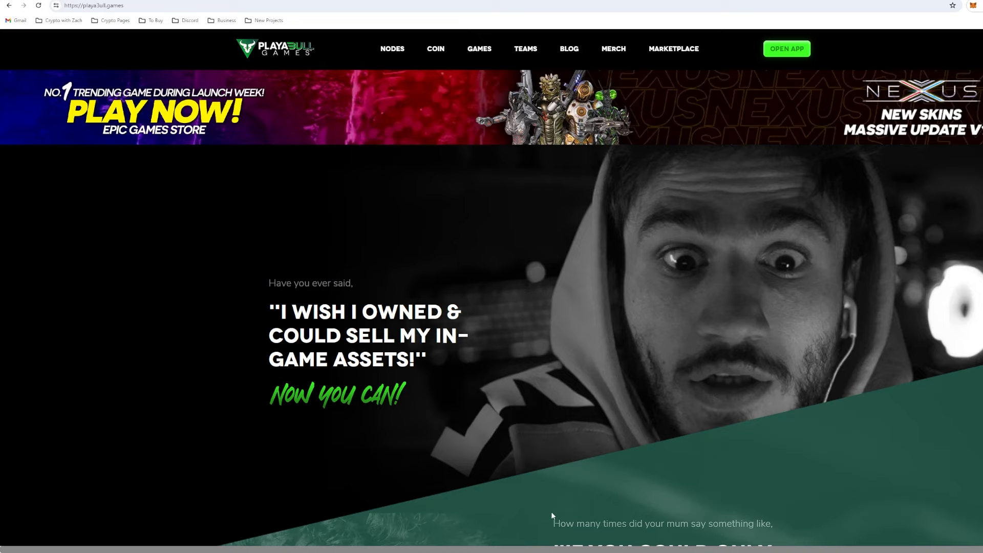
scroll("down", 3)
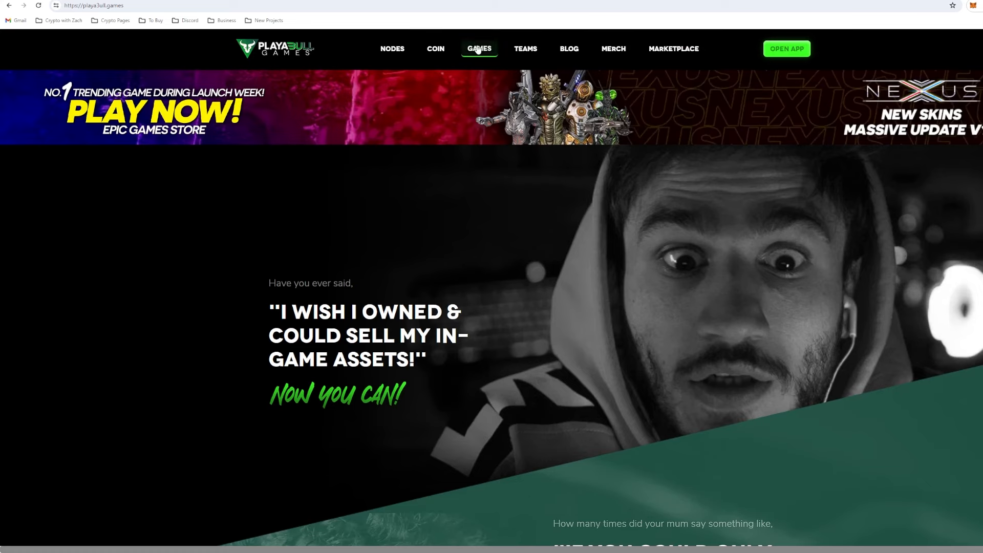
Reach the NEXUS game page from the GAMES menu and scroll to its trailer
left_click(479, 48)
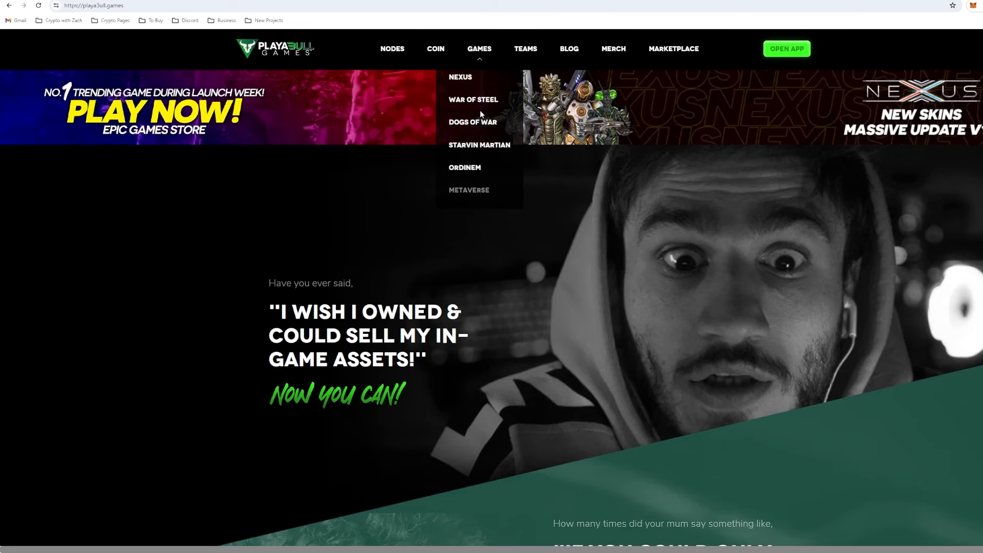
left_click(459, 77)
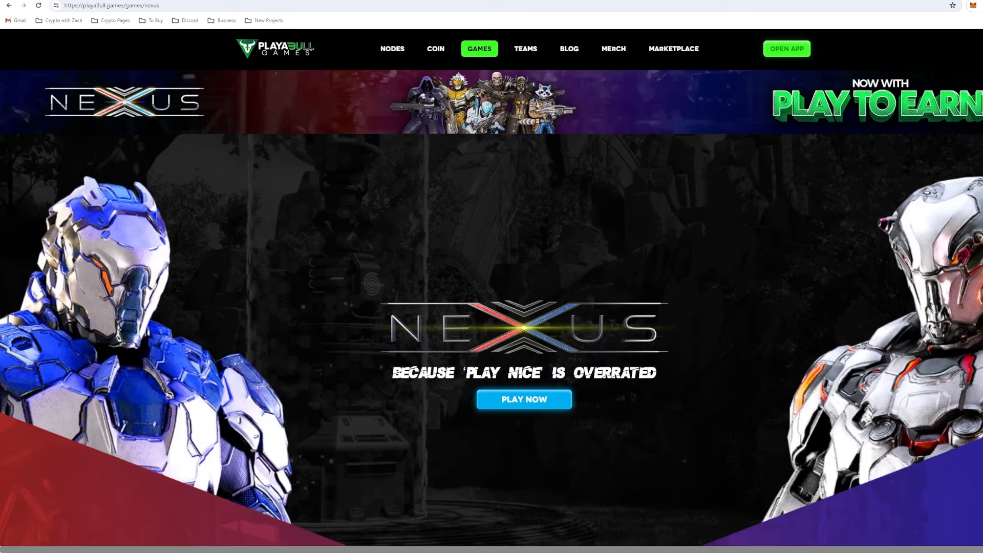
scroll("down", 3)
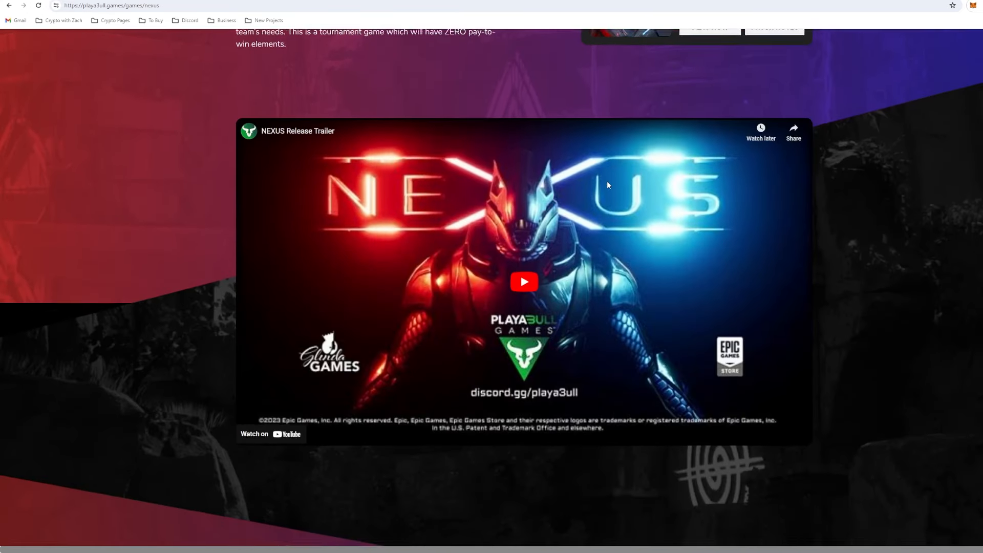
Start the NEXUS release trailer playing with its audio muted
left_click(523, 282)
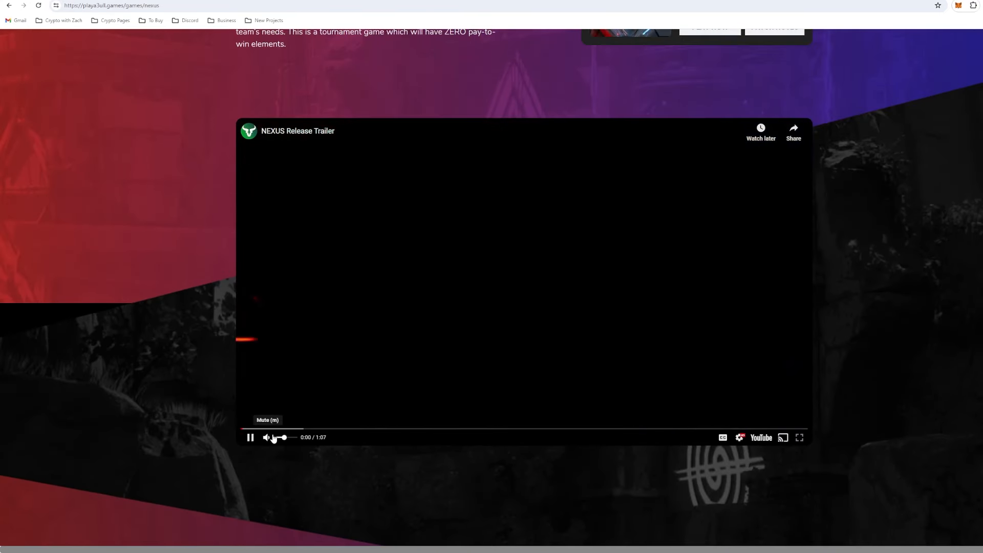
left_click(267, 438)
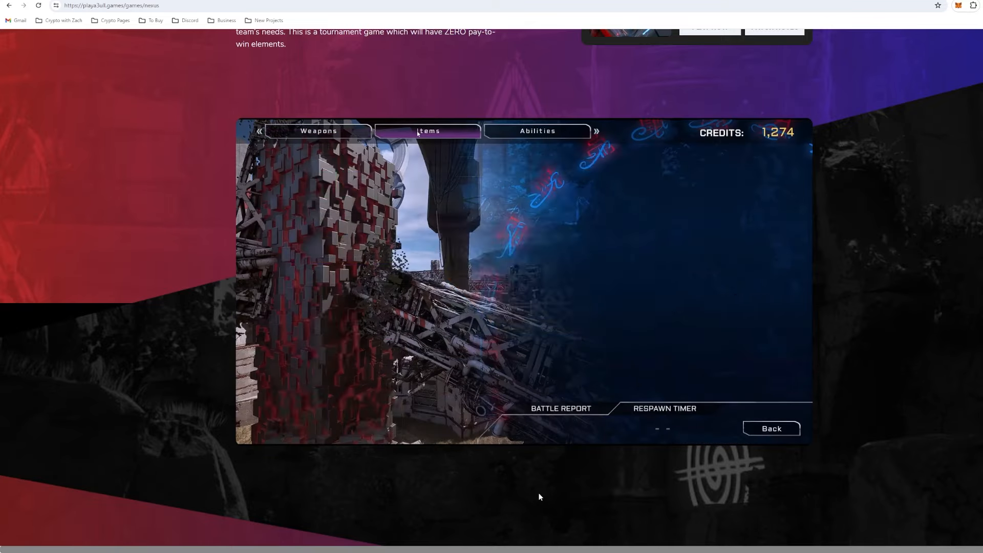
scroll("up", 3)
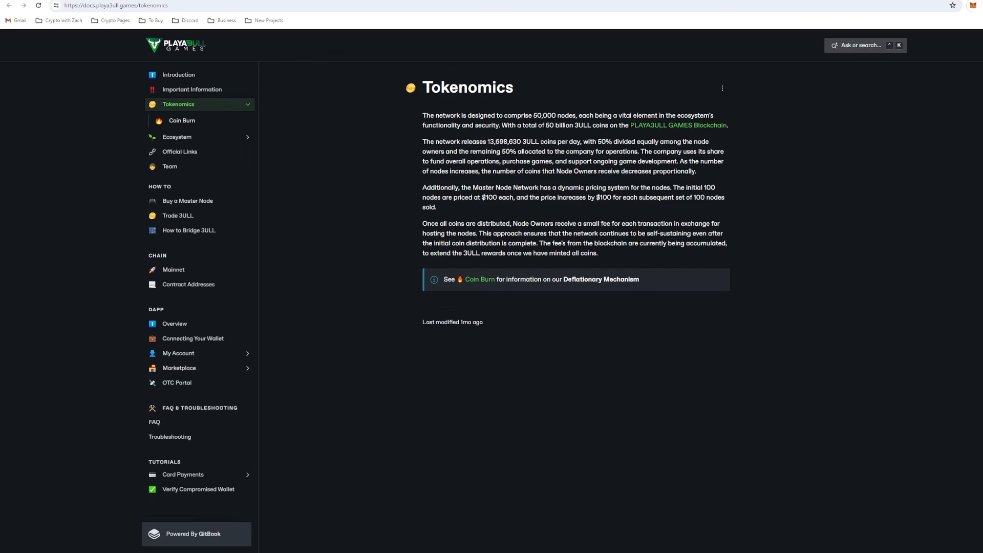
Move from the Tokenomics overview to the Coin Burn sub-page in the GitBook docs
double_click(496, 141)
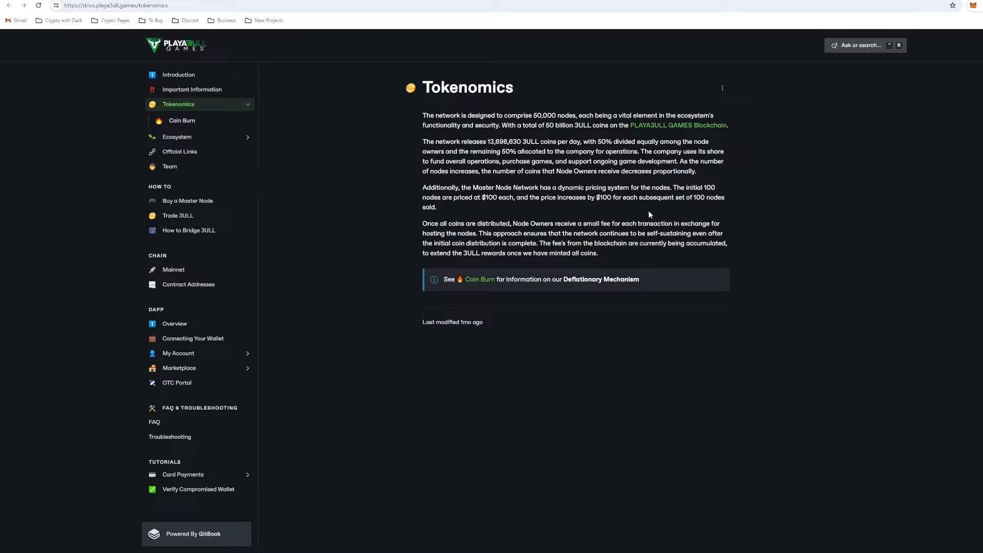
mouse_move(862, 94)
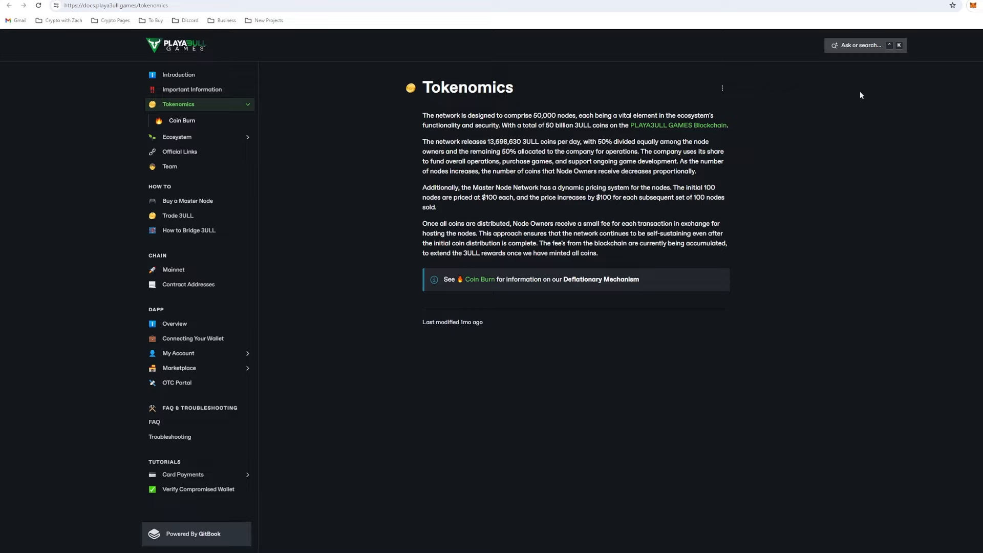
mouse_move(739, 98)
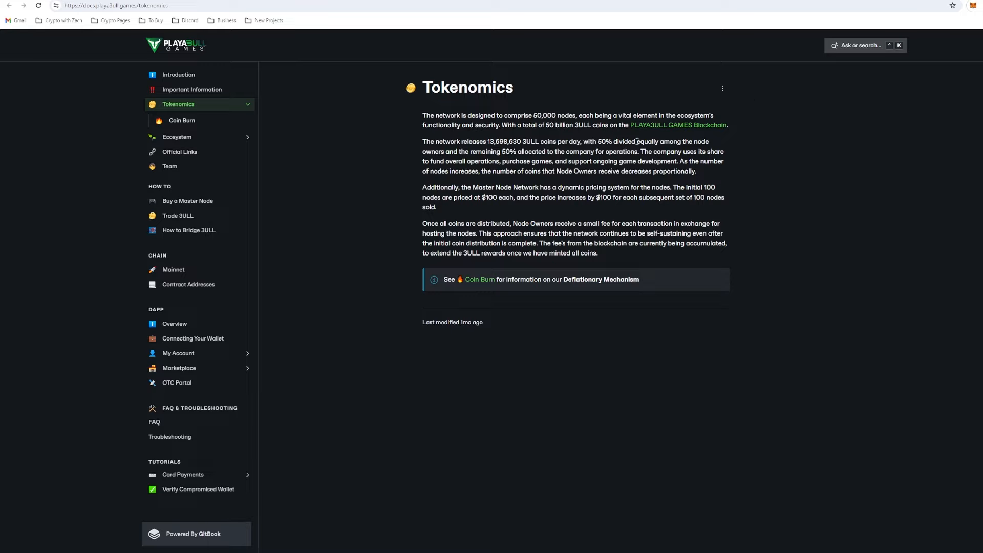
mouse_move(577, 172)
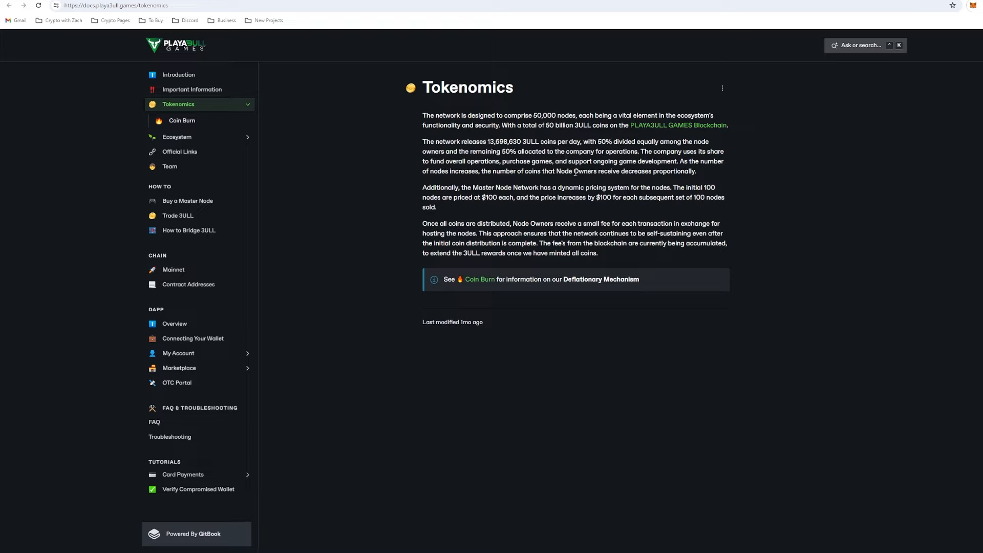
left_click(182, 121)
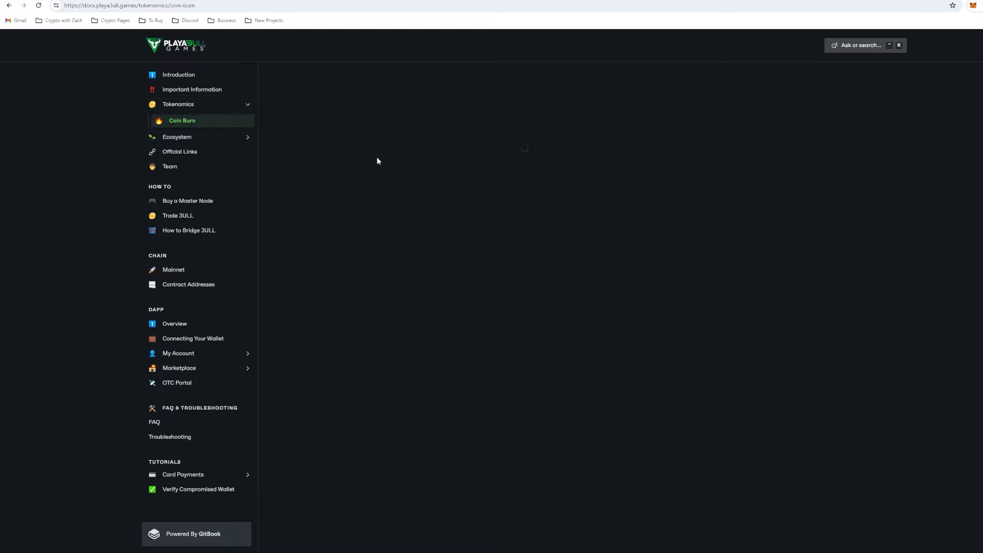
left_click(178, 121)
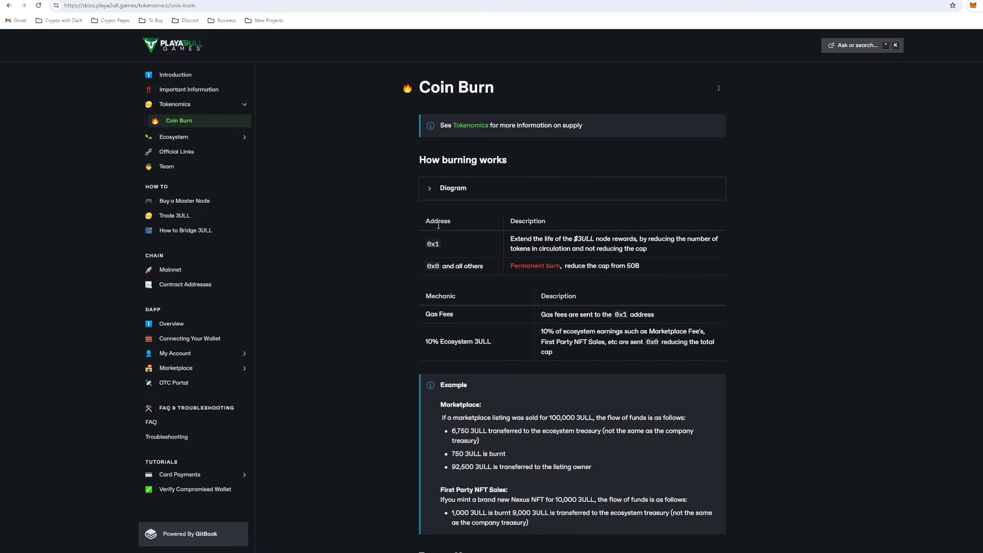
mouse_move(529, 326)
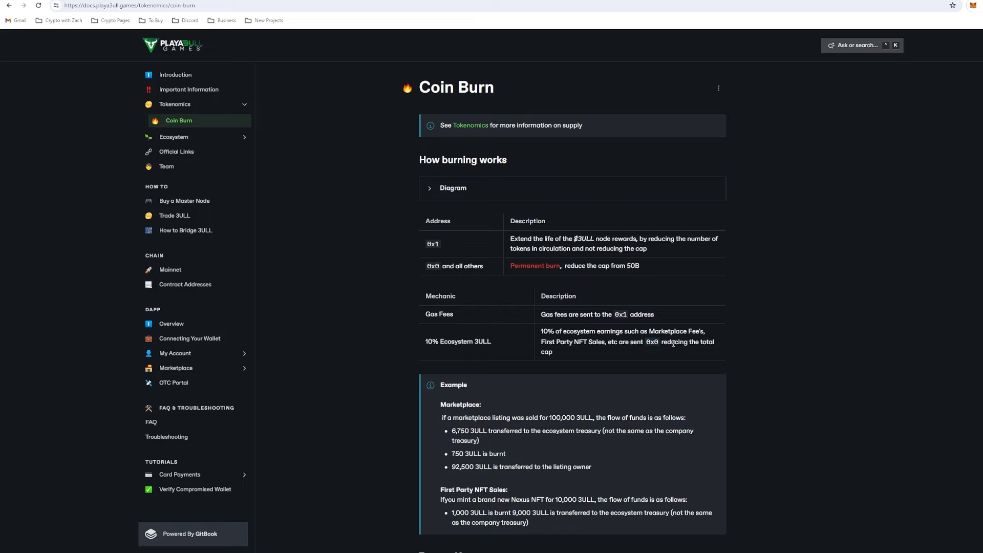
scroll("down", 3)
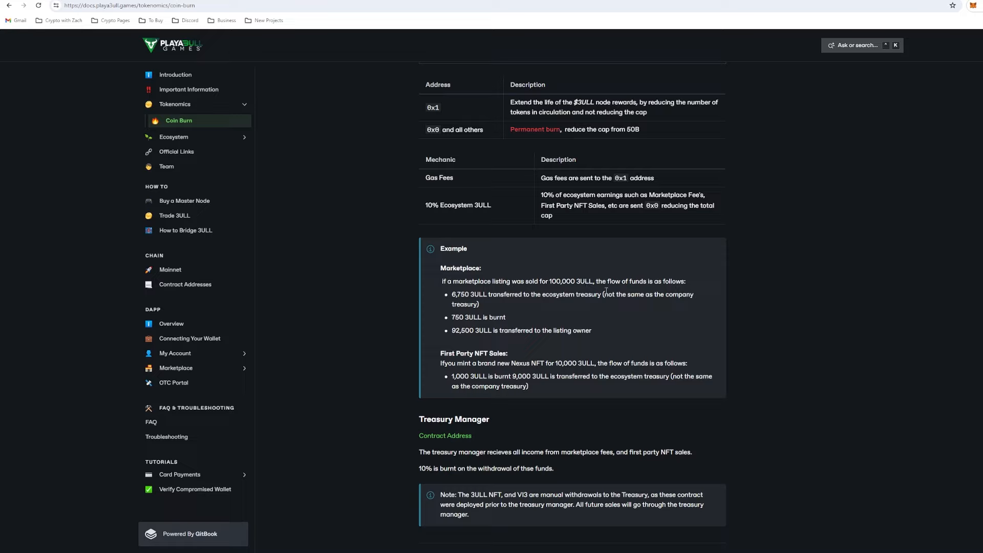
mouse_move(655, 328)
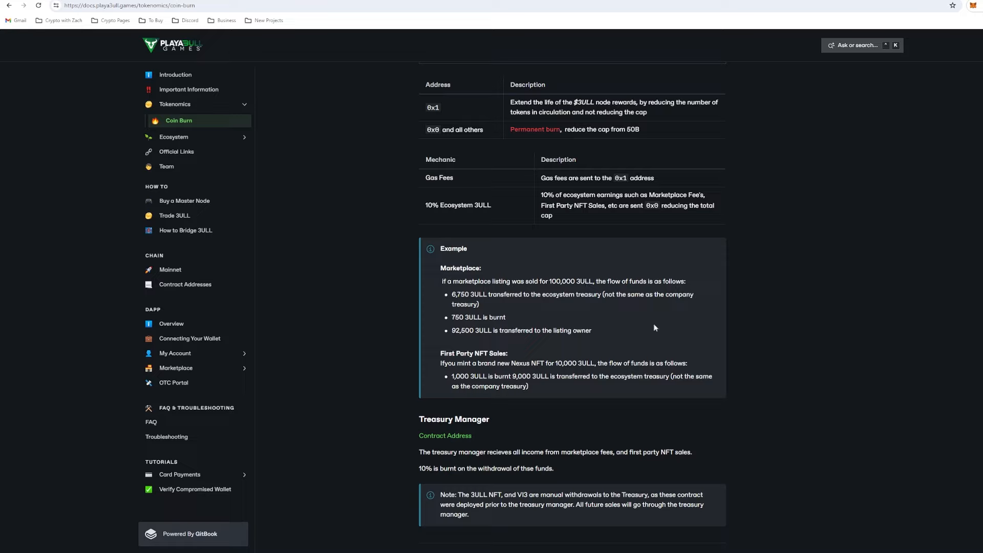
mouse_move(574, 319)
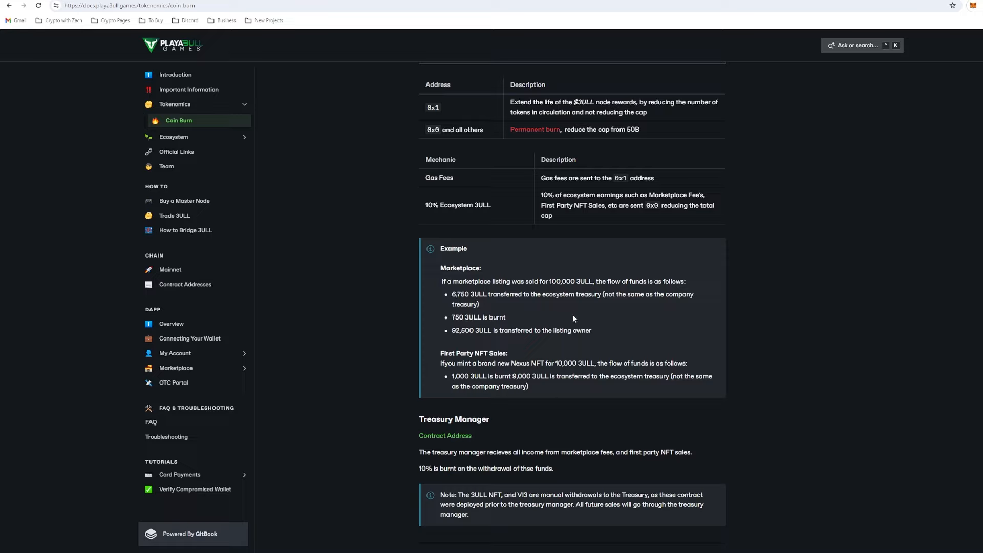
mouse_move(459, 318)
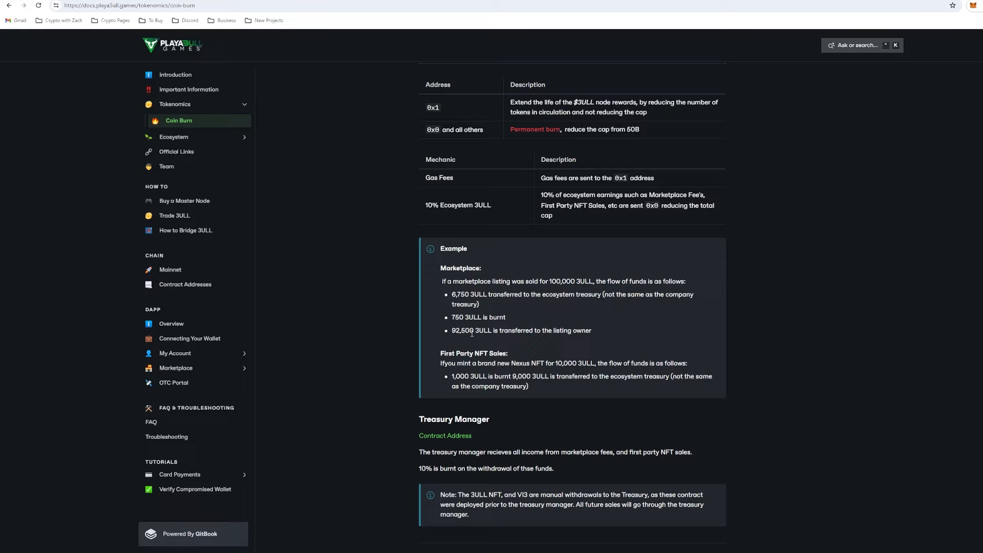
mouse_move(516, 338)
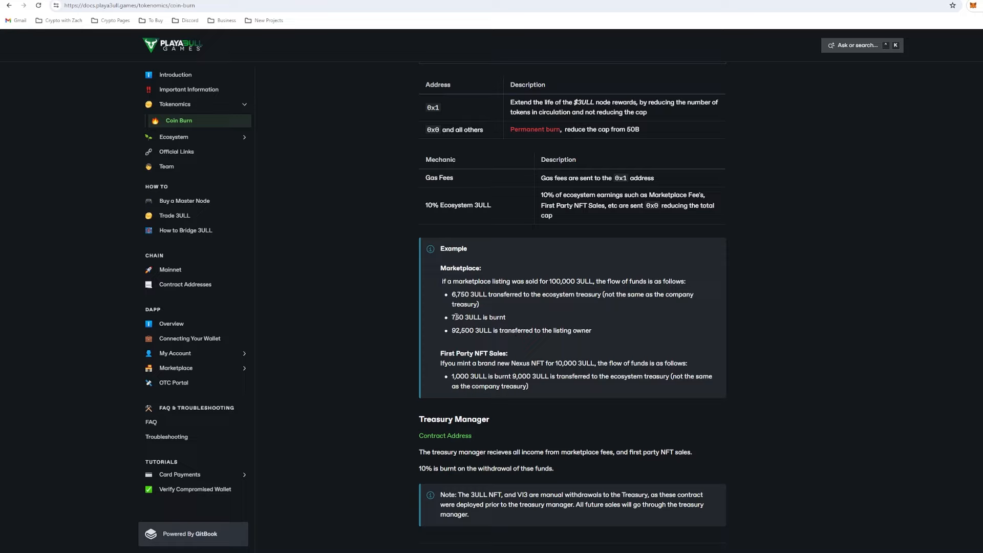
double_click(457, 317)
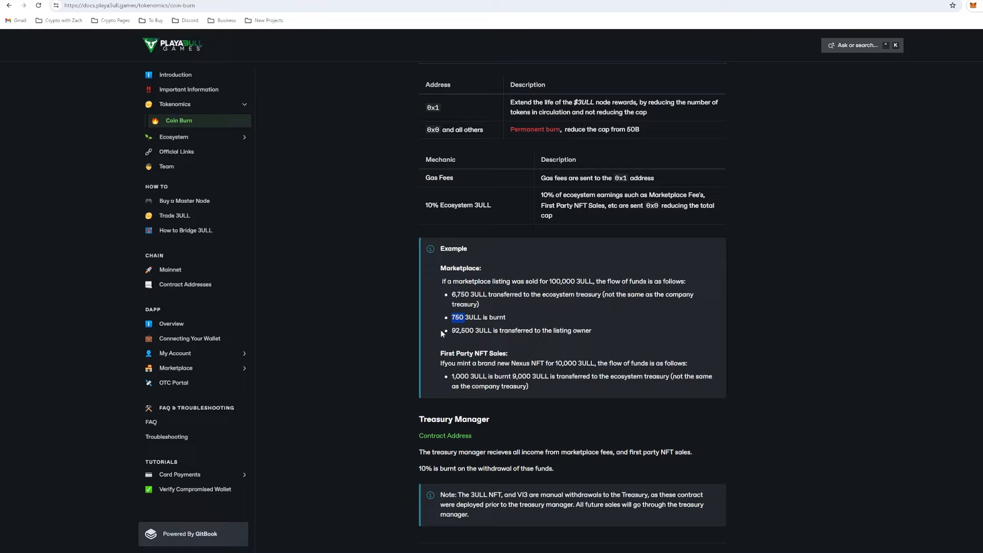
mouse_move(529, 311)
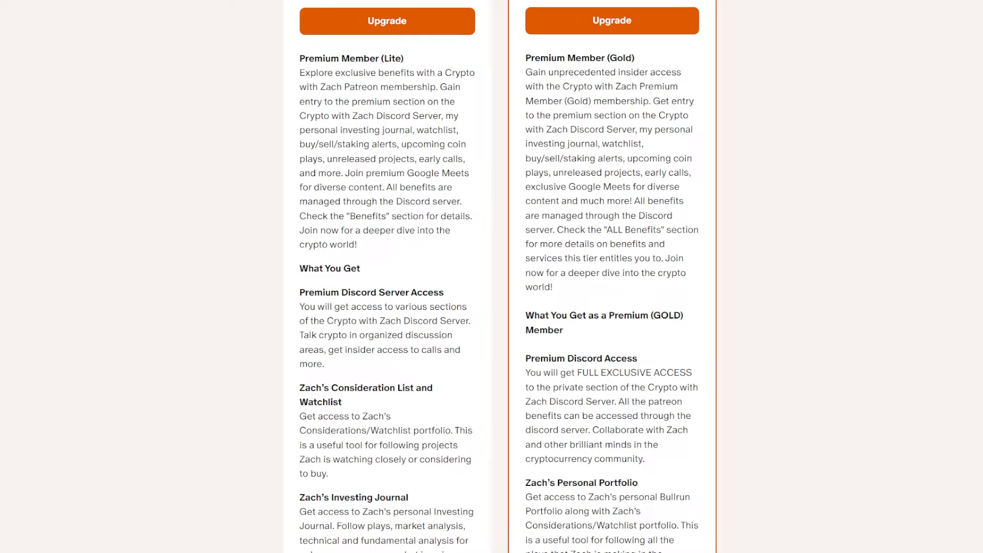
scroll("down", 3)
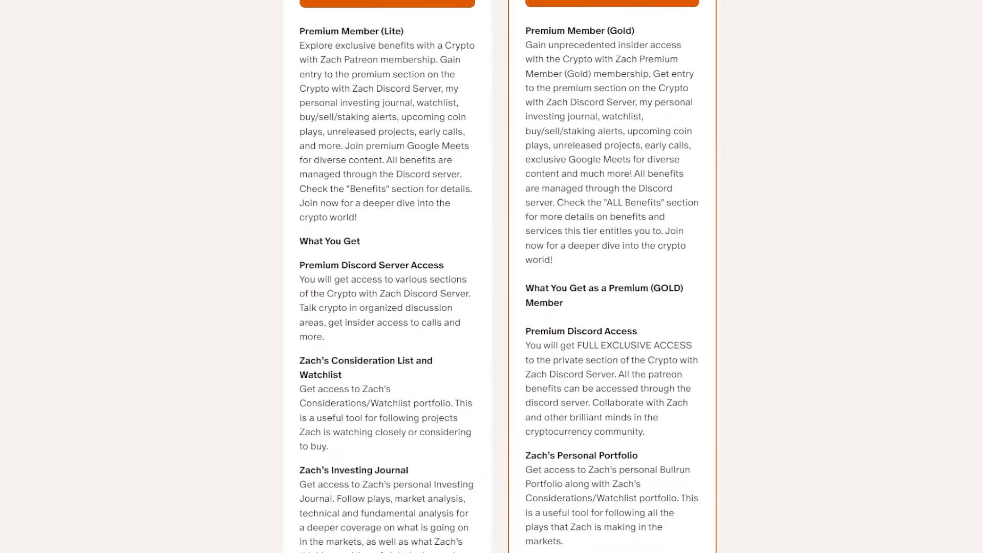
scroll("down", 3)
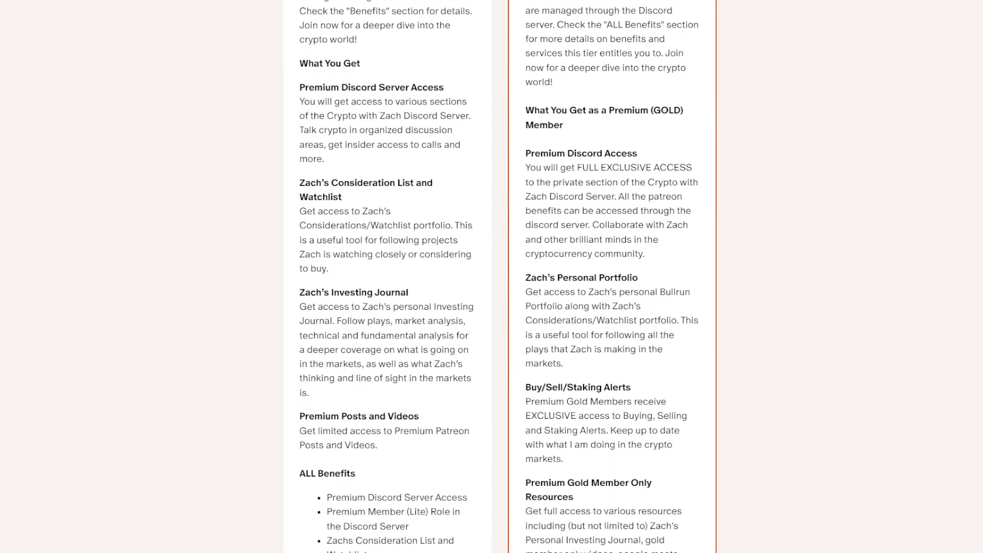
scroll("down", 3)
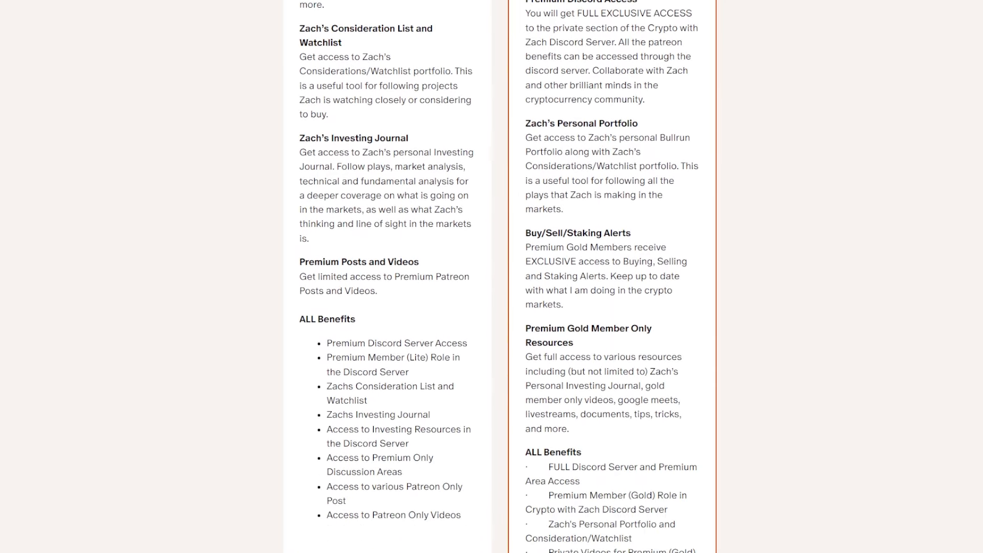
scroll("down", 3)
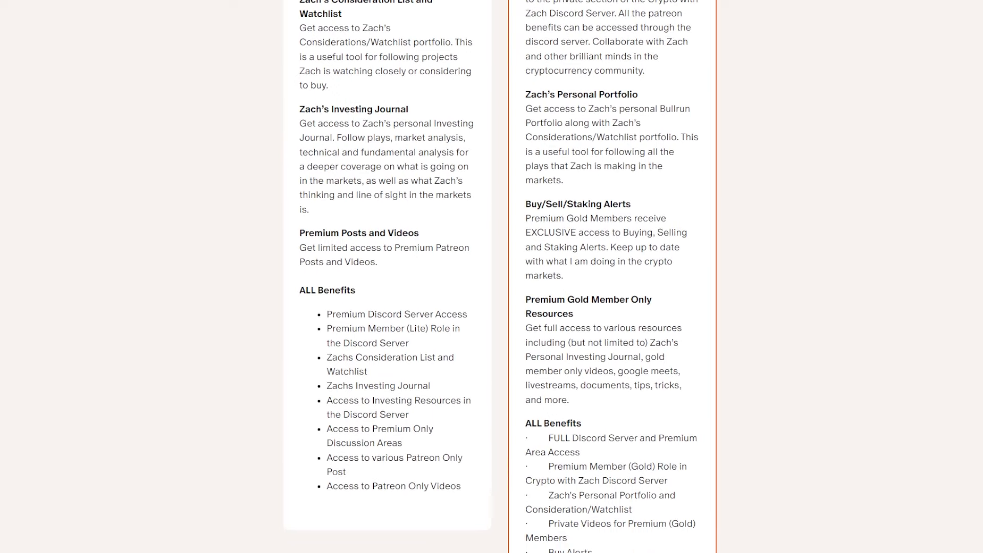
scroll("down", 3)
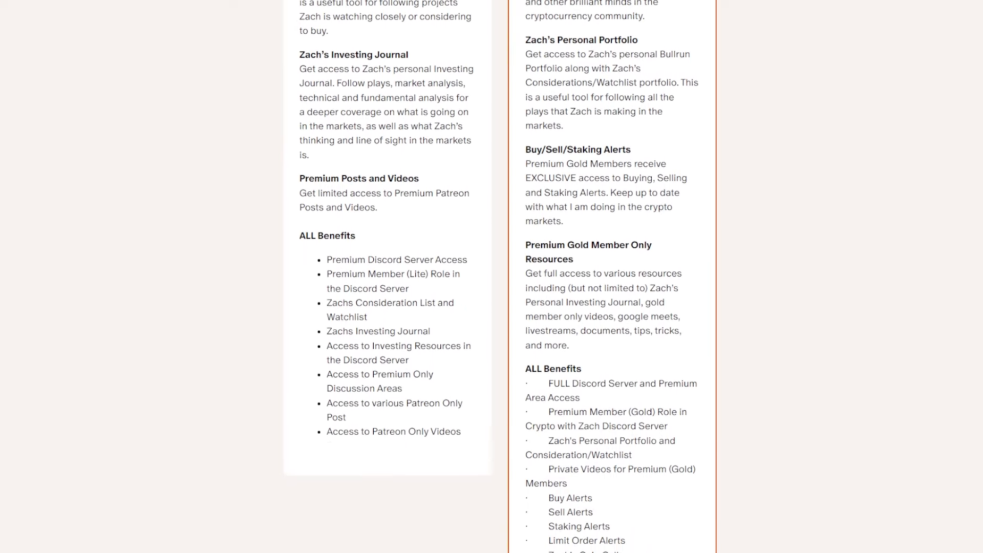
scroll("down", 3)
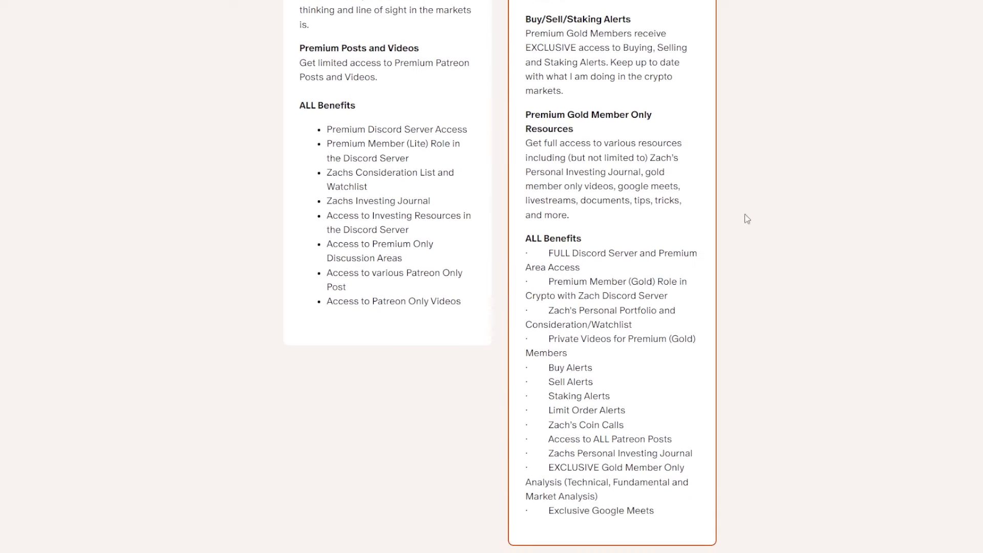
mouse_move(863, 363)
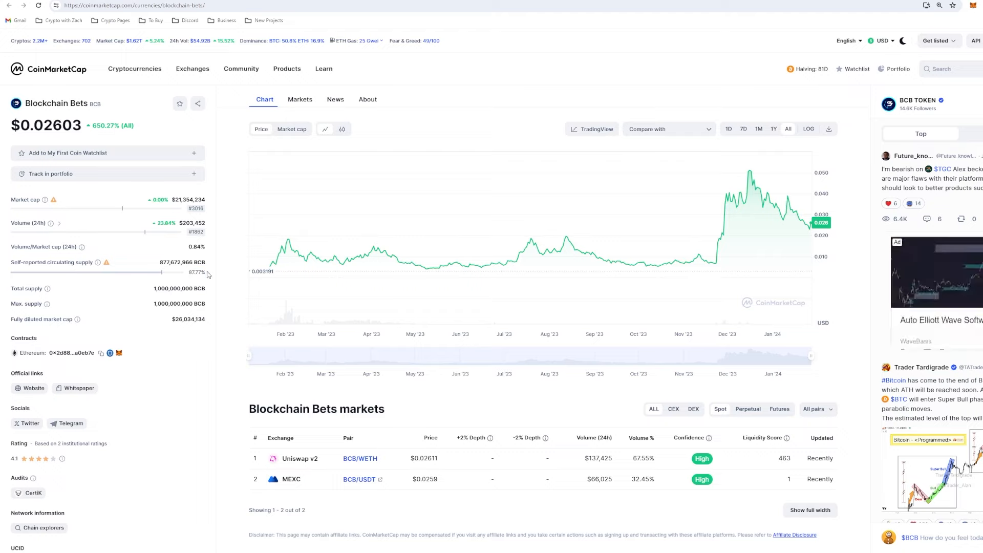
mouse_move(195, 289)
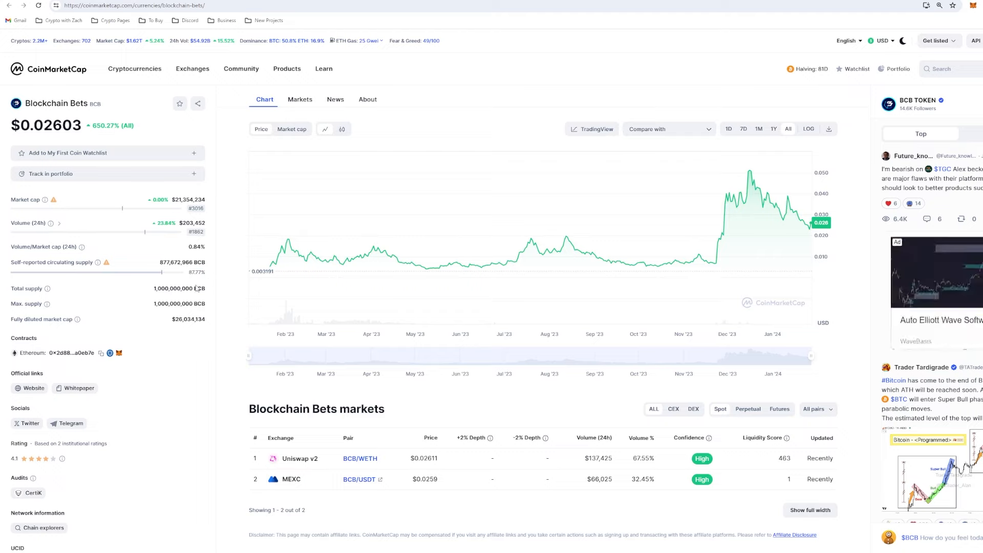
mouse_move(508, 264)
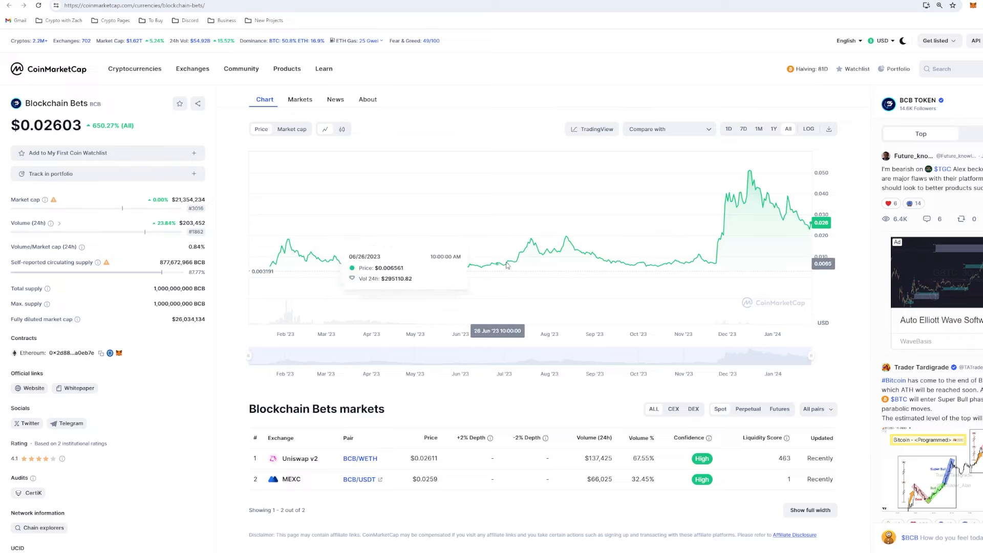
mouse_move(813, 108)
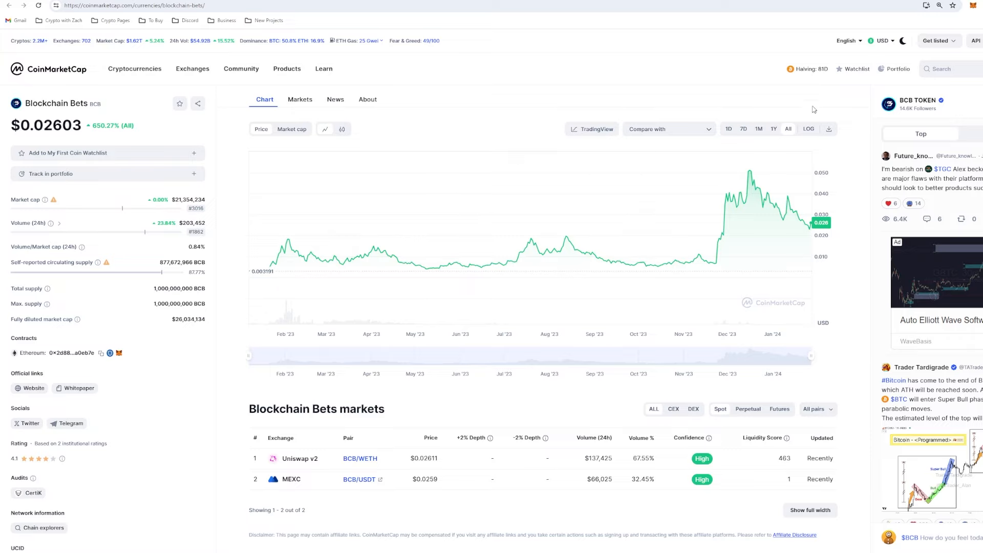
mouse_move(805, 212)
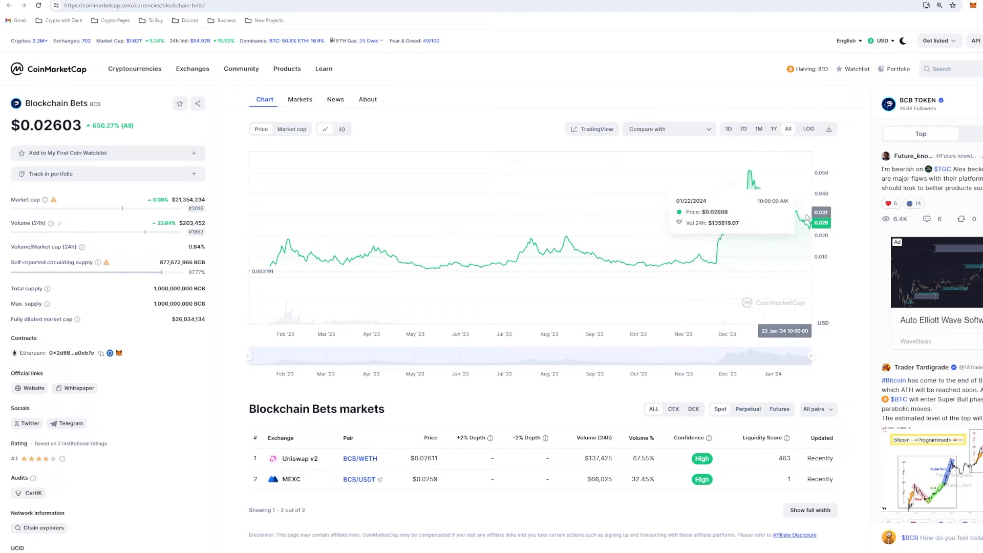
mouse_move(860, 322)
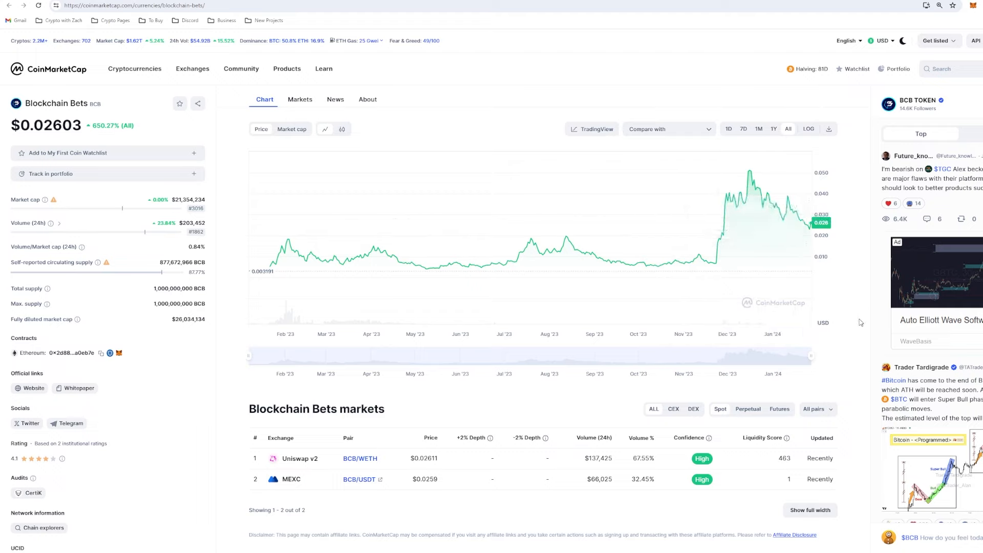
mouse_move(843, 335)
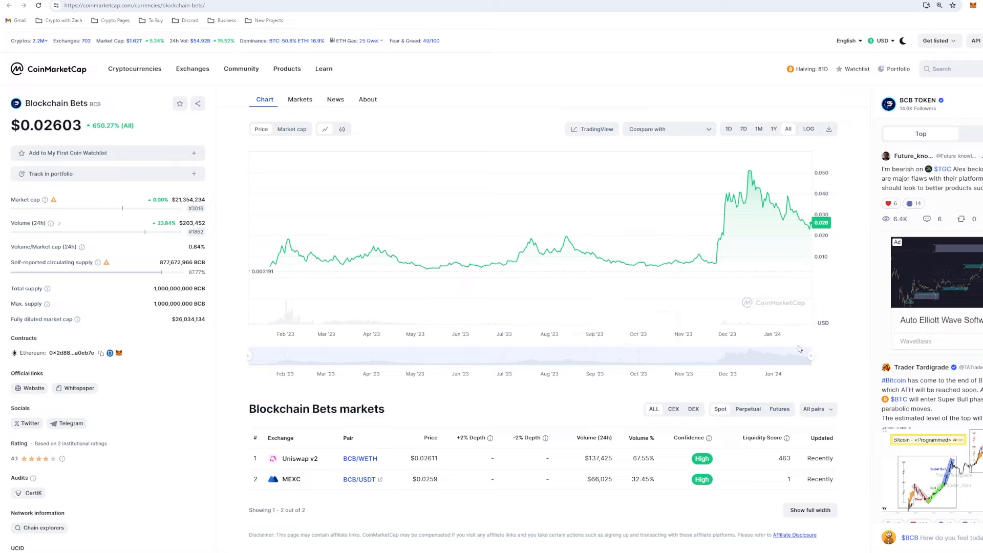
mouse_move(269, 237)
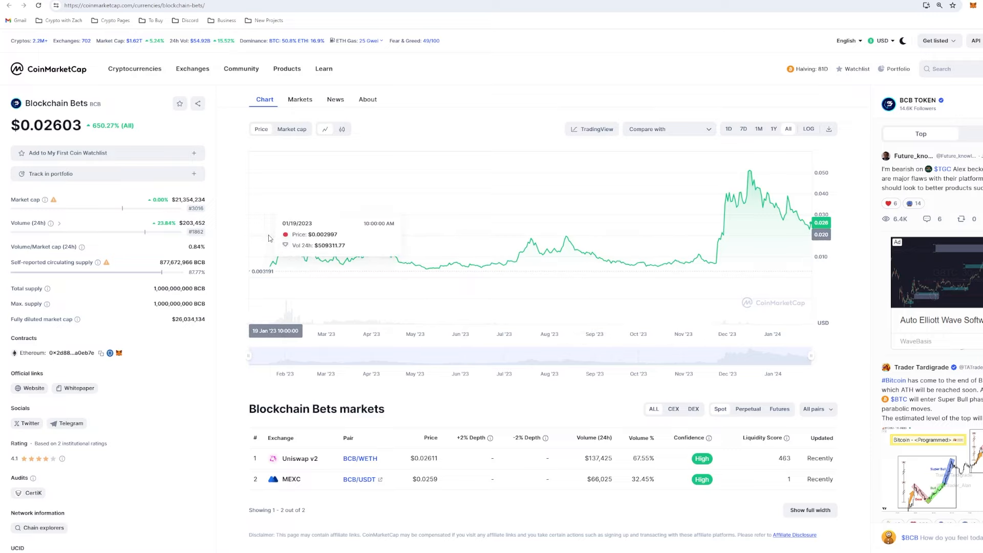
mouse_move(868, 290)
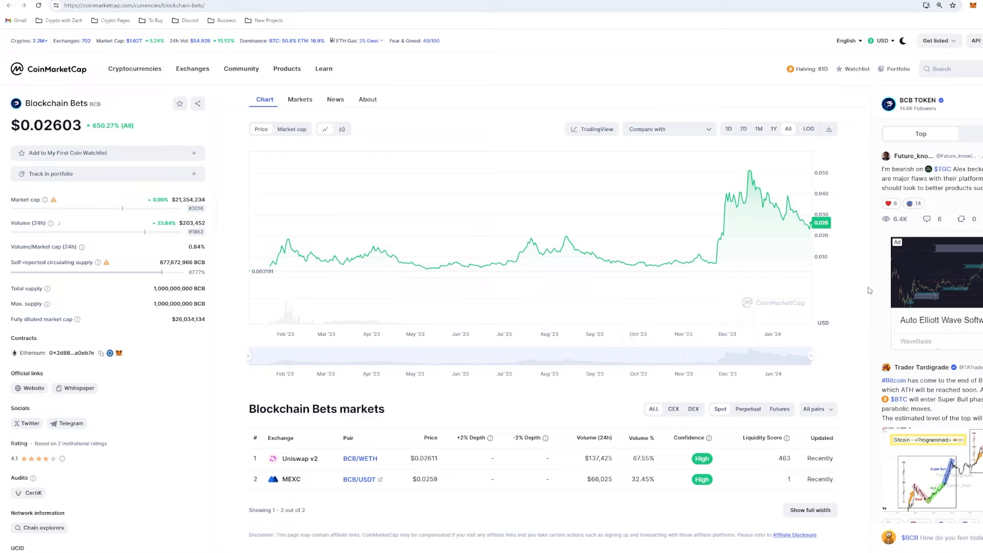
mouse_move(831, 276)
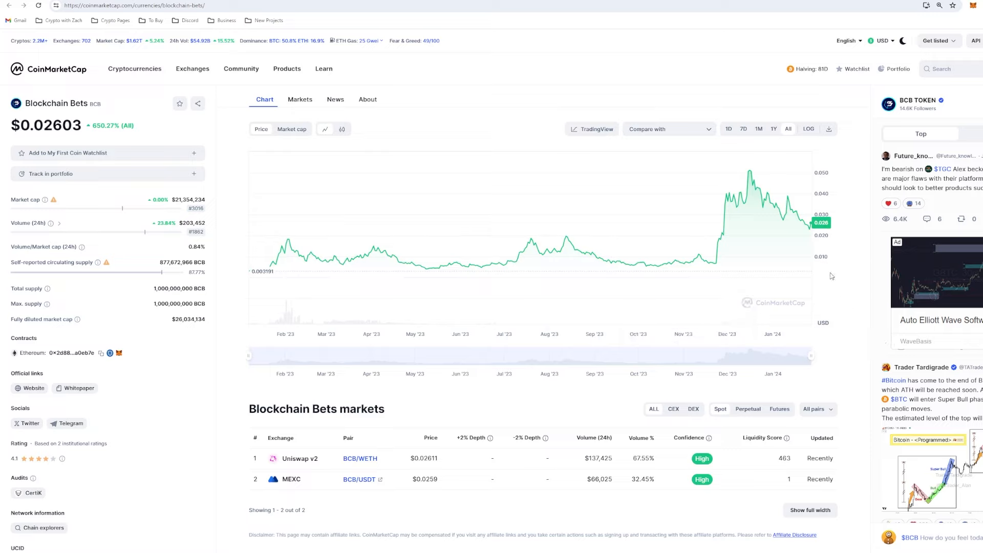
mouse_move(745, 317)
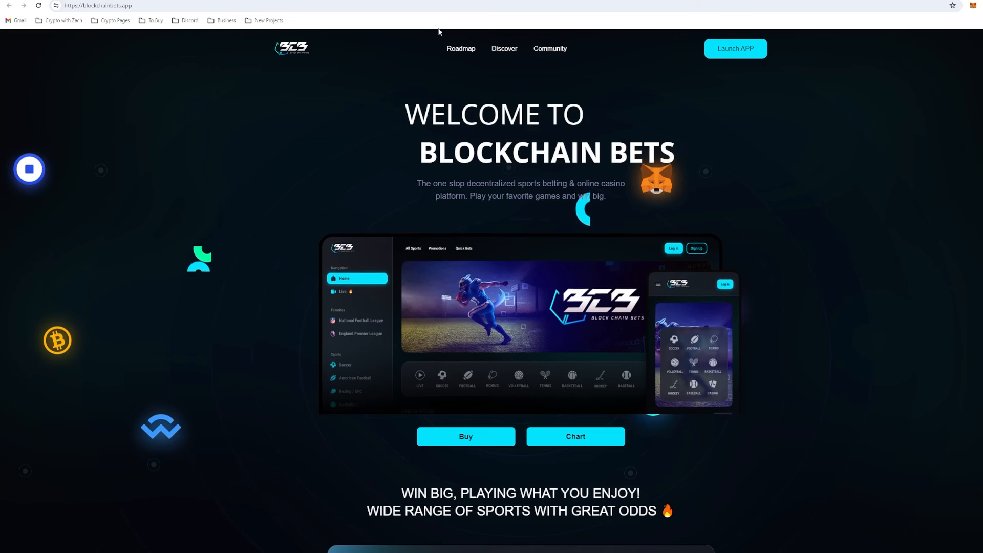
Launch the Blockchain Bets betting app from the welcome page to its sports home
left_click(735, 48)
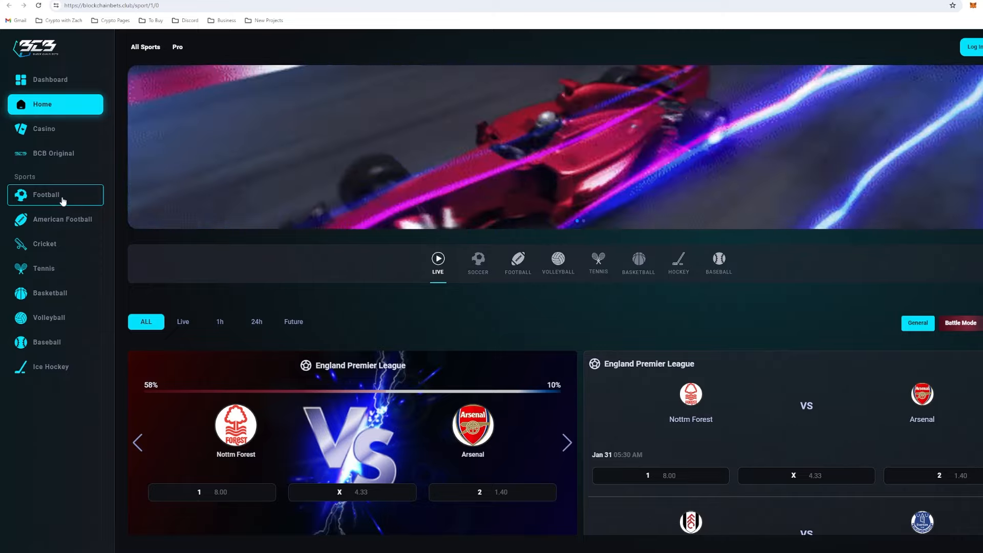
Browse the Football, American Football and Cricket listings, then head to Ice Hockey
left_click(46, 194)
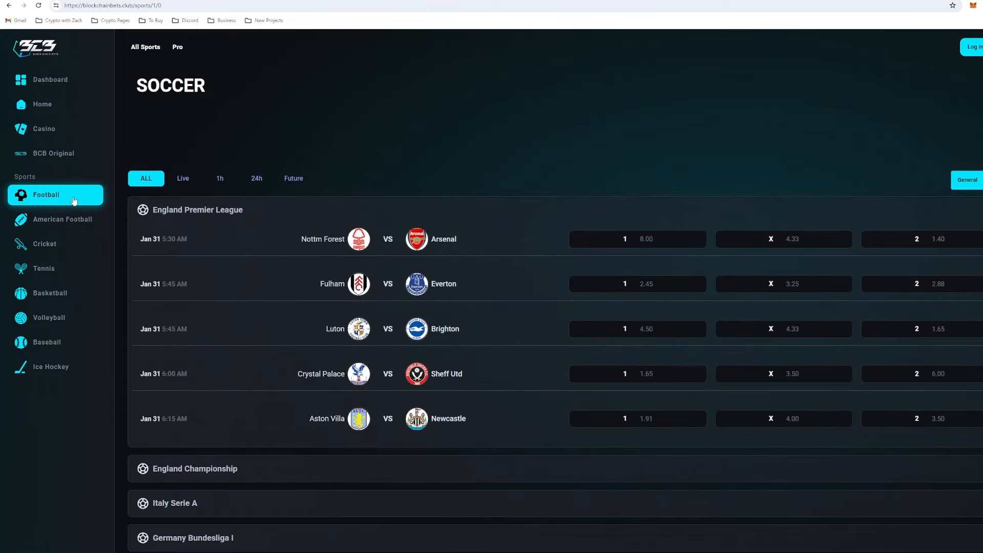
left_click(61, 219)
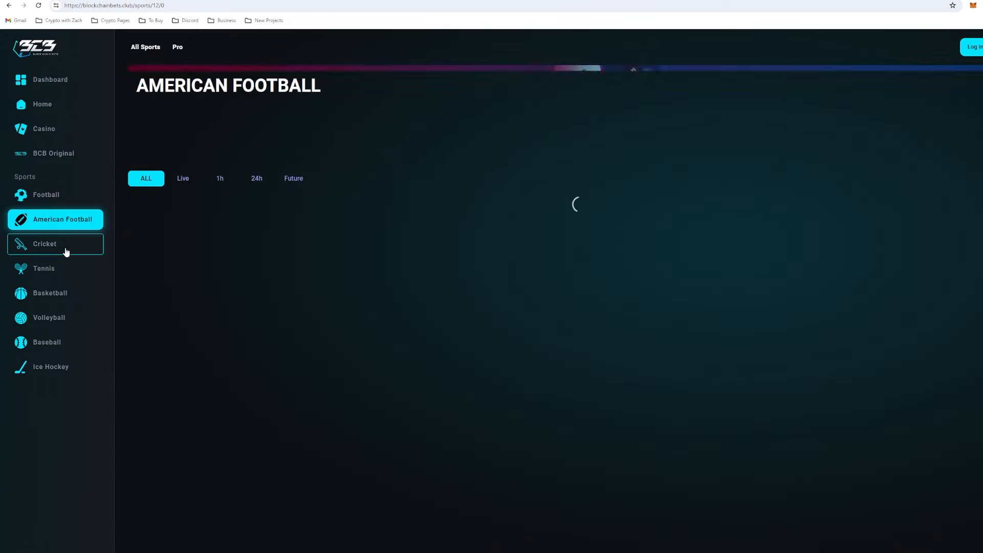
left_click(55, 243)
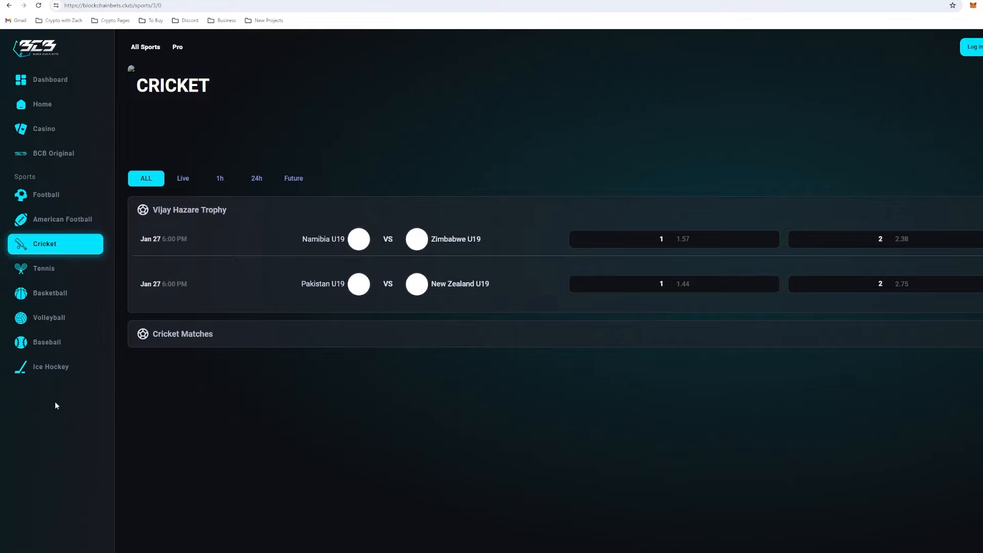
left_click(51, 366)
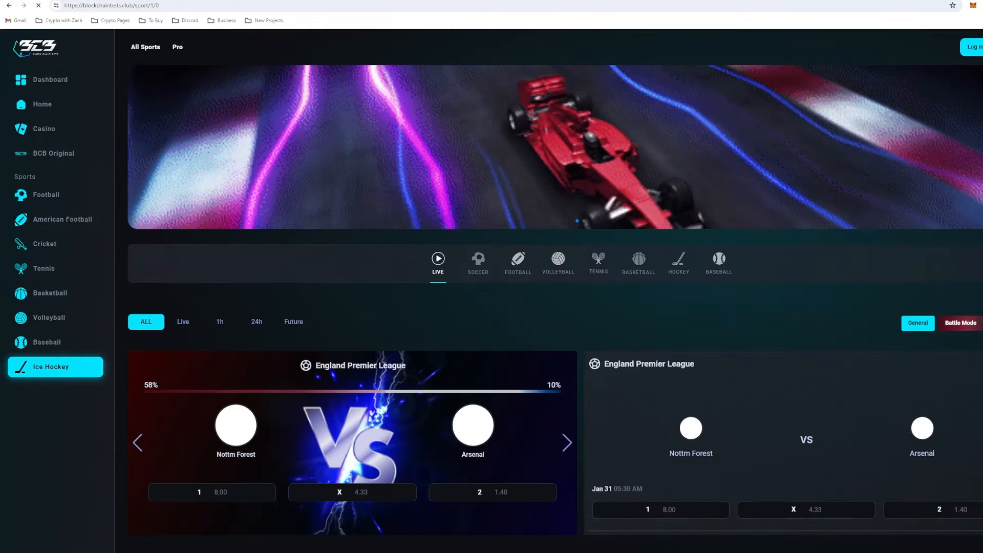
Add BOS Bruins and DAL Stars wins to the bet slip as a multi bet
left_click(51, 366)
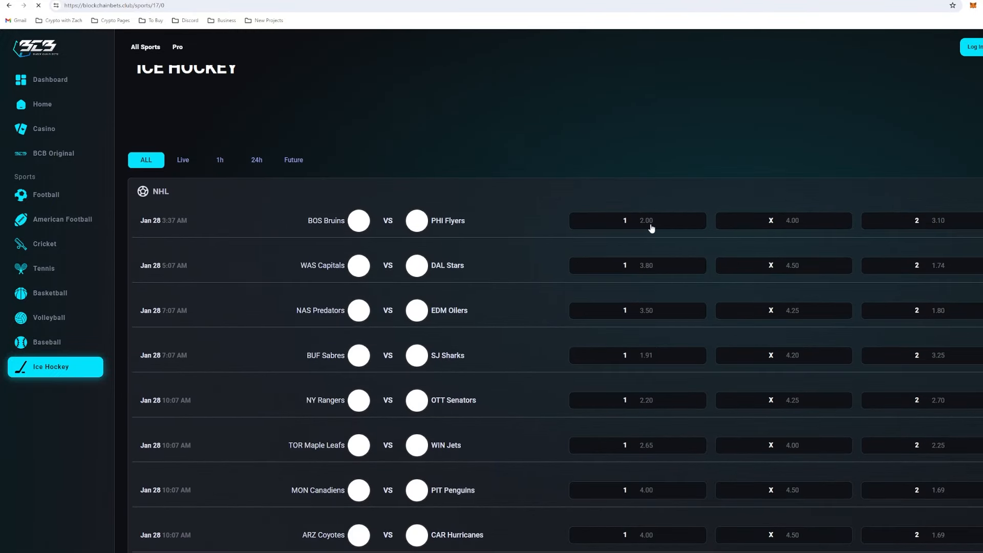
left_click(637, 221)
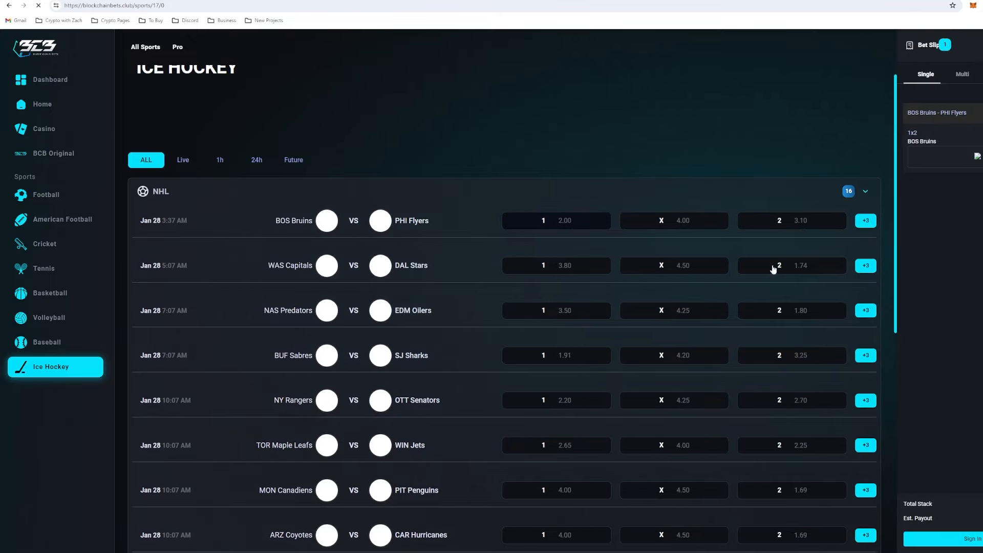
mouse_move(951, 372)
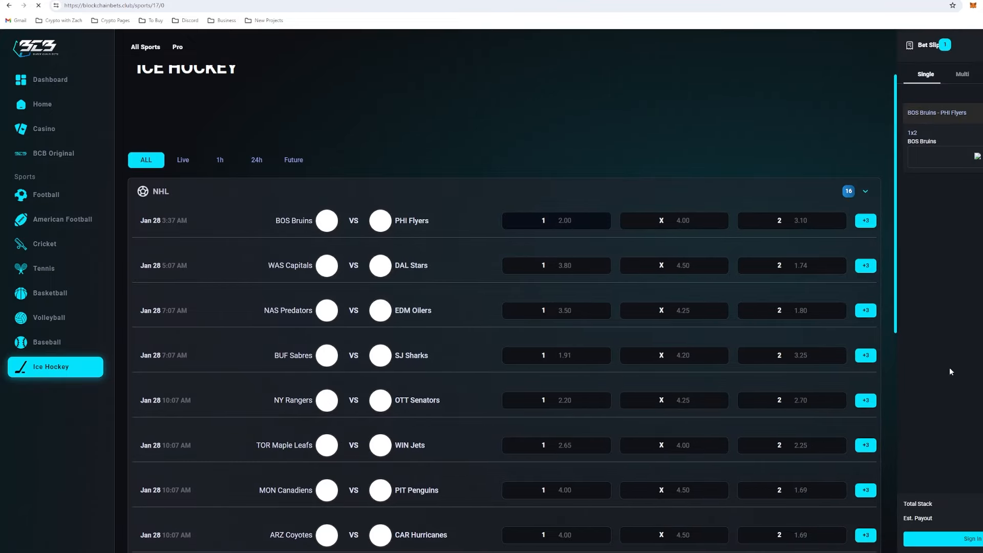
mouse_move(952, 224)
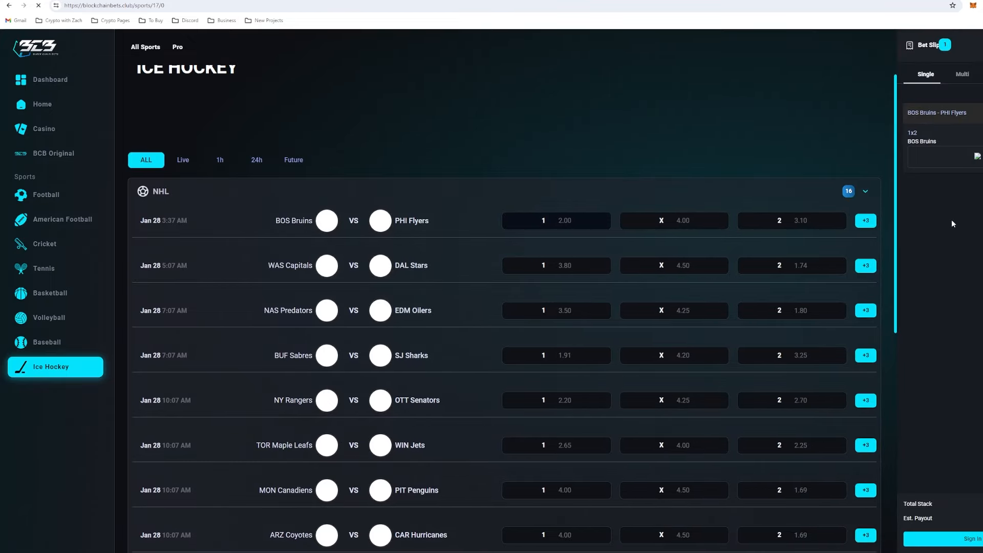
mouse_move(948, 291)
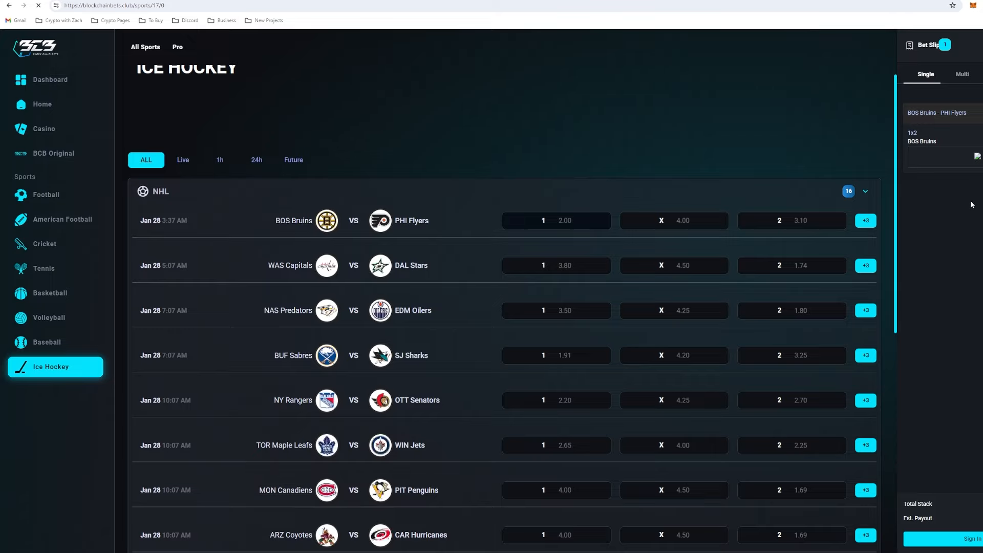
left_click(963, 74)
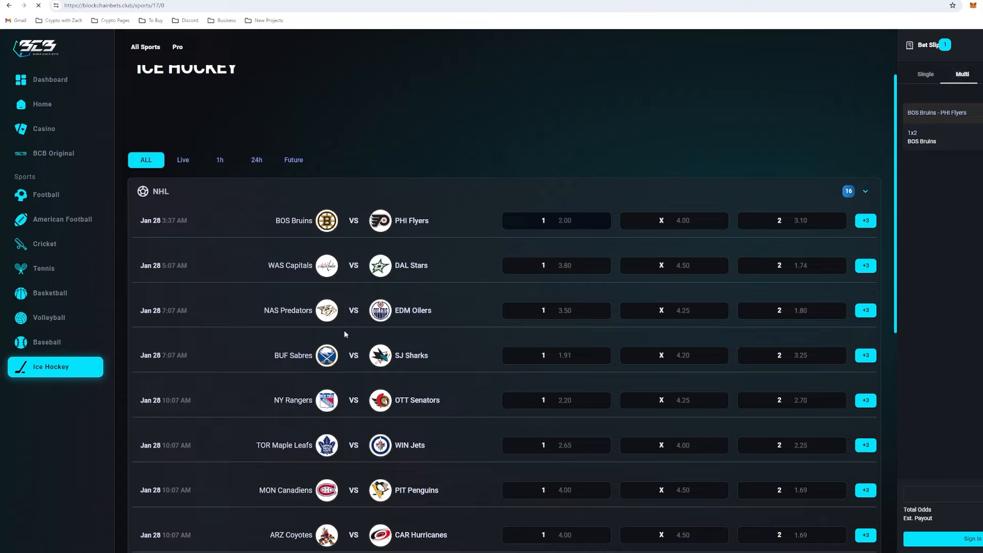
mouse_move(476, 286)
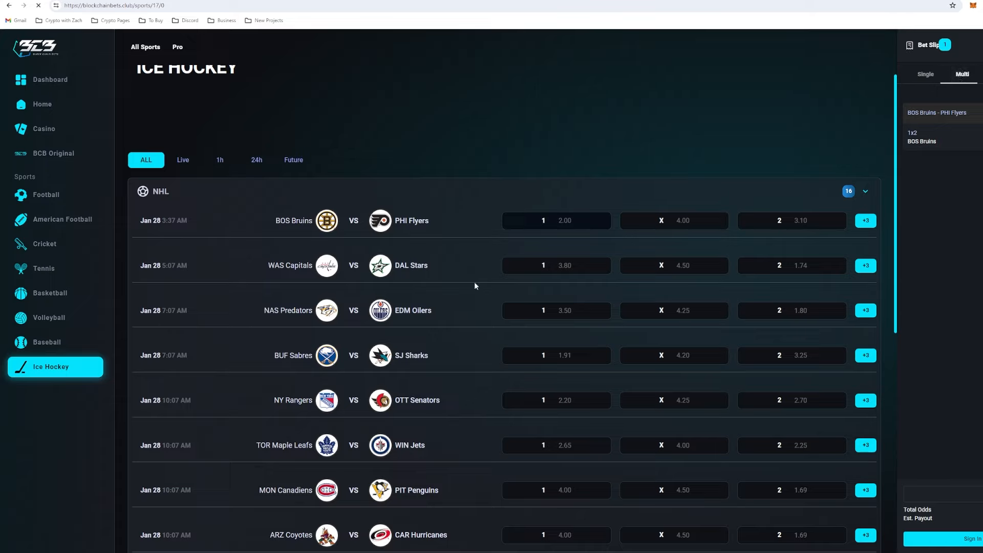
left_click(792, 266)
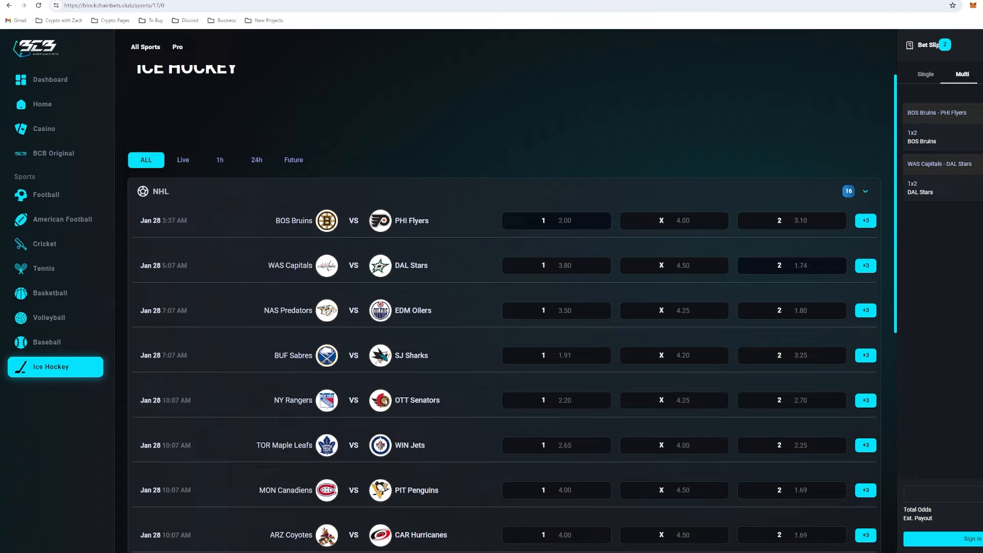
mouse_move(188, 248)
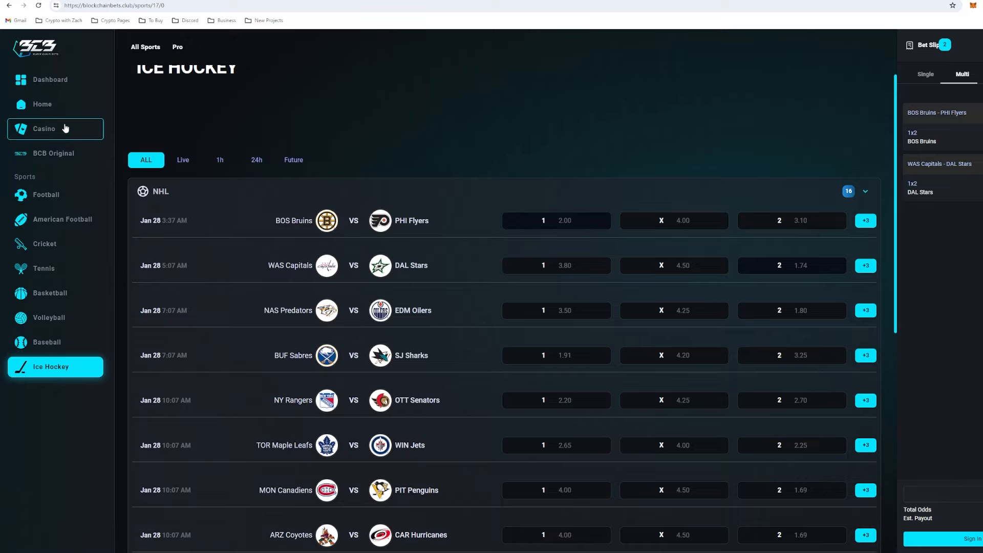
mouse_move(74, 133)
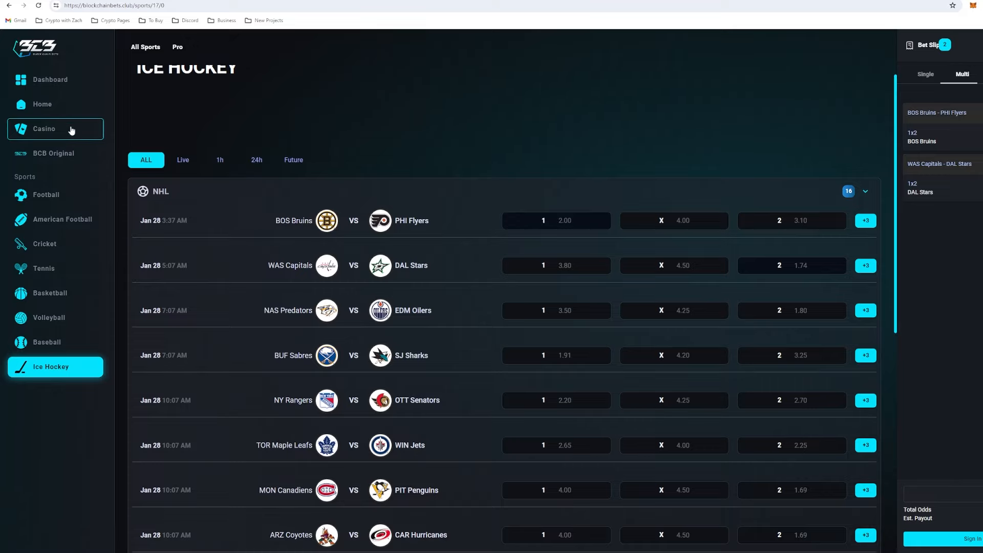
Browse the casino's Live Casino, Slots and Roulette collections and return to the lobby
left_click(43, 129)
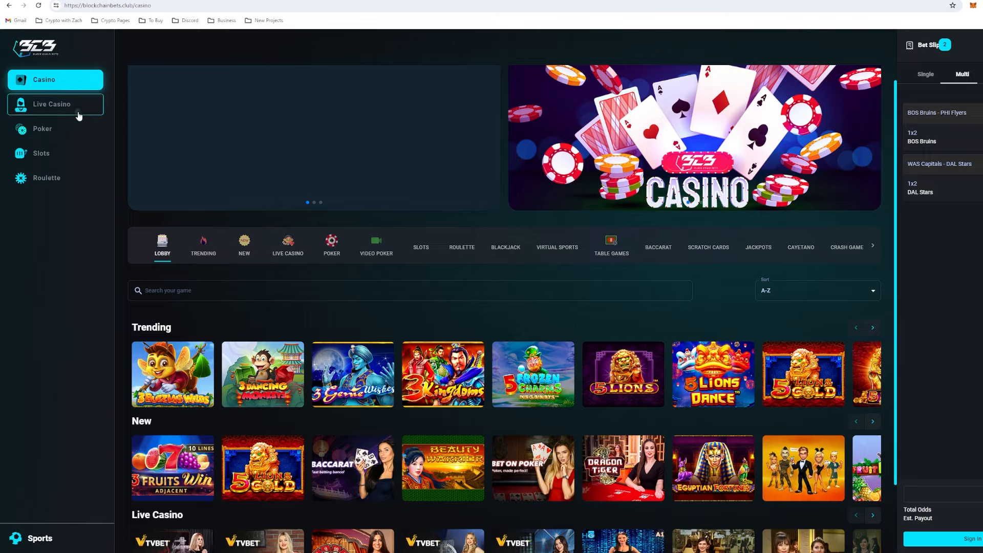
left_click(51, 104)
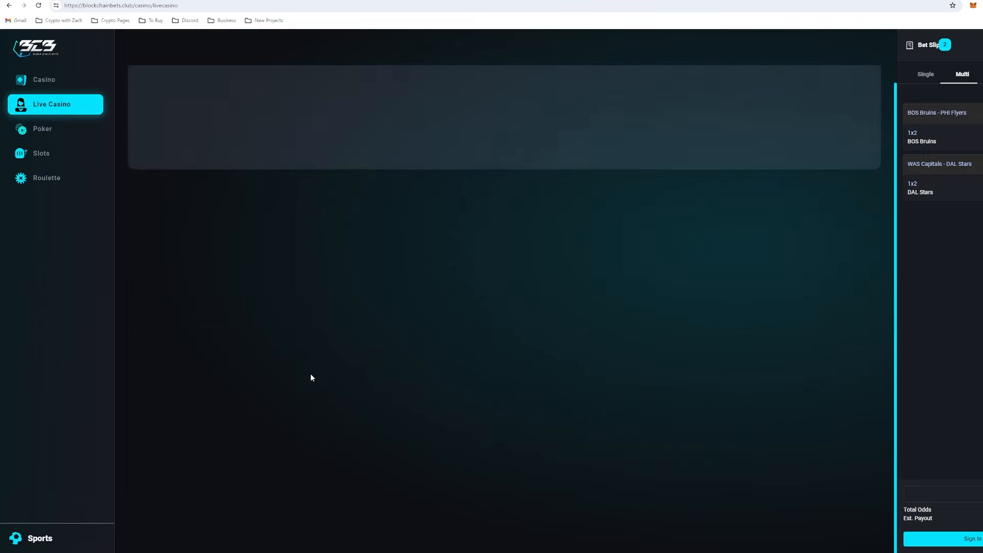
mouse_move(316, 365)
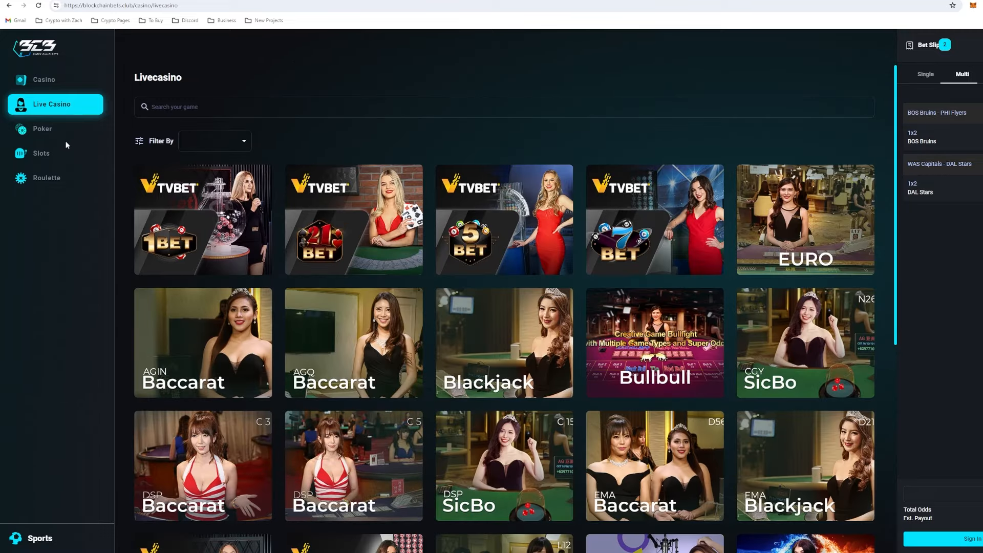
left_click(41, 154)
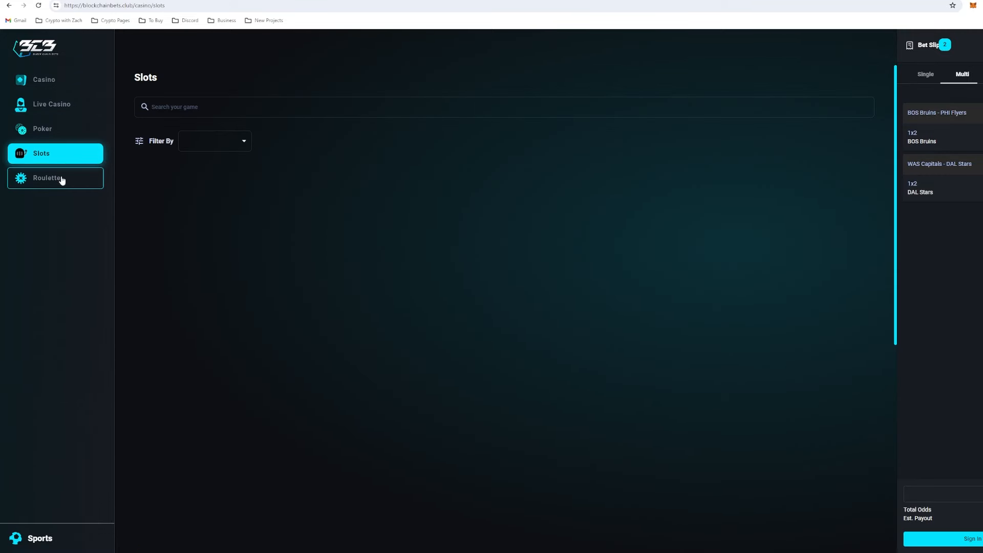
left_click(46, 178)
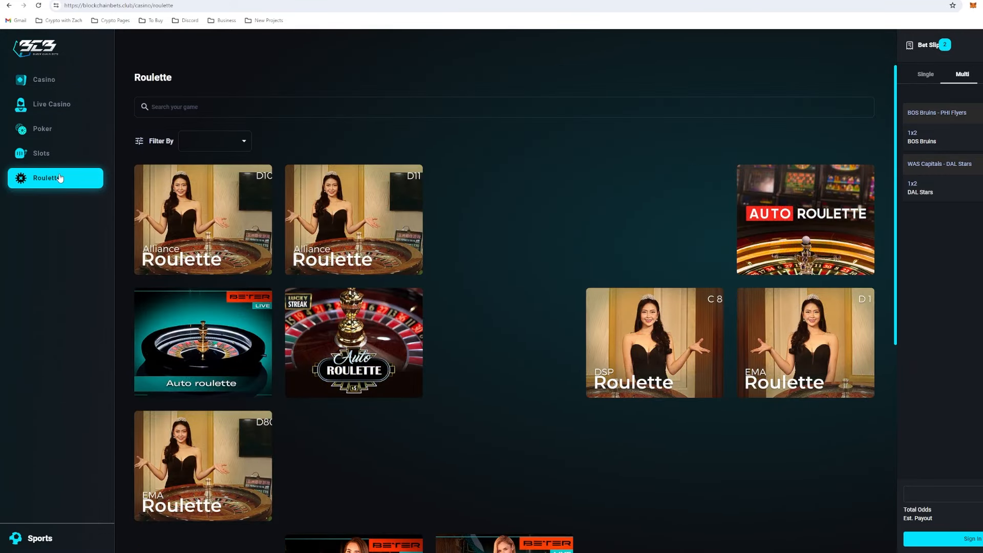
left_click(43, 79)
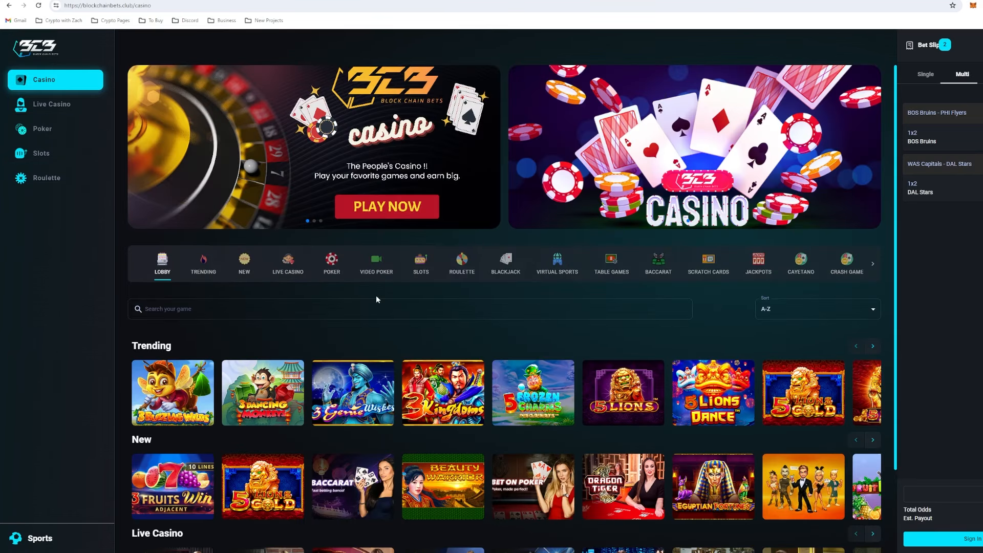
mouse_move(383, 351)
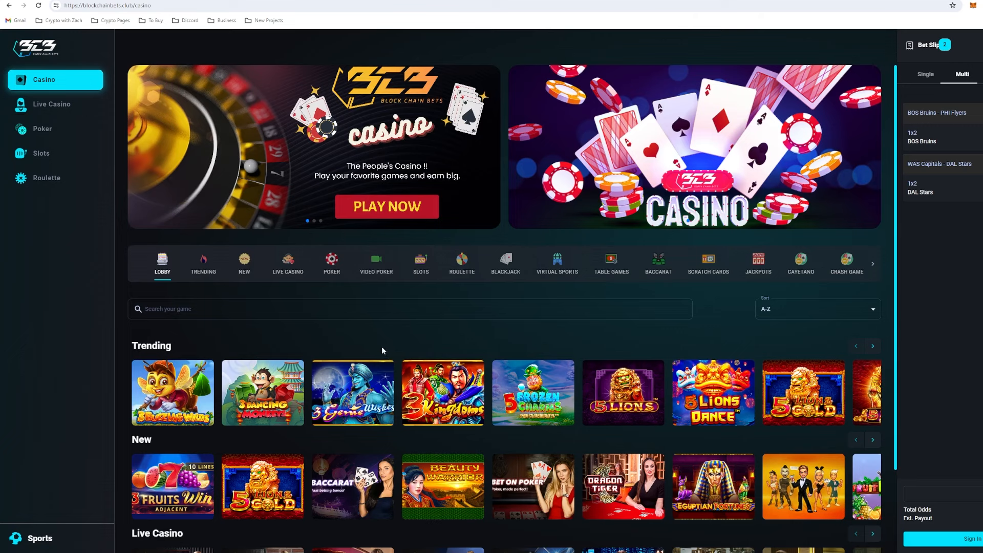
mouse_move(379, 352)
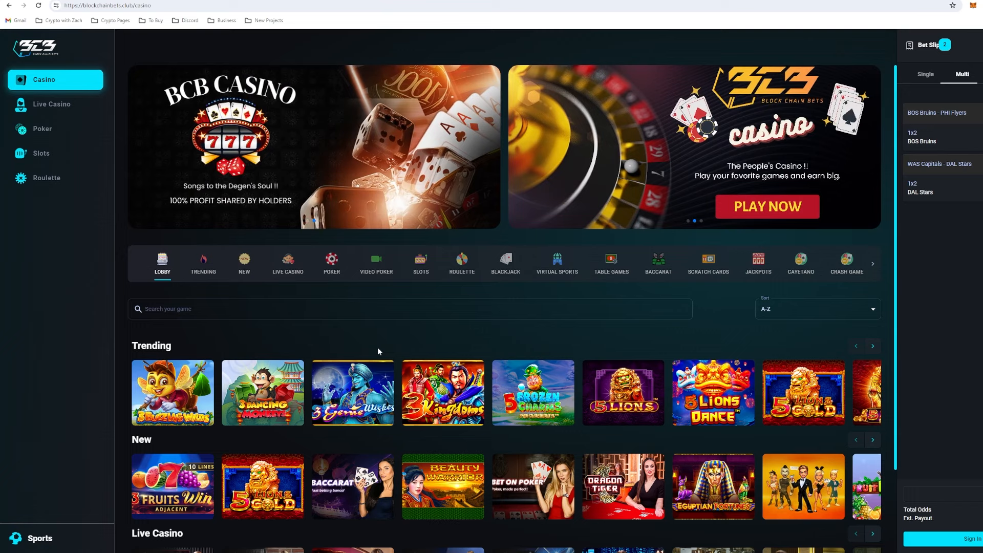
mouse_move(162, 285)
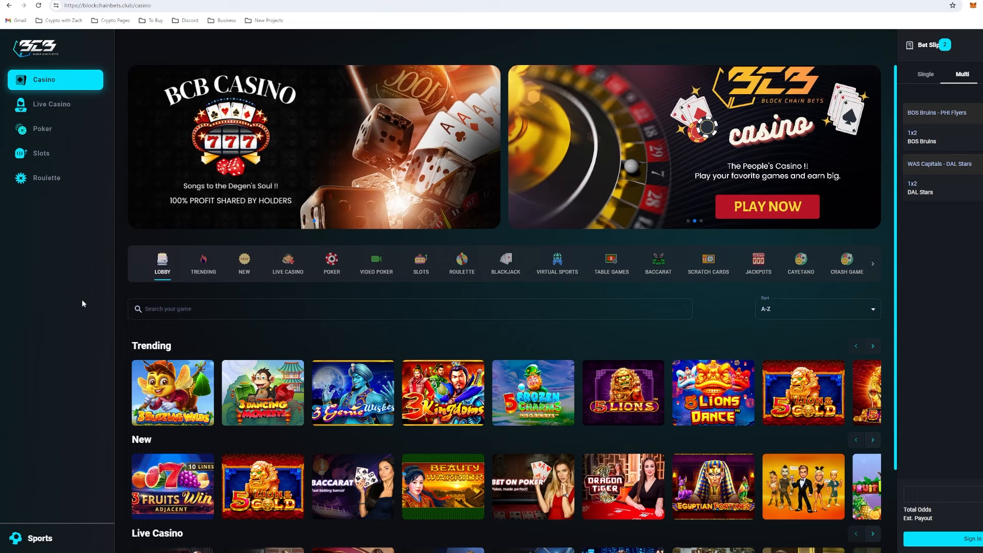
mouse_move(79, 301)
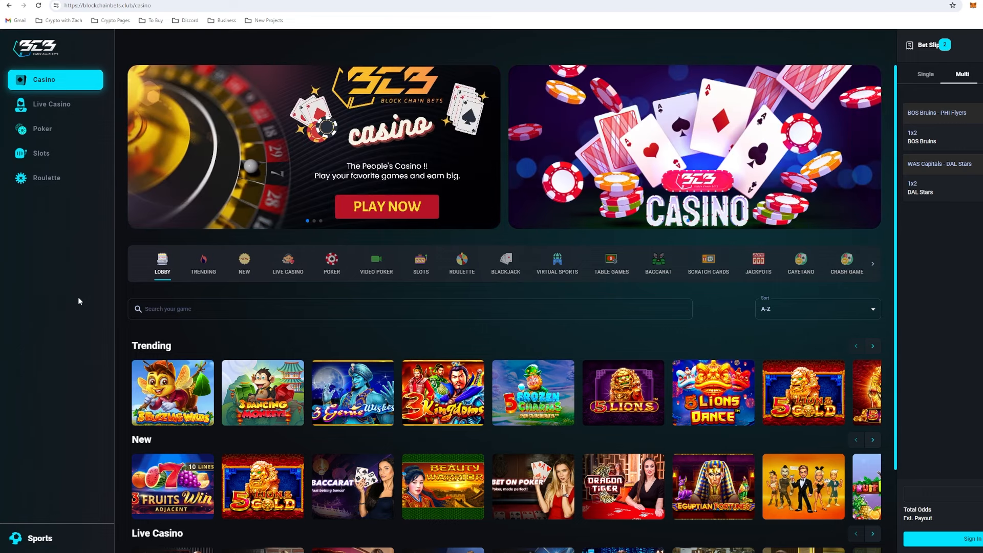
mouse_move(120, 294)
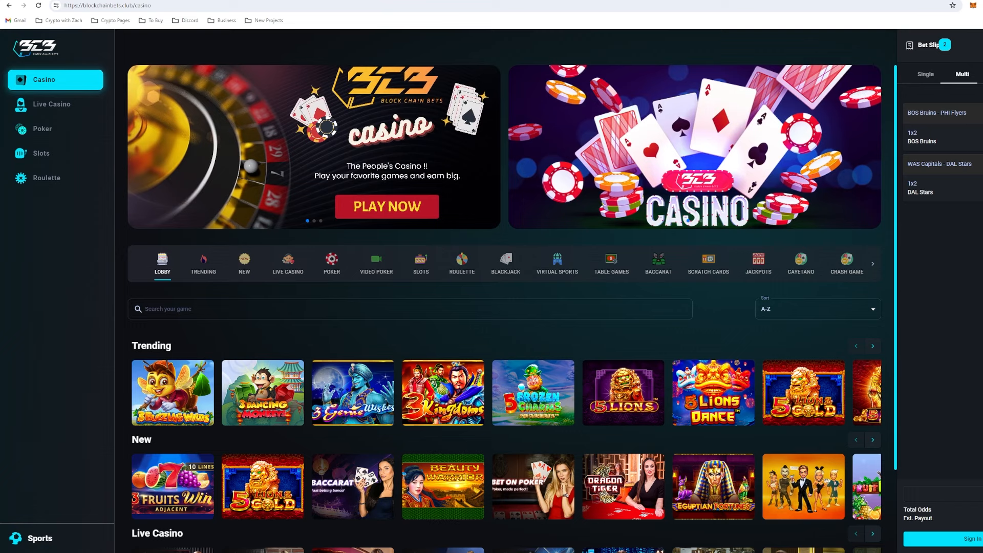
Activate the casino lobby's game search field after reviewing trending and new rows
left_click(407, 311)
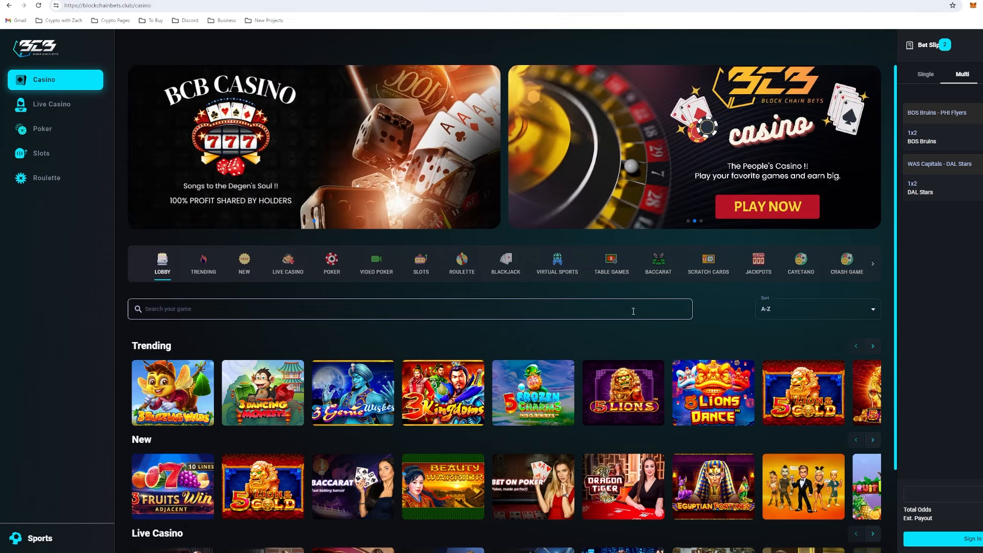
mouse_move(723, 319)
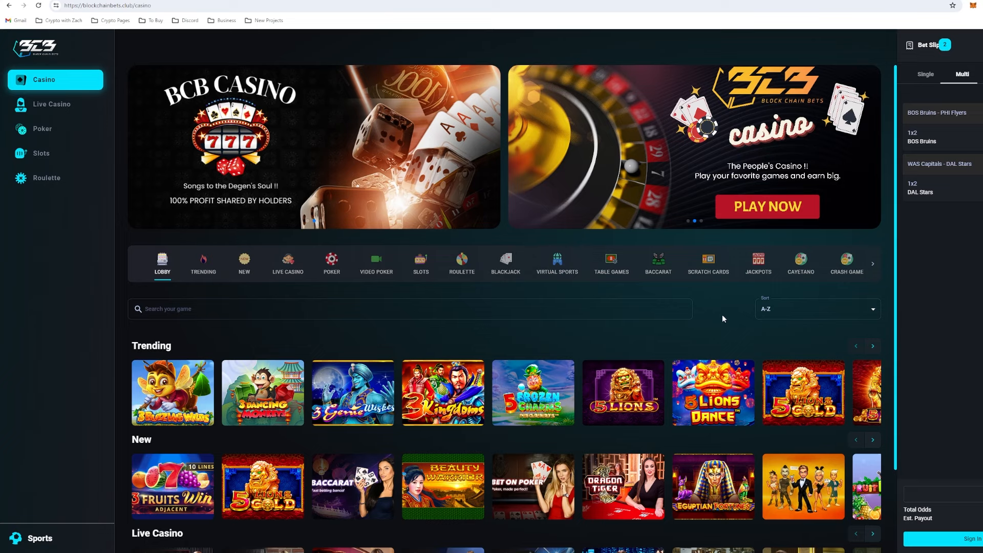
mouse_move(695, 332)
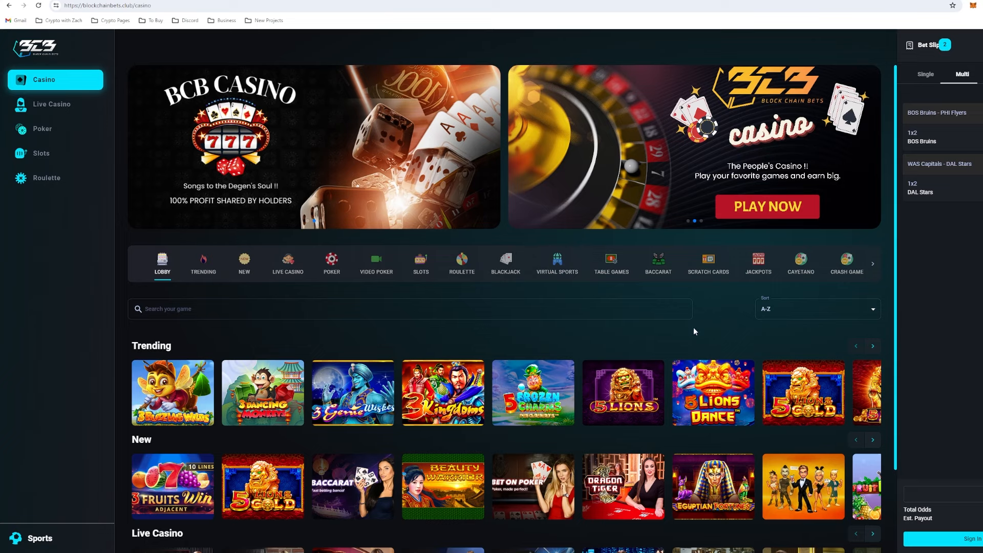
mouse_move(686, 335)
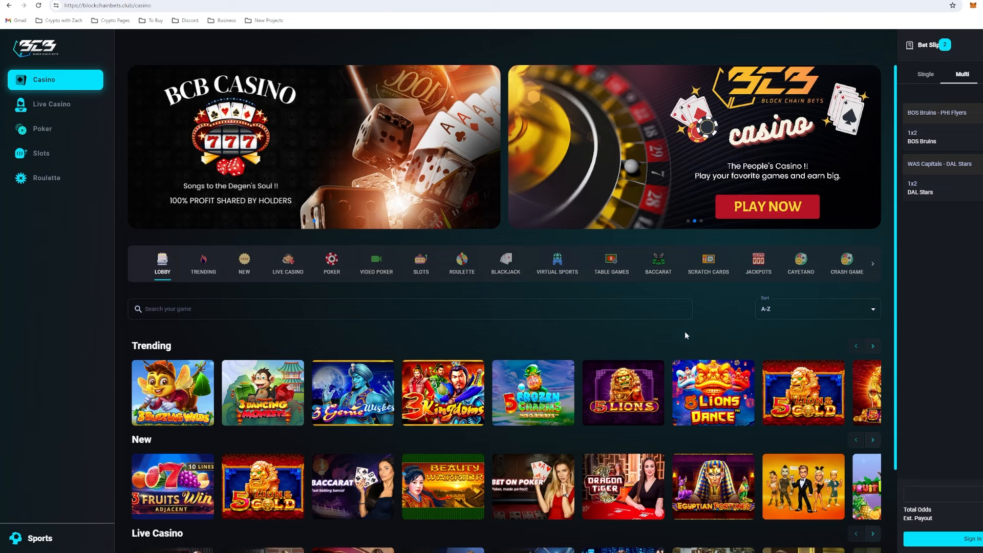
mouse_move(688, 326)
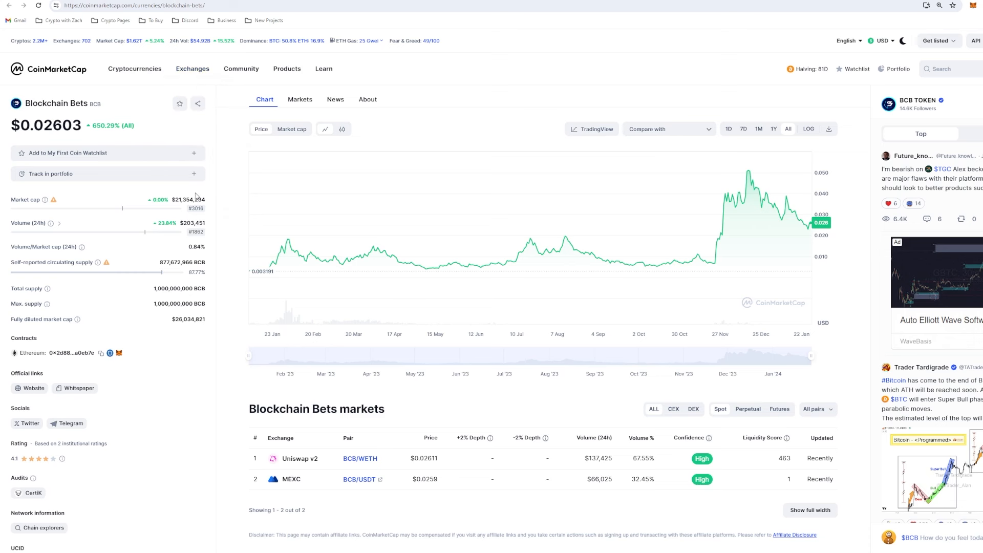
mouse_move(226, 219)
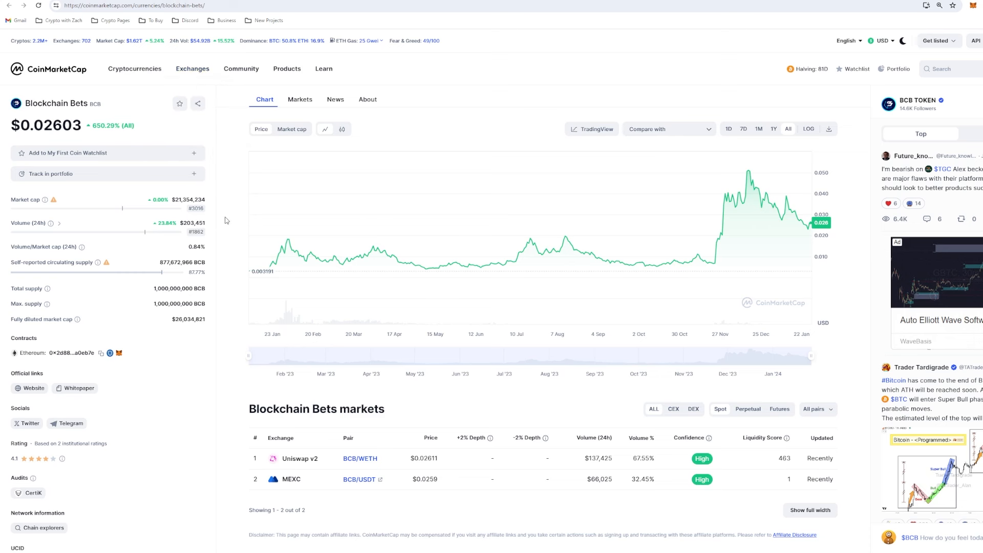
mouse_move(718, 237)
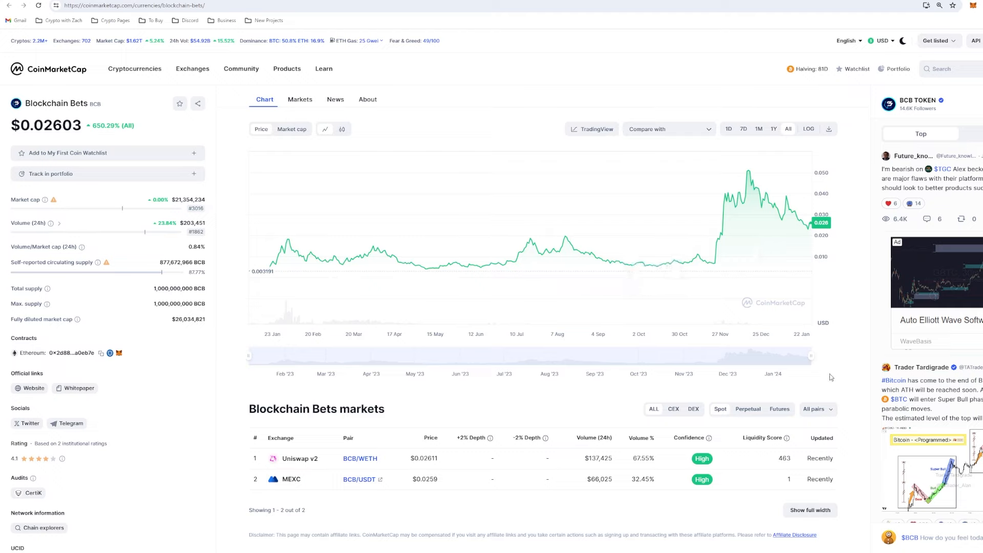
mouse_move(653, 271)
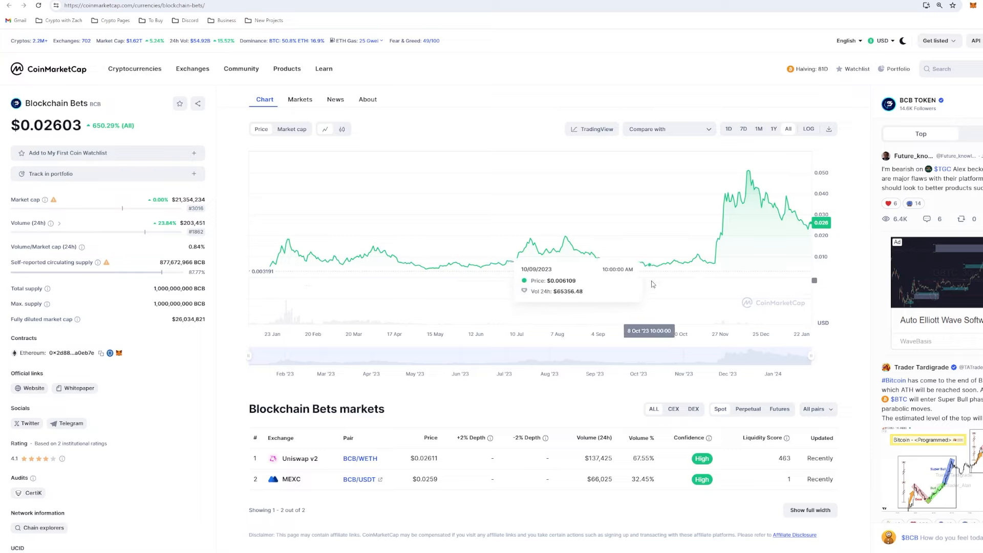
mouse_move(660, 284)
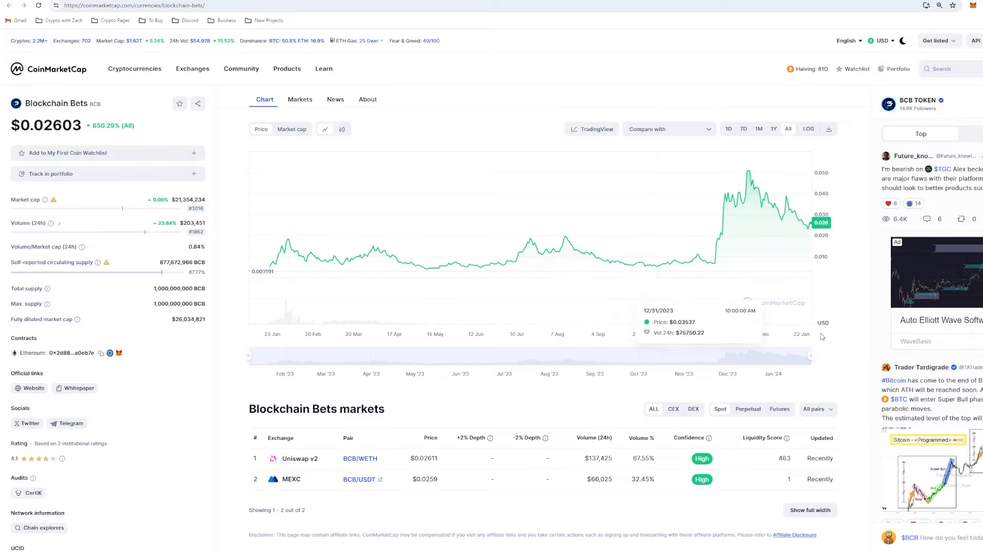
mouse_move(846, 304)
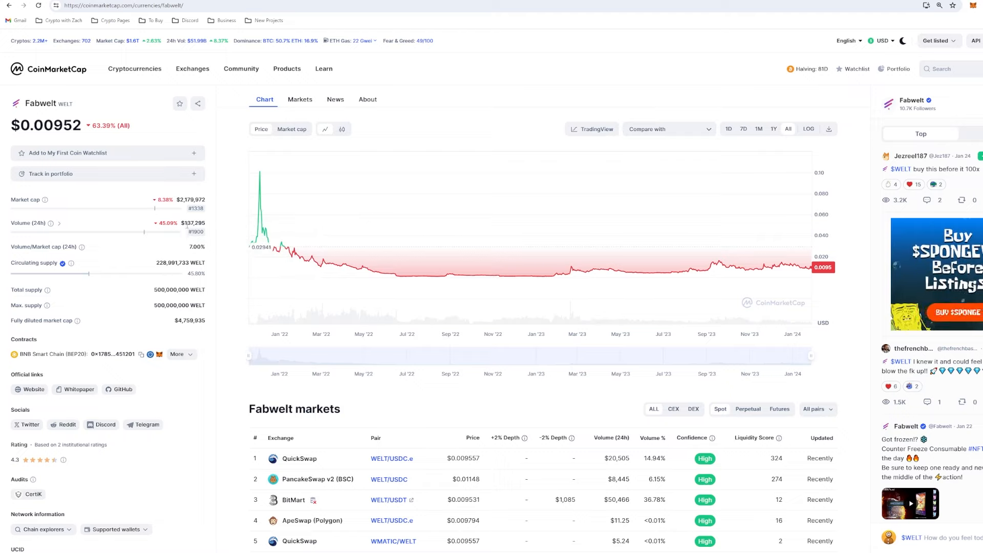
mouse_move(263, 250)
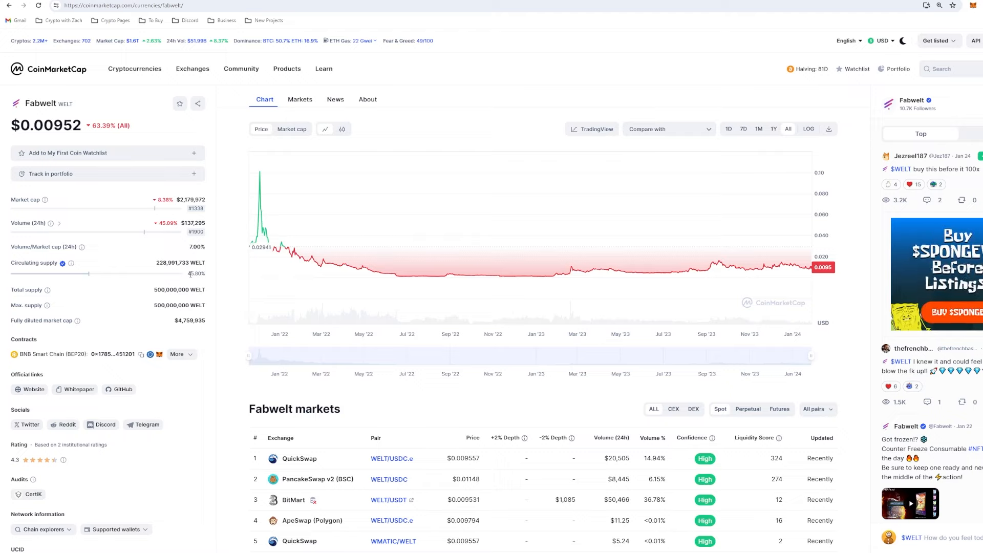
Narrow the Fabwelt (WELT) price chart on CoinMarketCap to the 1Y range
double_click(192, 273)
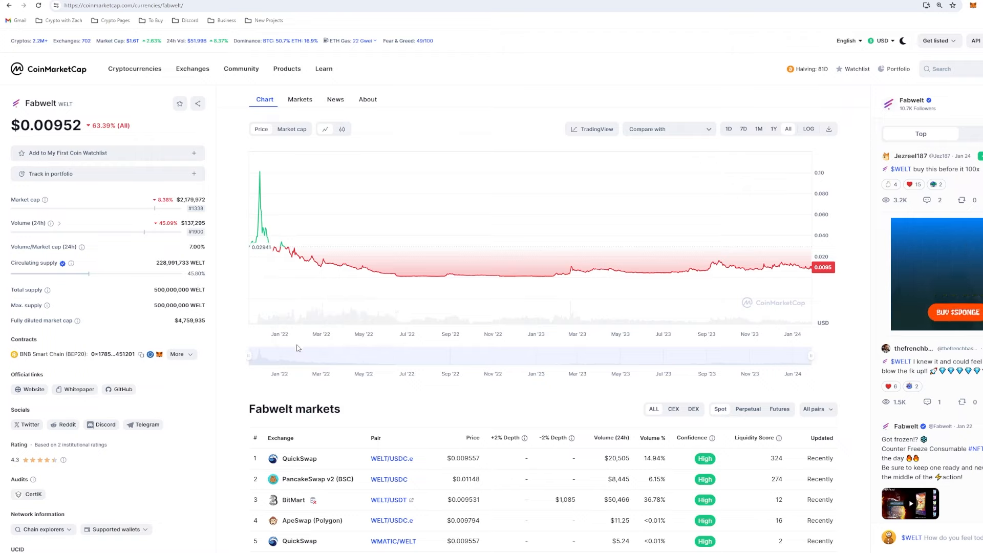
mouse_move(774, 129)
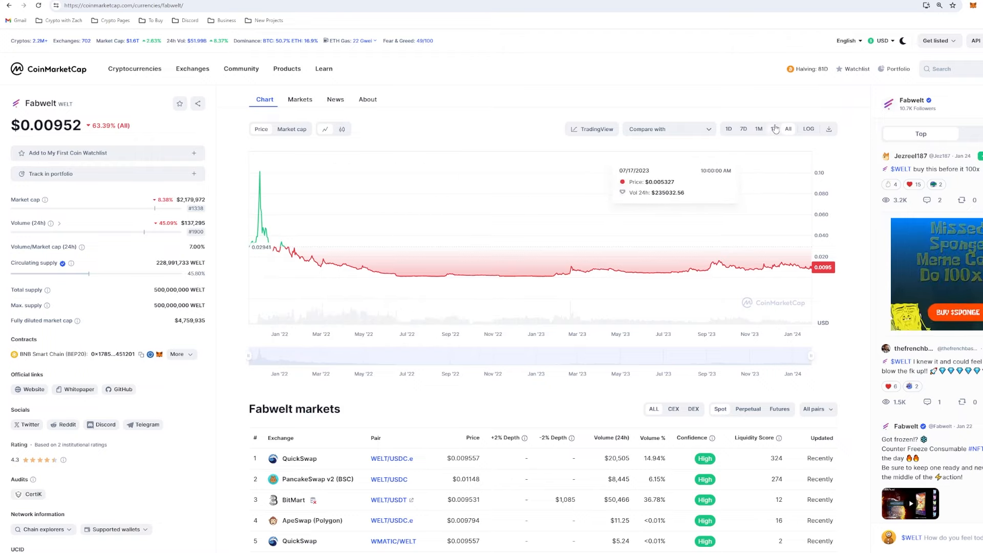
left_click(774, 129)
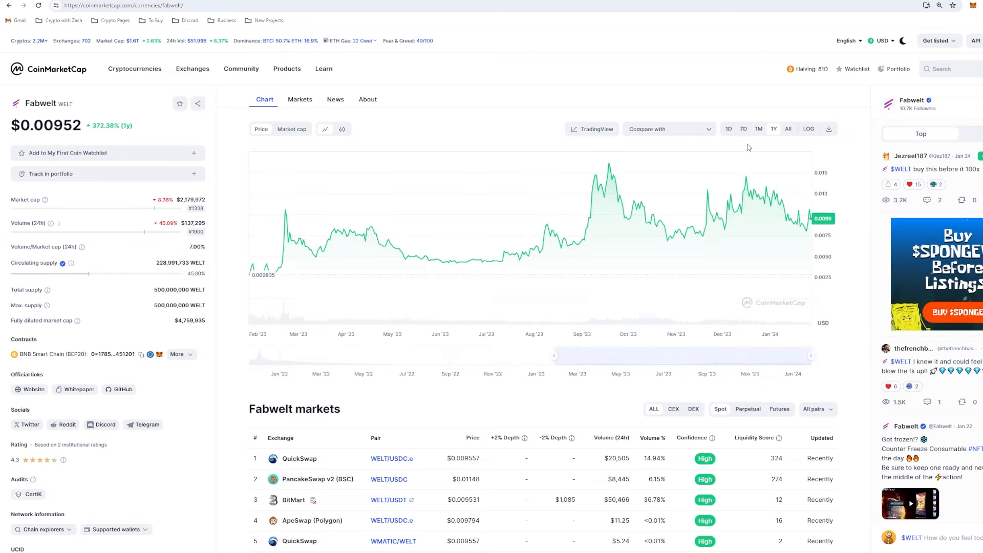
mouse_move(658, 257)
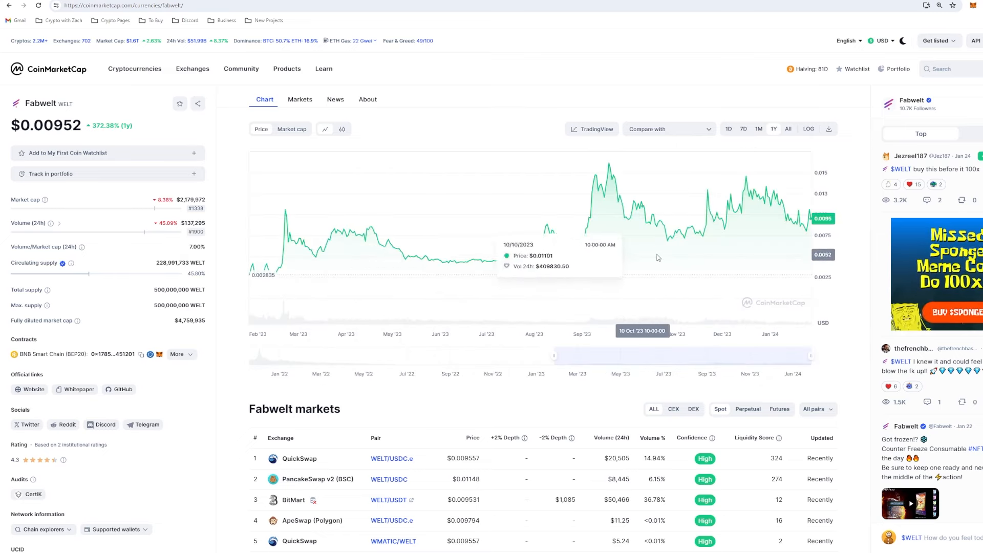
mouse_move(752, 305)
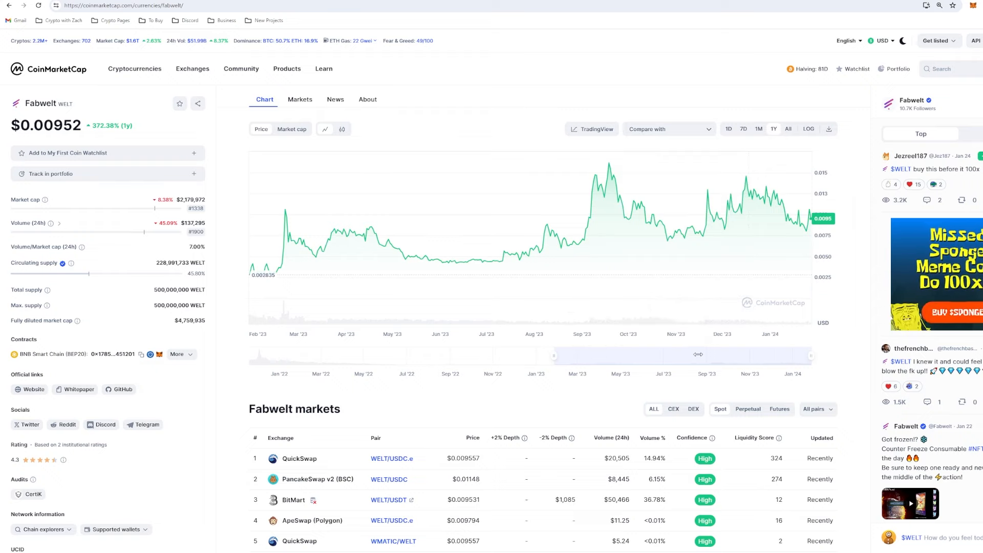
mouse_move(541, 334)
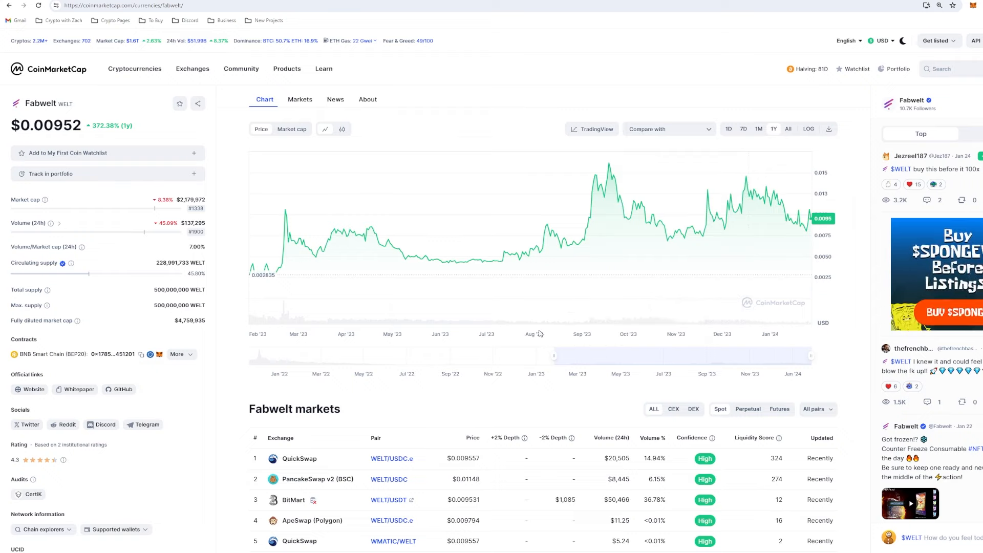
mouse_move(381, 240)
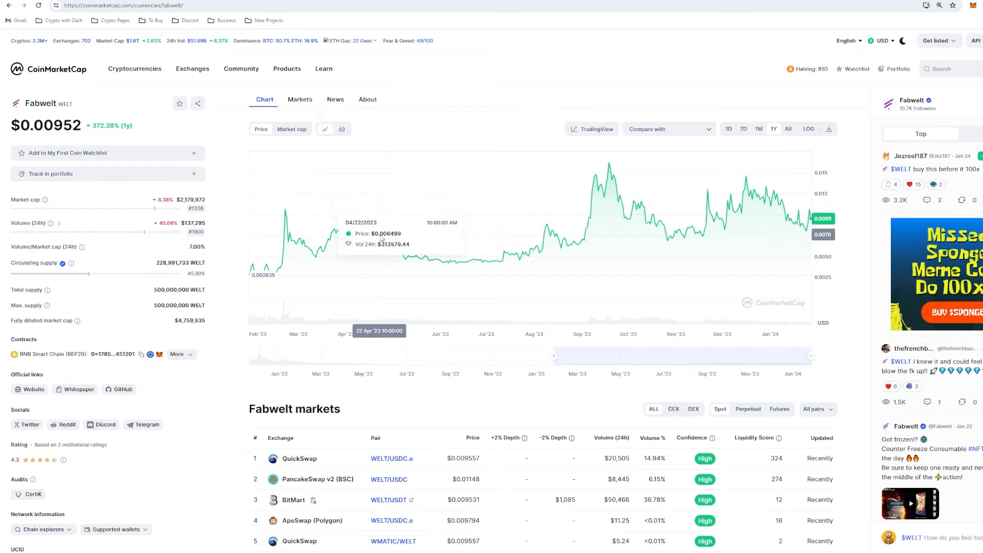
mouse_move(500, 280)
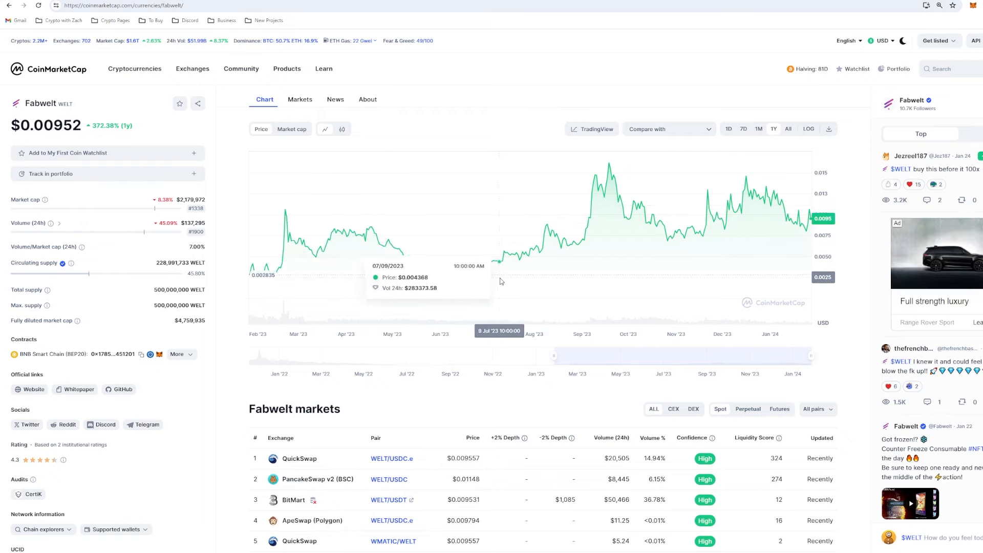
mouse_move(535, 386)
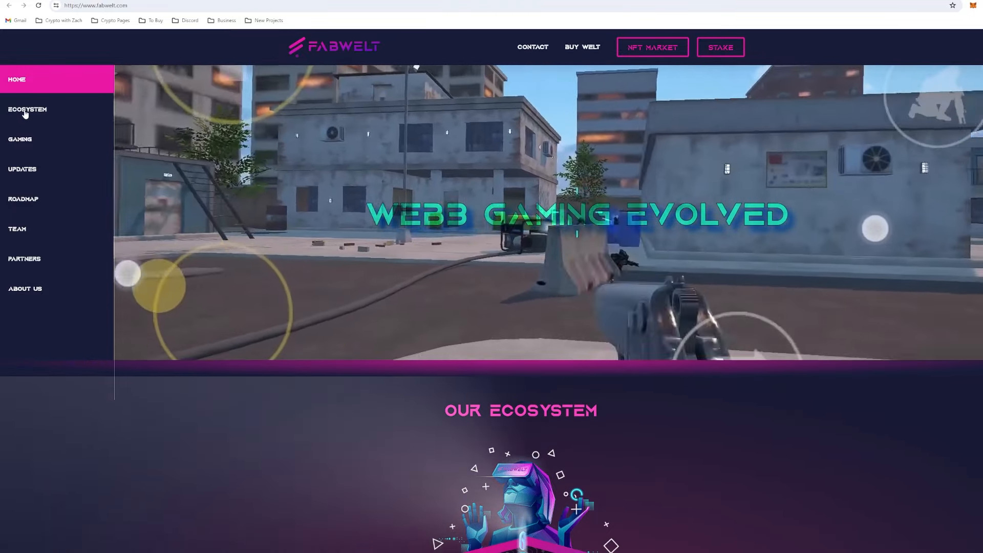
Move through Fabwelt's Ecosystem and Gaming sections, past Arsenal to the FANWELT fantasy sports game
left_click(27, 108)
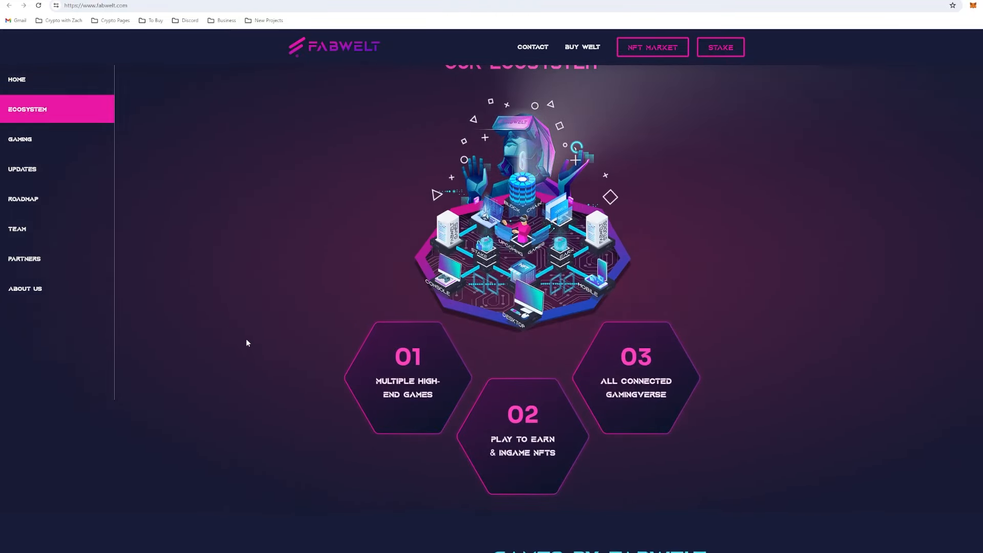
mouse_move(274, 348)
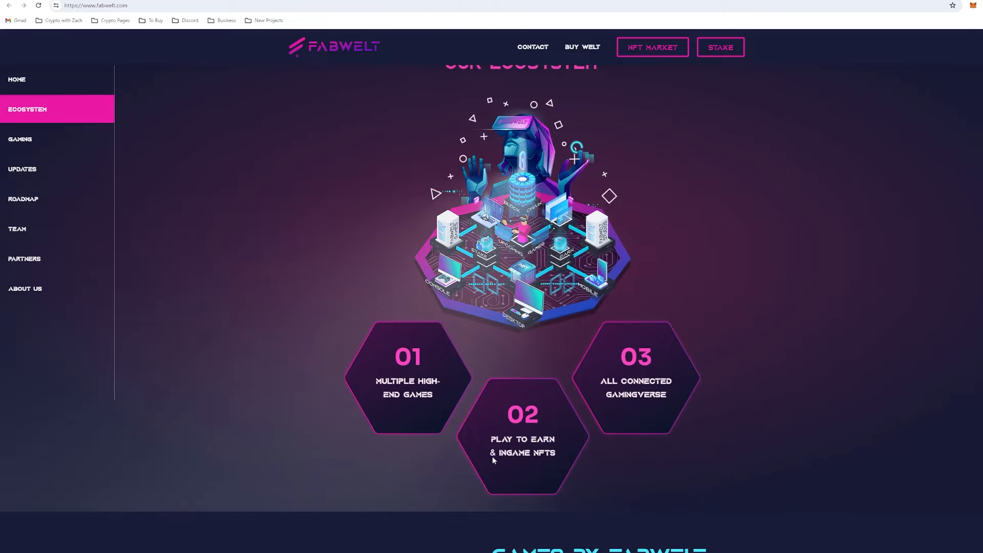
left_click(22, 139)
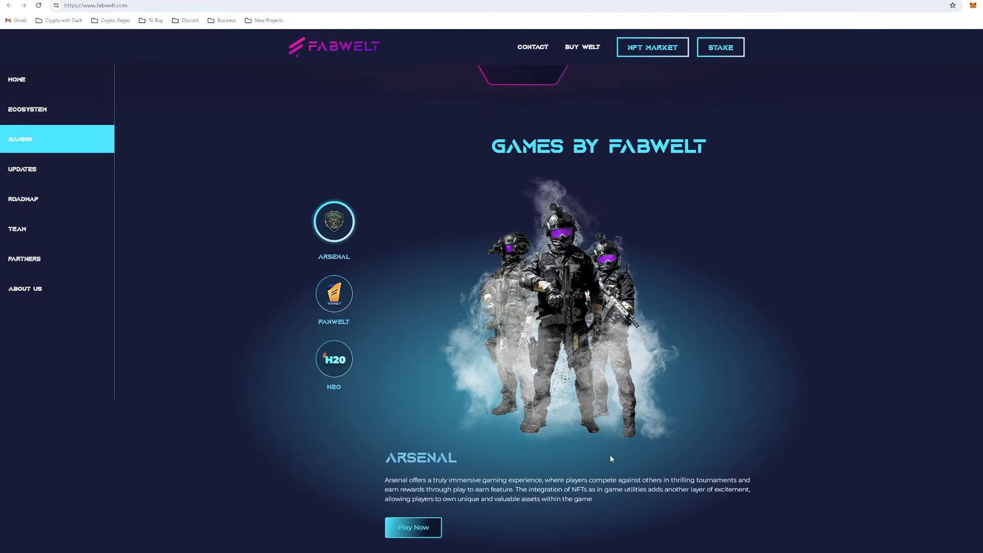
scroll("down", 3)
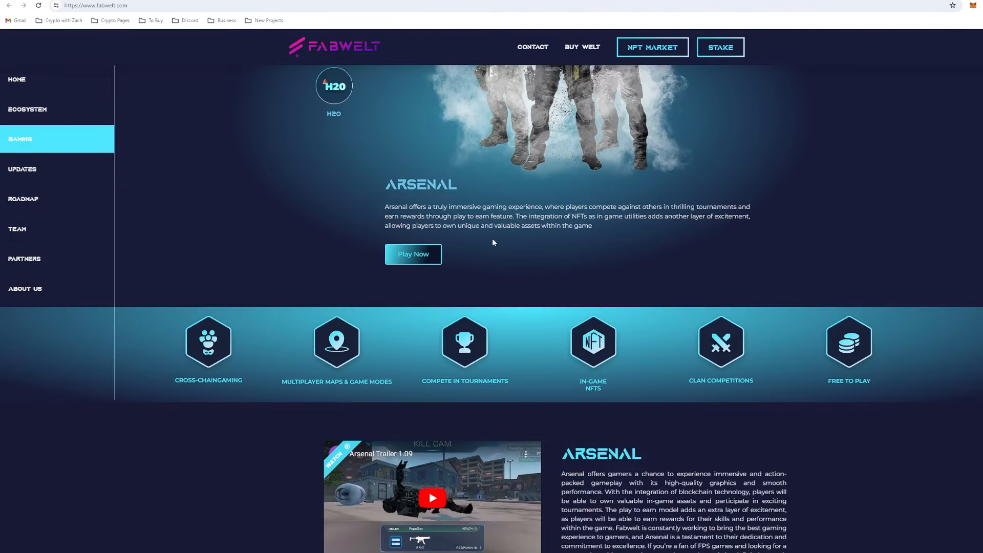
scroll("down", 3)
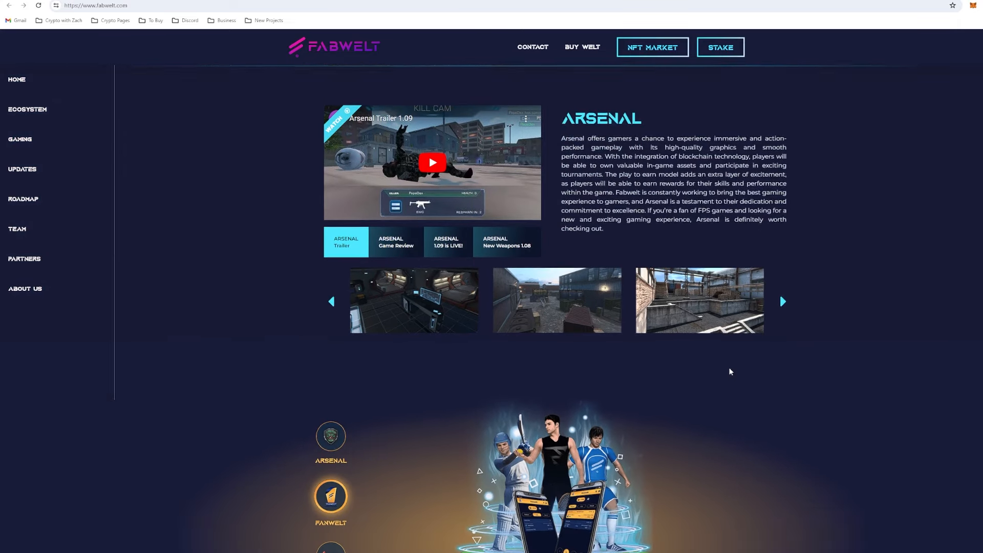
scroll("down", 3)
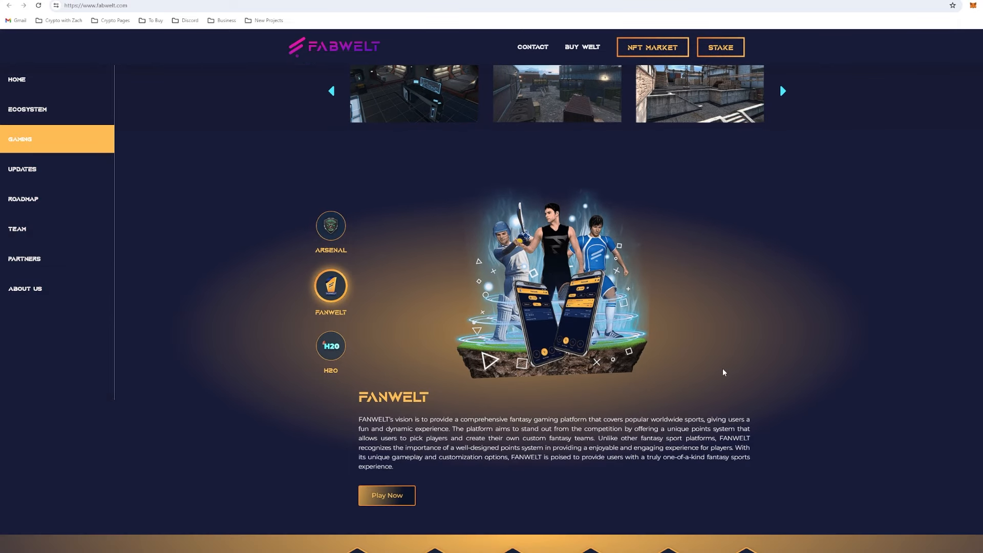
mouse_move(53, 225)
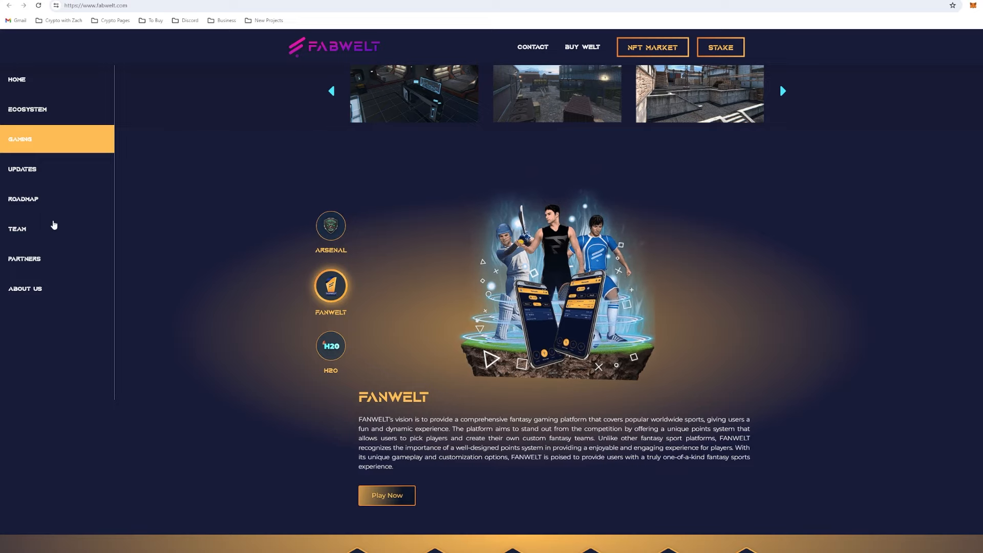
Skim the team, advisors and roadmap sections, then jump to the Gaming section
left_click(25, 258)
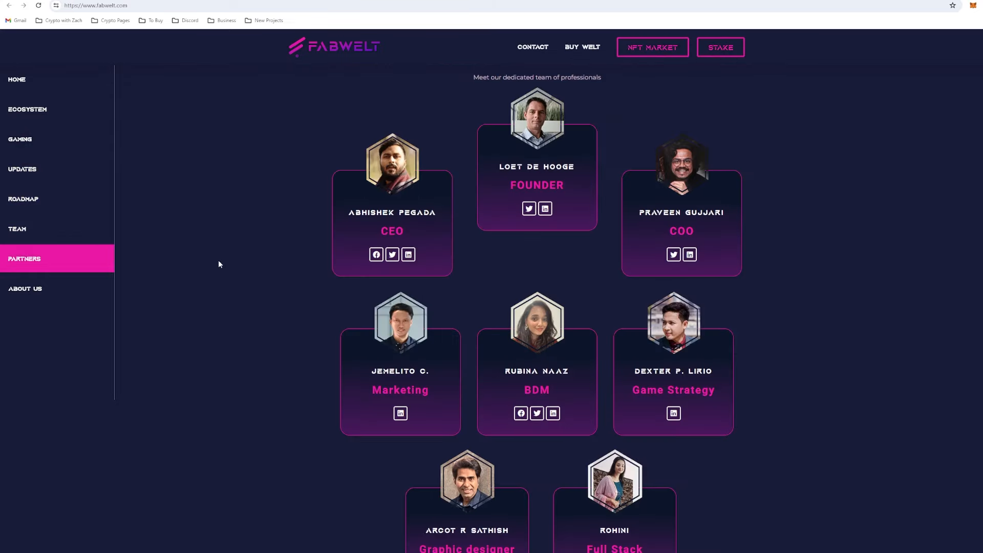
mouse_move(842, 259)
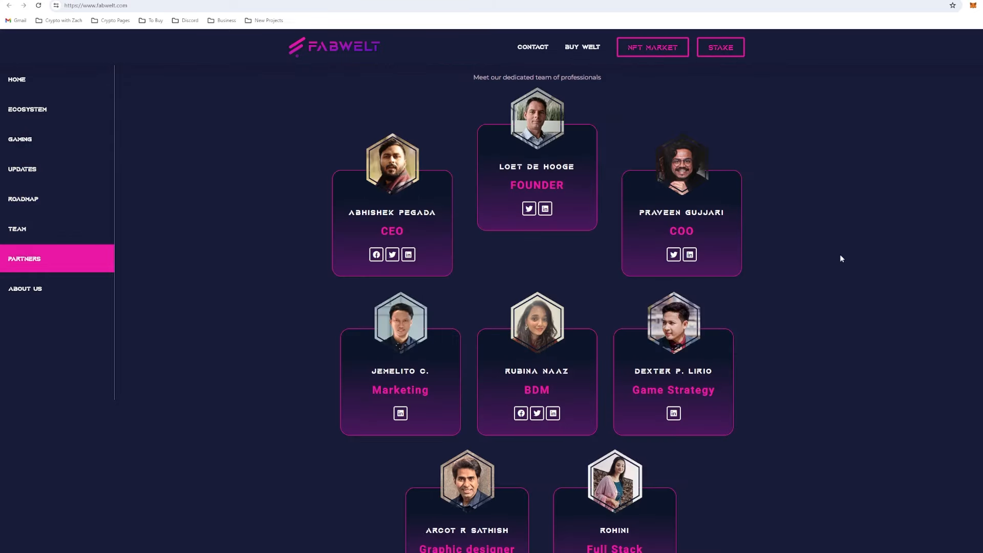
mouse_move(657, 131)
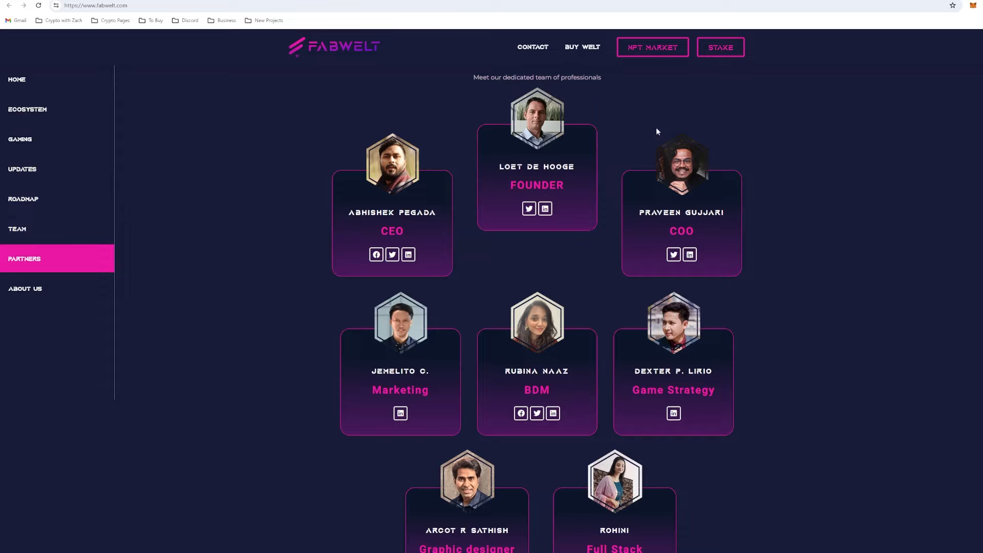
mouse_move(919, 416)
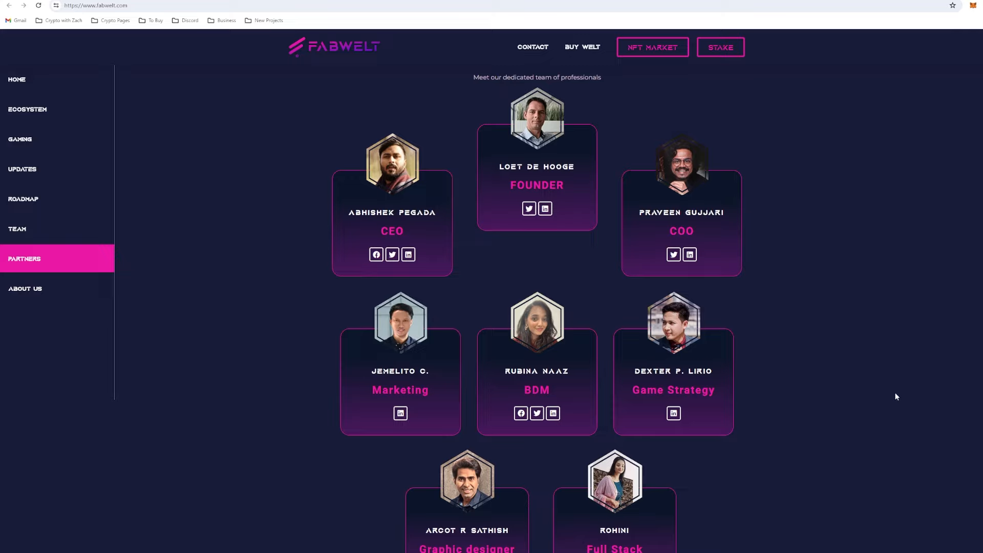
mouse_move(882, 368)
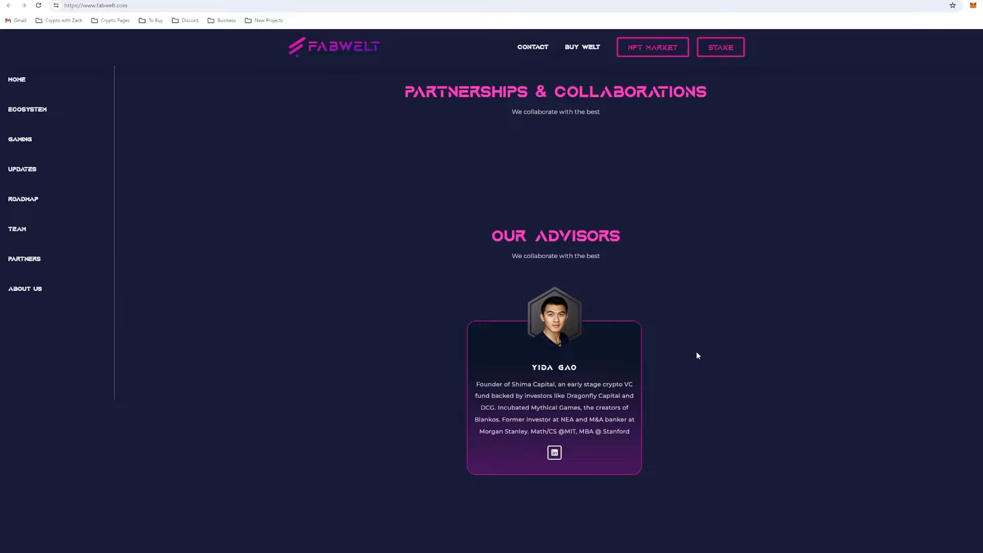
left_click(23, 198)
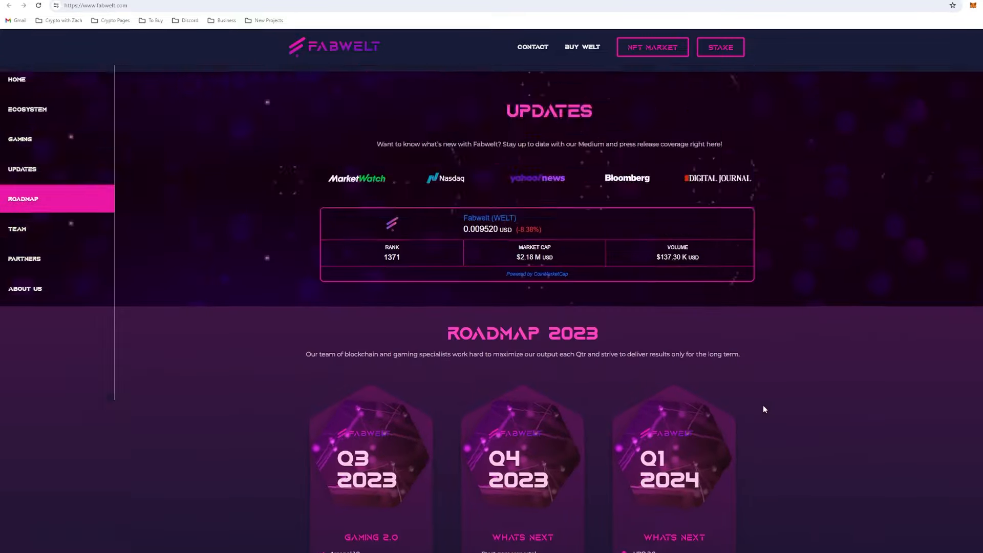
left_click(19, 139)
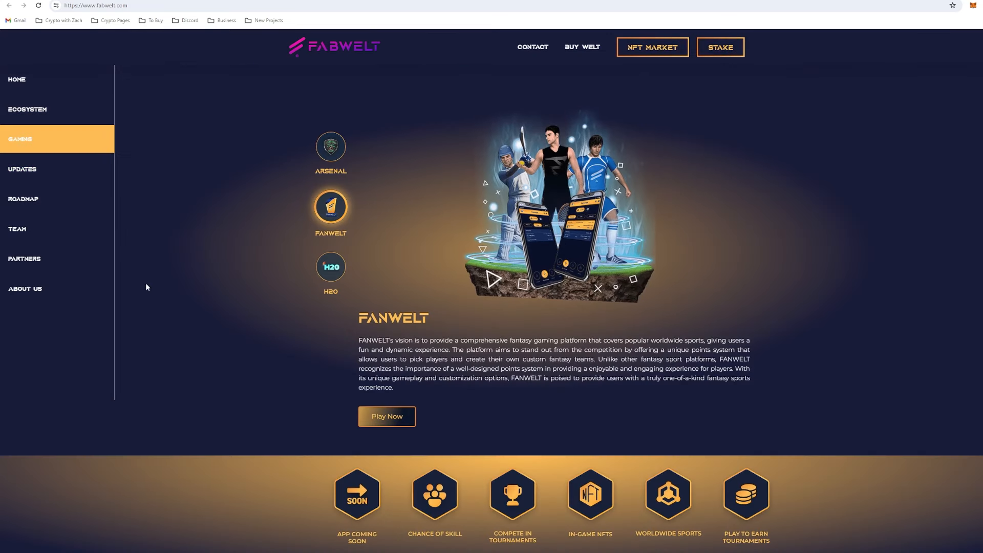
Show the Arsenal game's description, trailer and screenshots
left_click(330, 146)
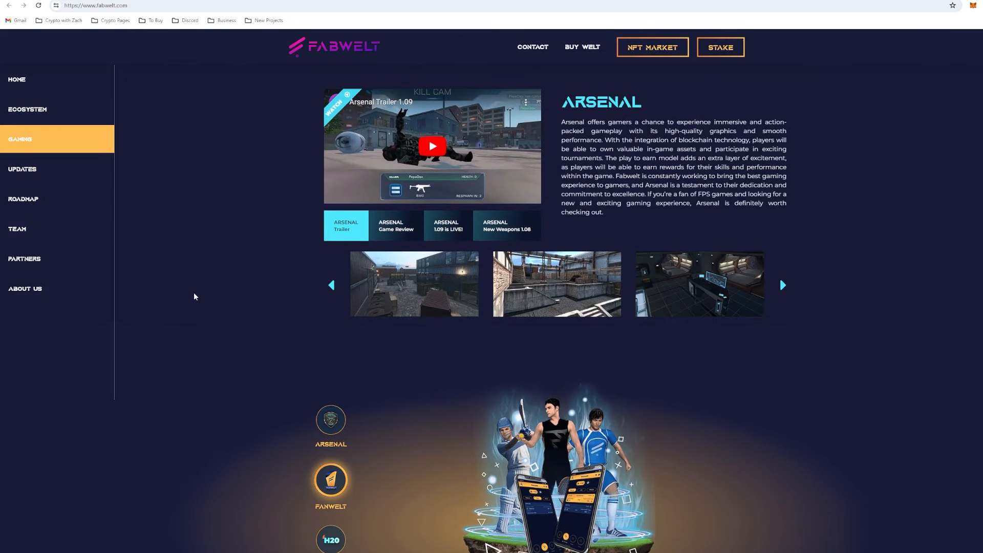
left_click(783, 285)
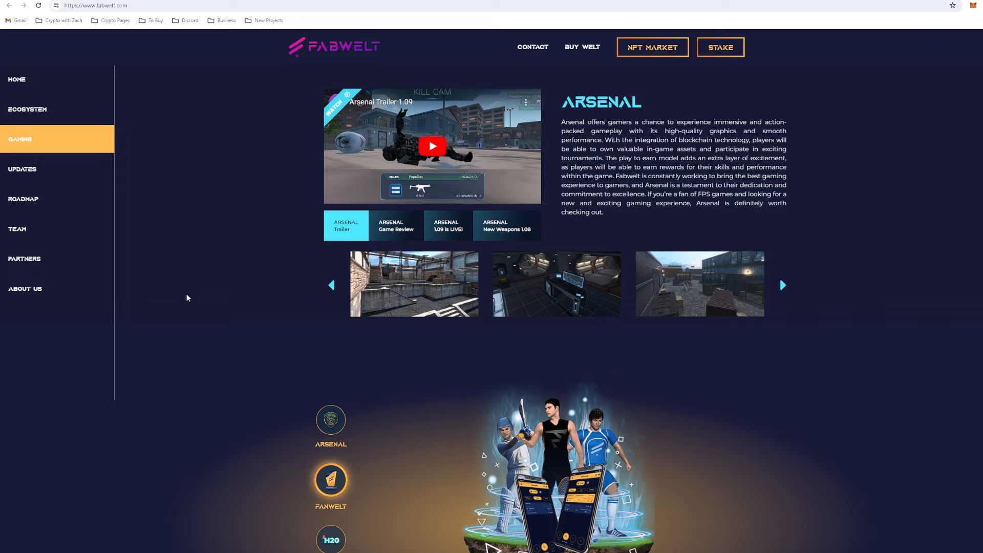
mouse_move(164, 328)
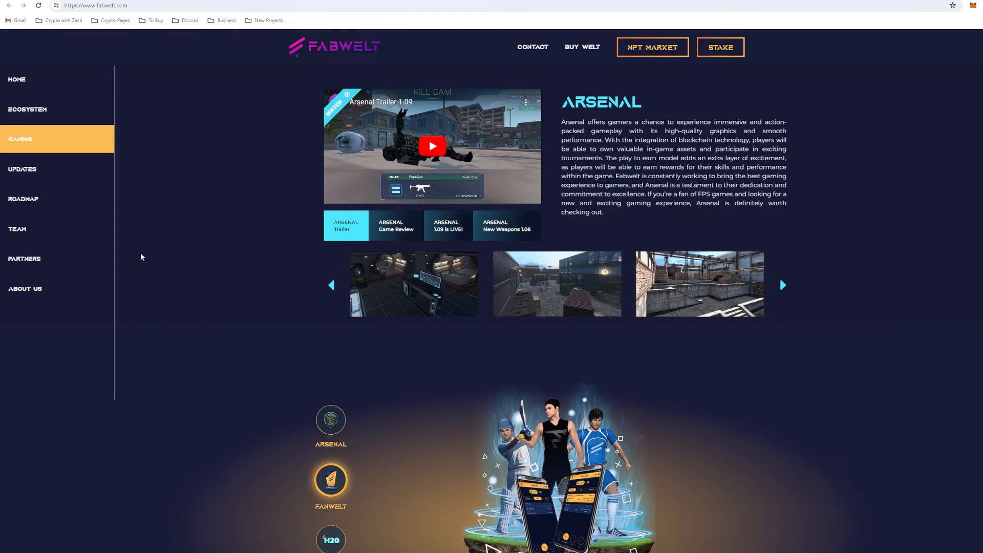
Read the Q3 2023–Q1 2024 roadmap cards, then jump to the Our Ecosystem overview
left_click(22, 198)
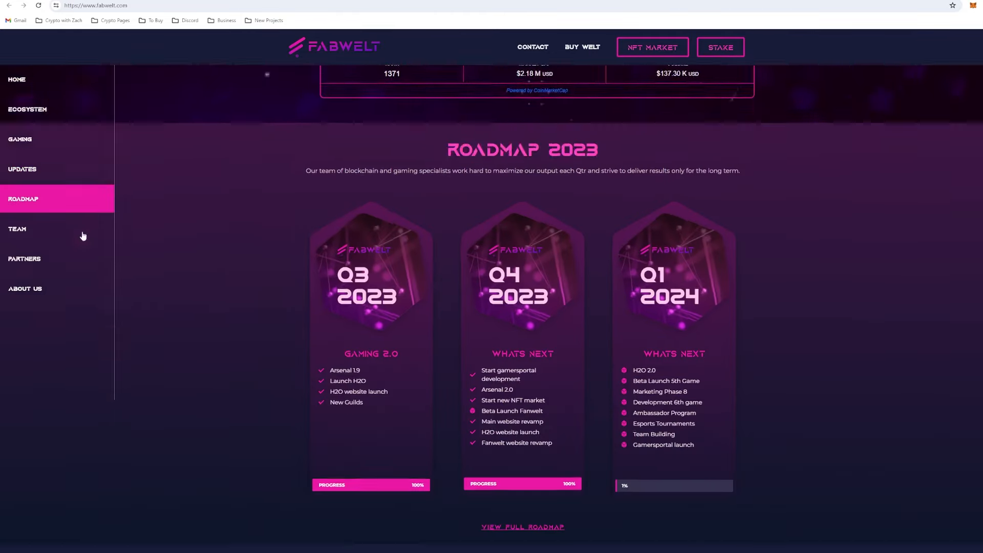
scroll("down", 3)
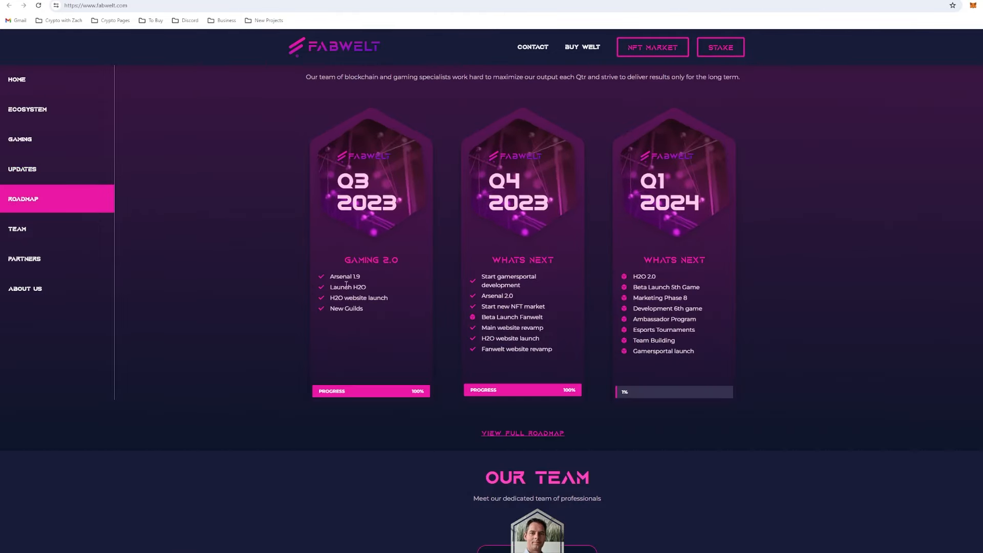
mouse_move(639, 176)
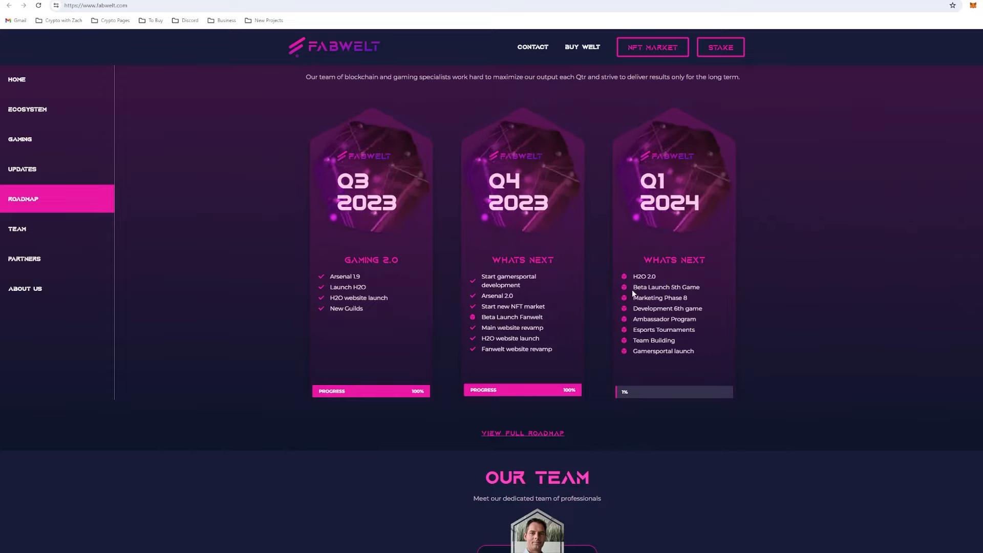
mouse_move(625, 286)
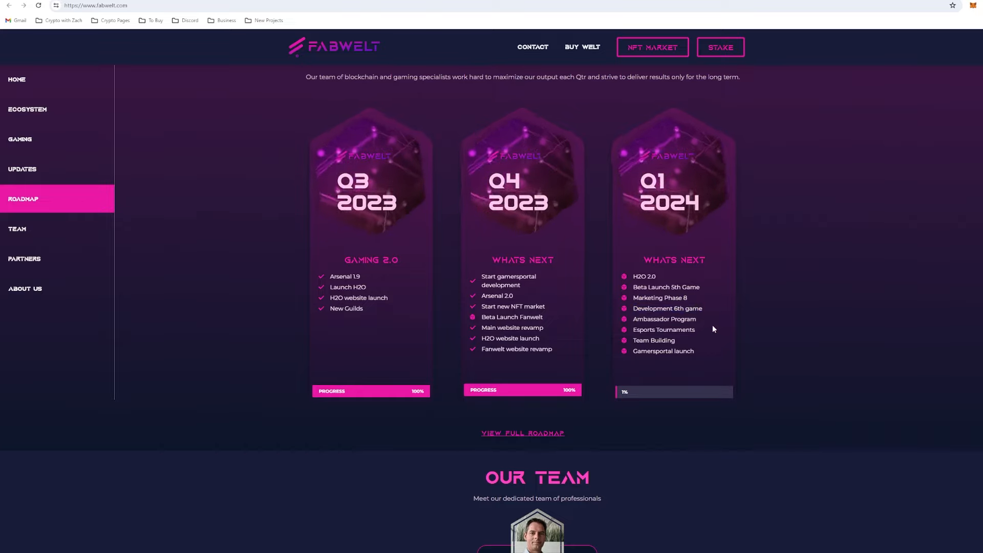
mouse_move(733, 327)
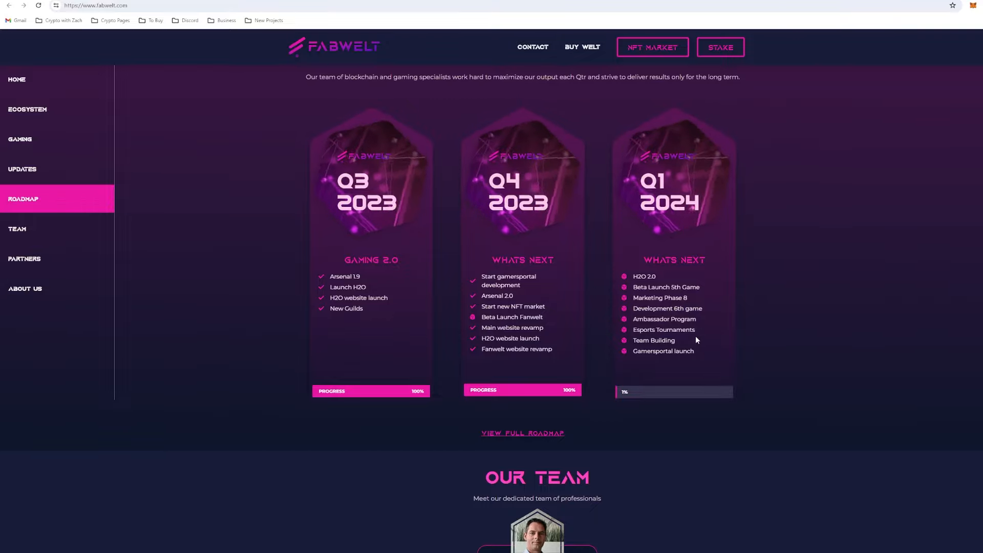
left_click(28, 108)
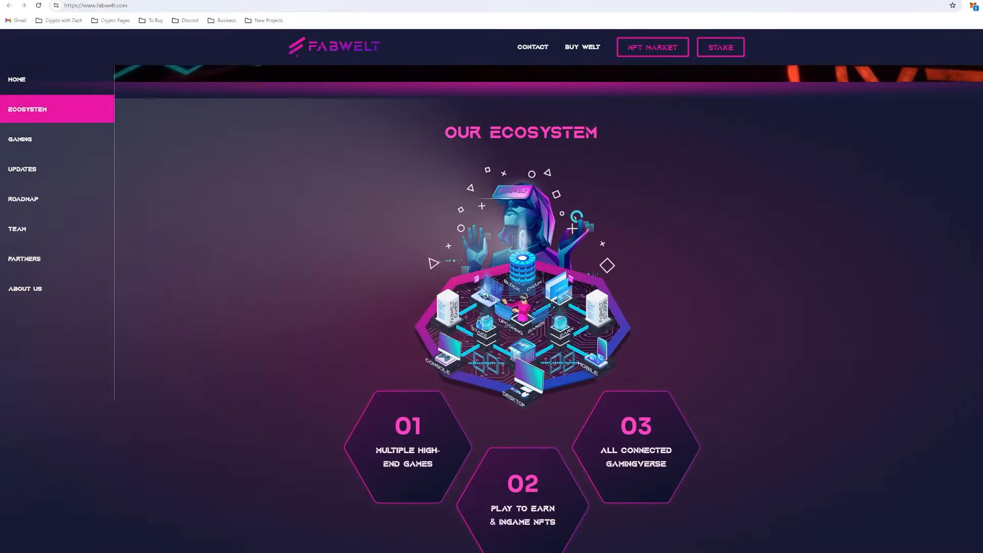
Browse the NFT Marketplace's Latest NFTs (Counter Freeze, Yacht) and Popular Collections
left_click(652, 47)
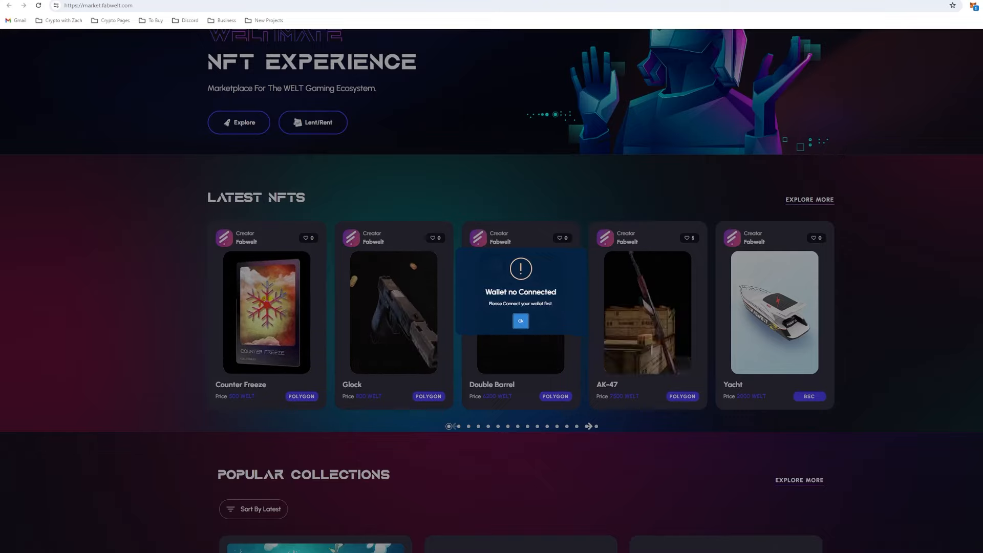
scroll("up", 3)
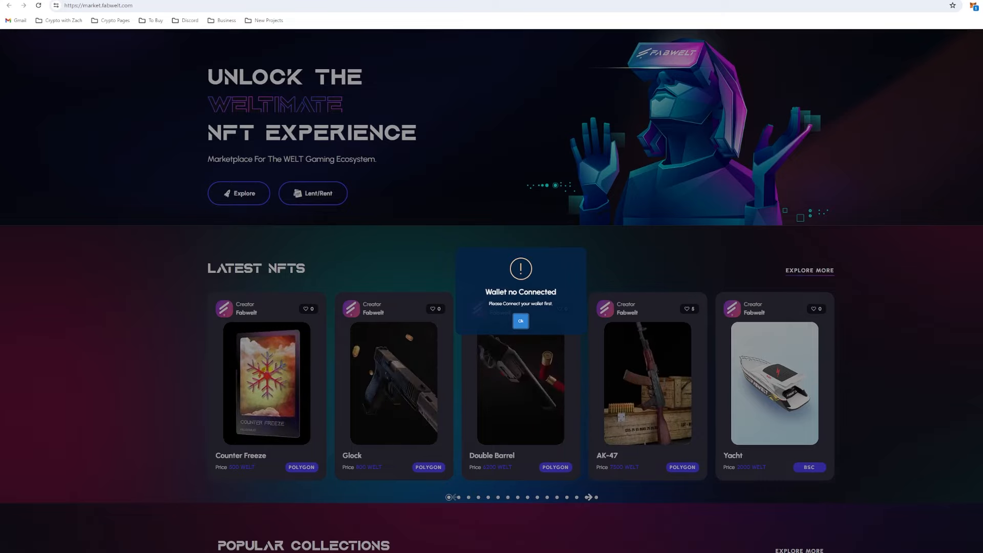
scroll("down", 3)
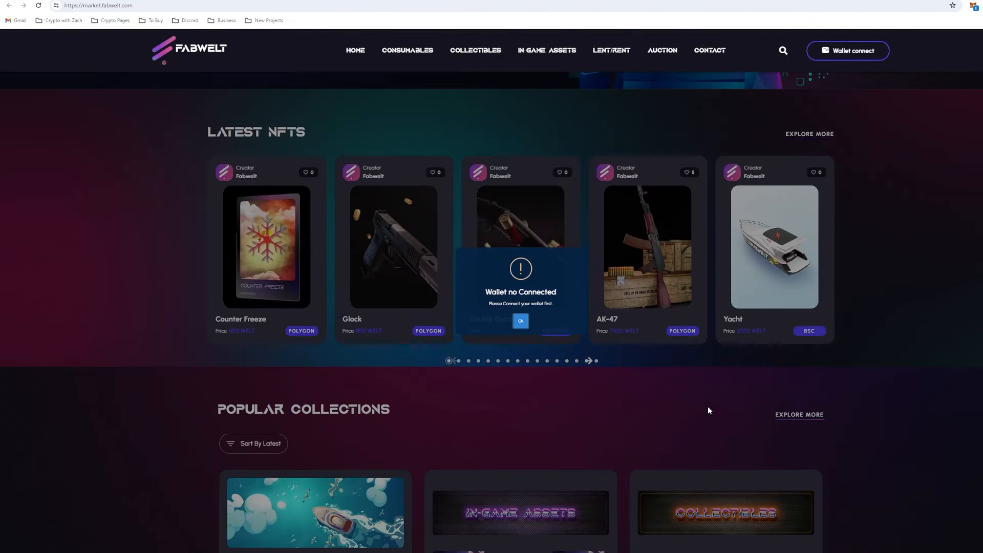
scroll("up", 3)
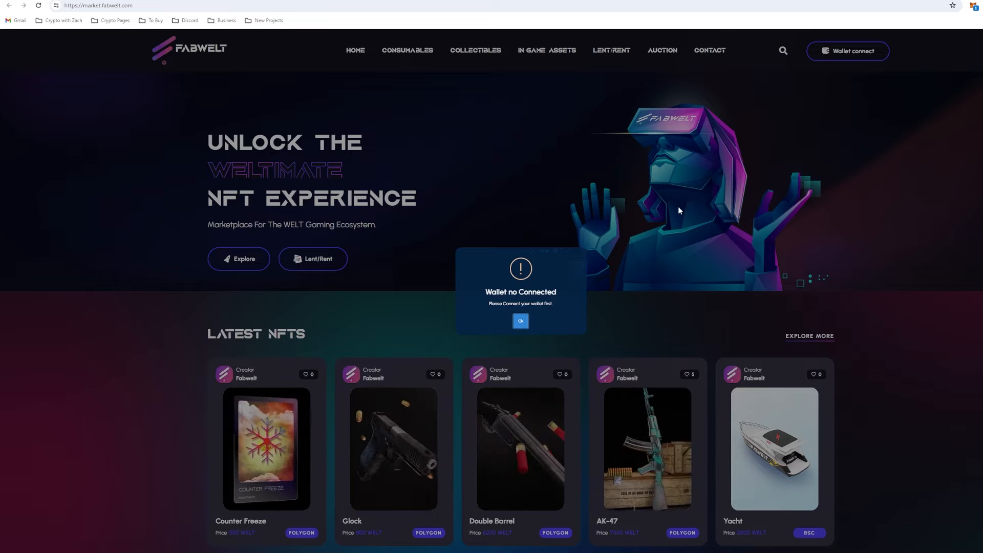
mouse_move(541, 186)
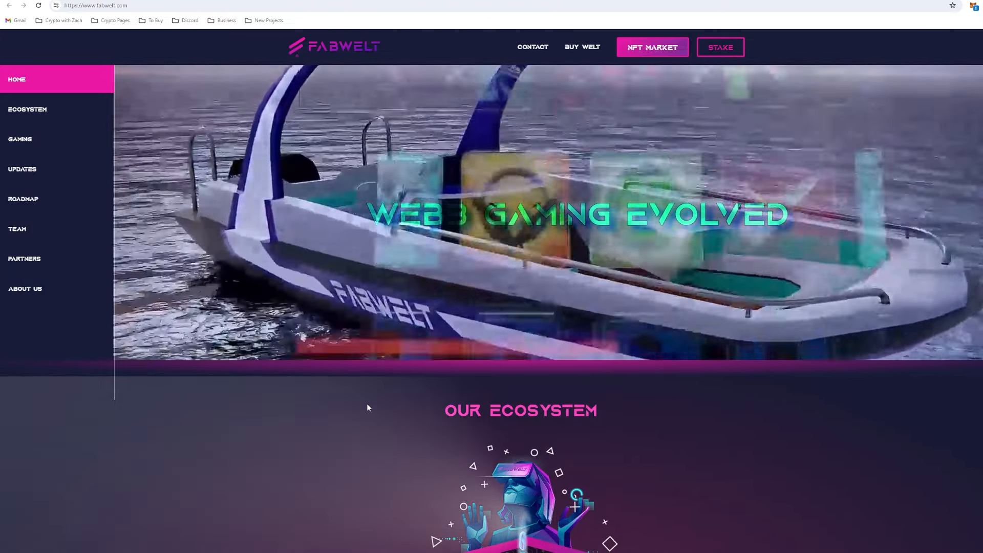
View the Fabwelt (WELT) all-time price chart on CoinMarketCap, including the December 2021 peak
left_click(26, 109)
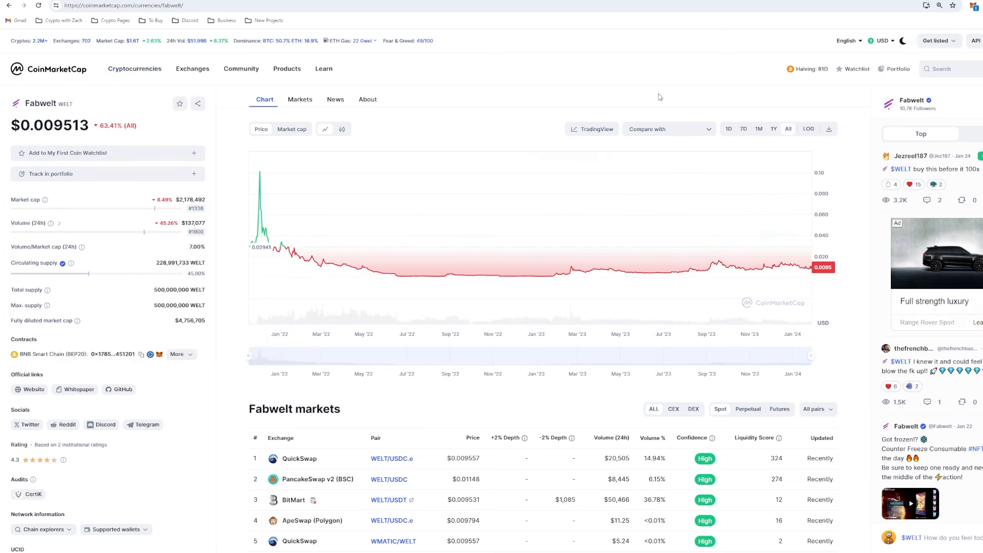
double_click(191, 199)
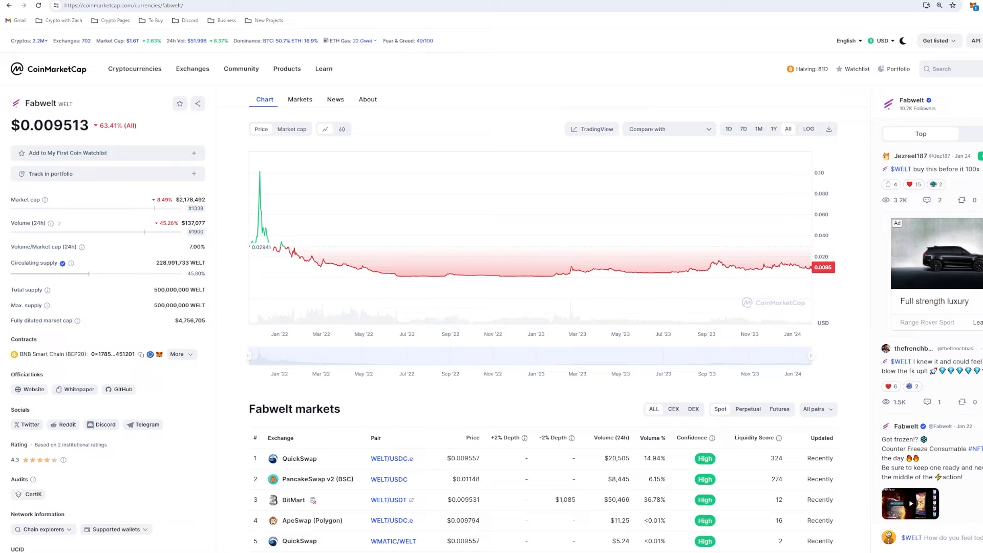
mouse_move(229, 290)
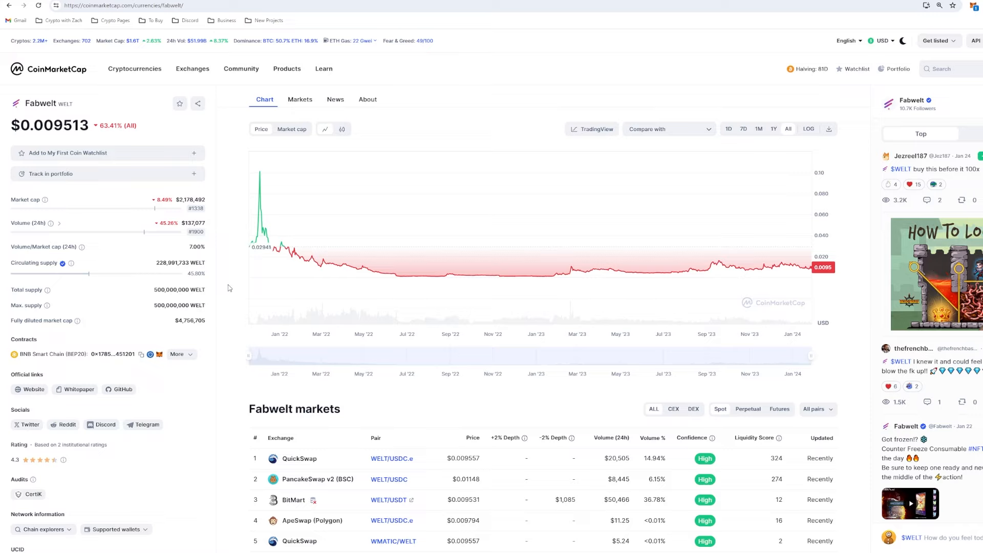
mouse_move(244, 273)
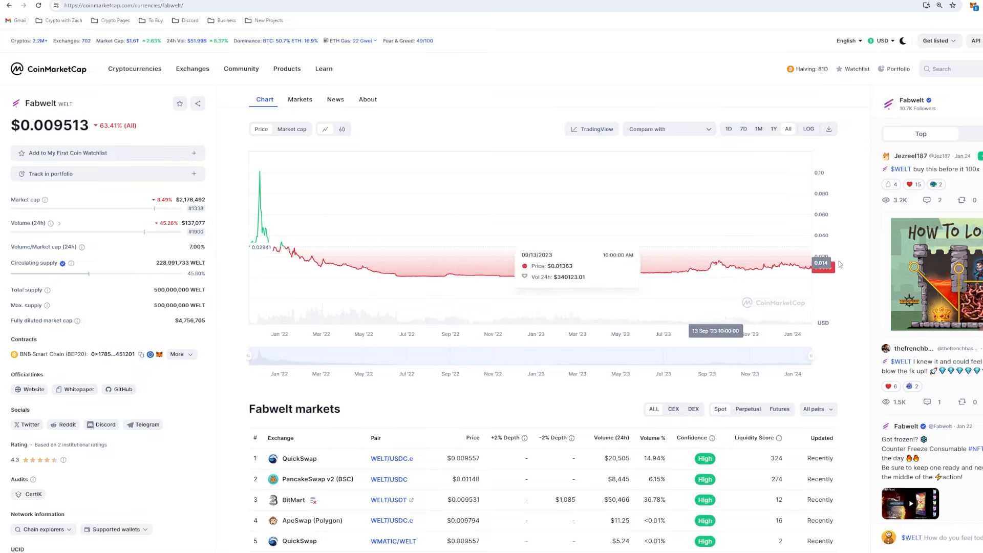
mouse_move(252, 257)
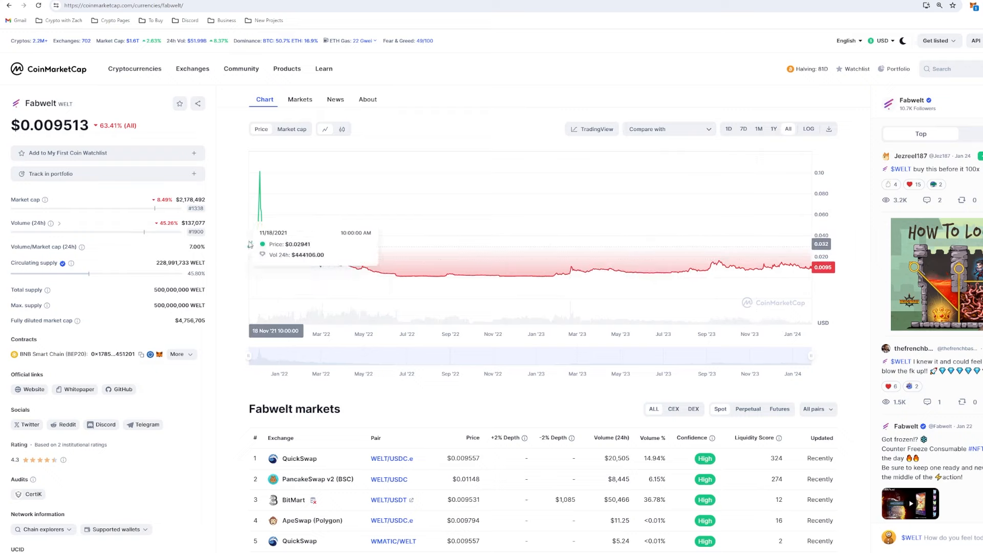
mouse_move(264, 170)
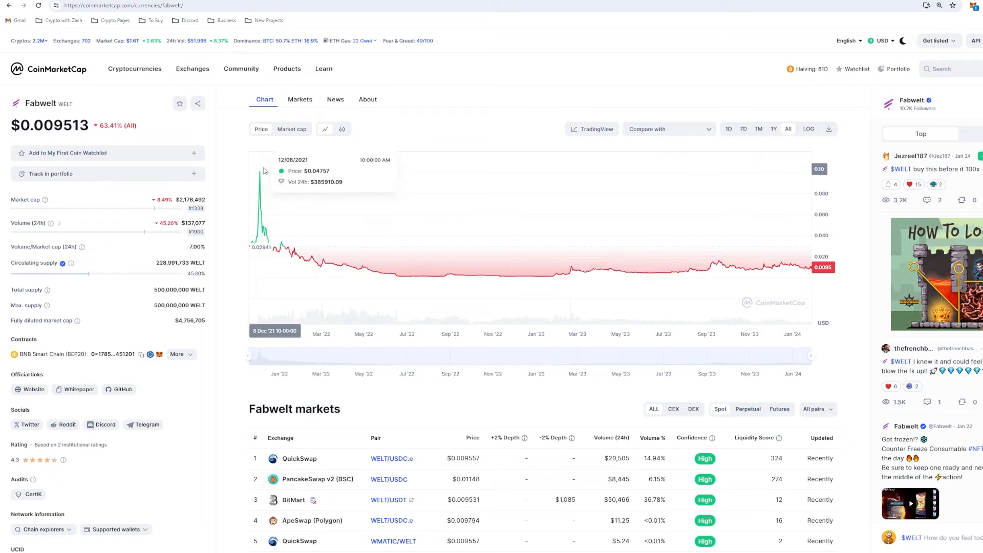
mouse_move(268, 189)
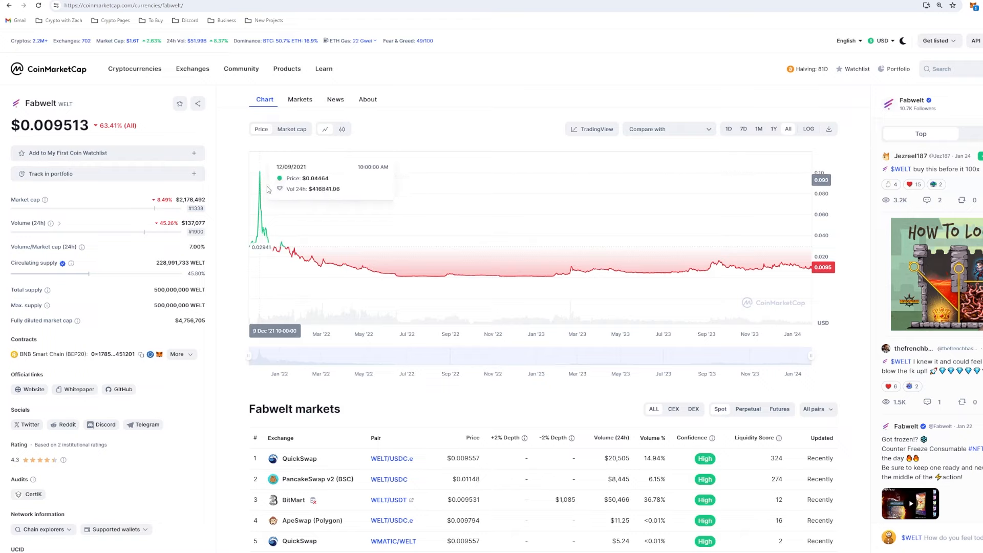